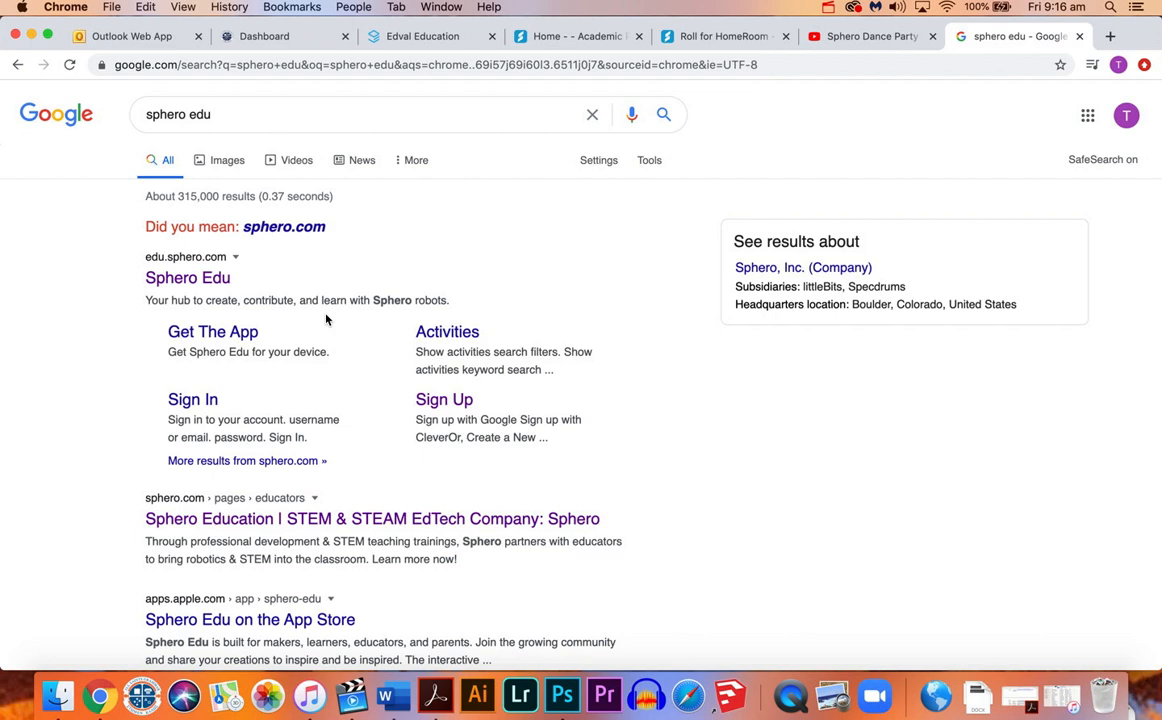
mouse_move(364, 300)
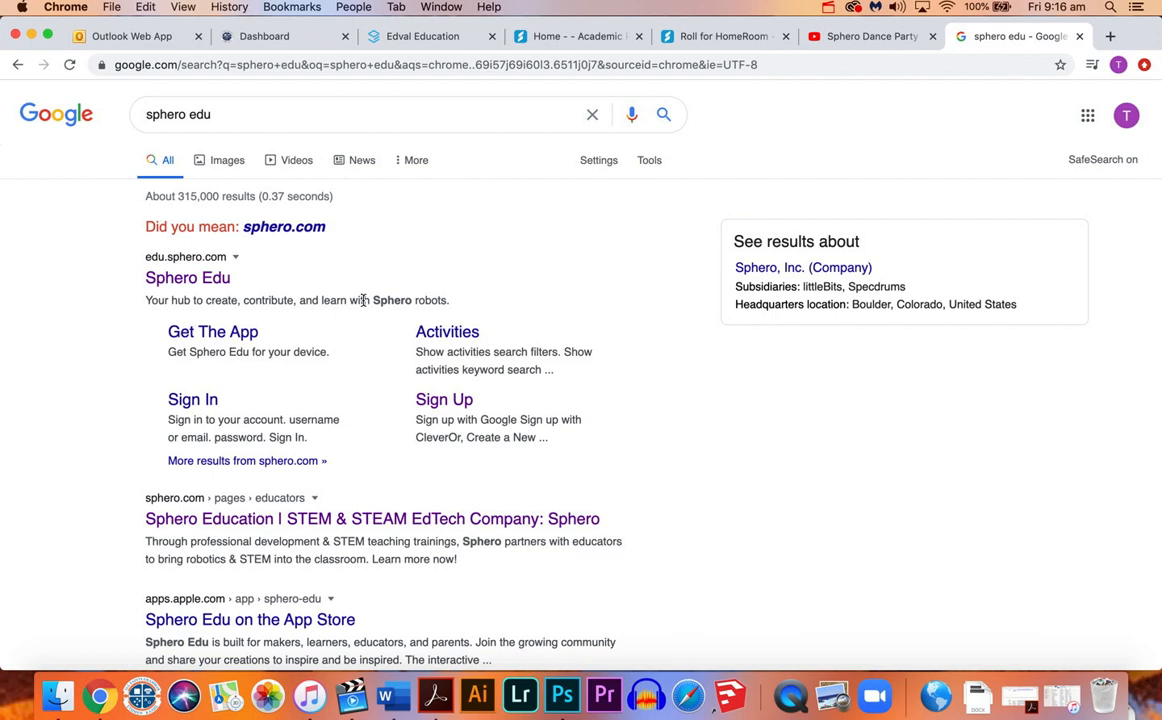
mouse_move(446, 208)
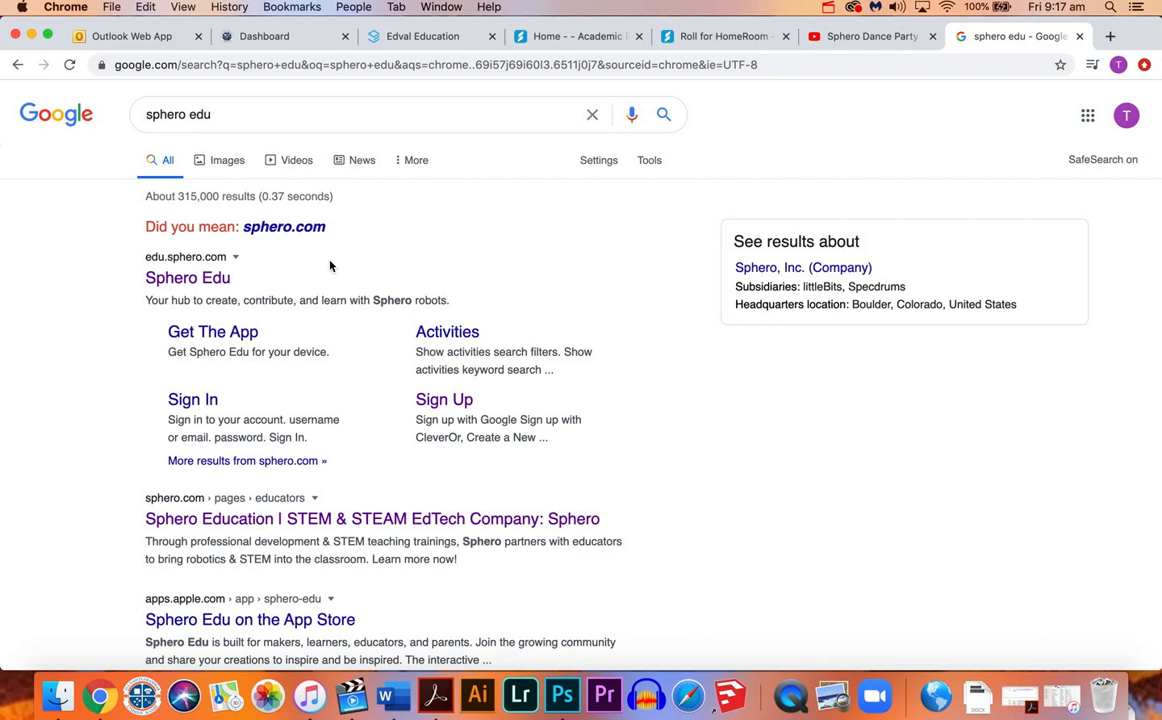
mouse_move(340, 218)
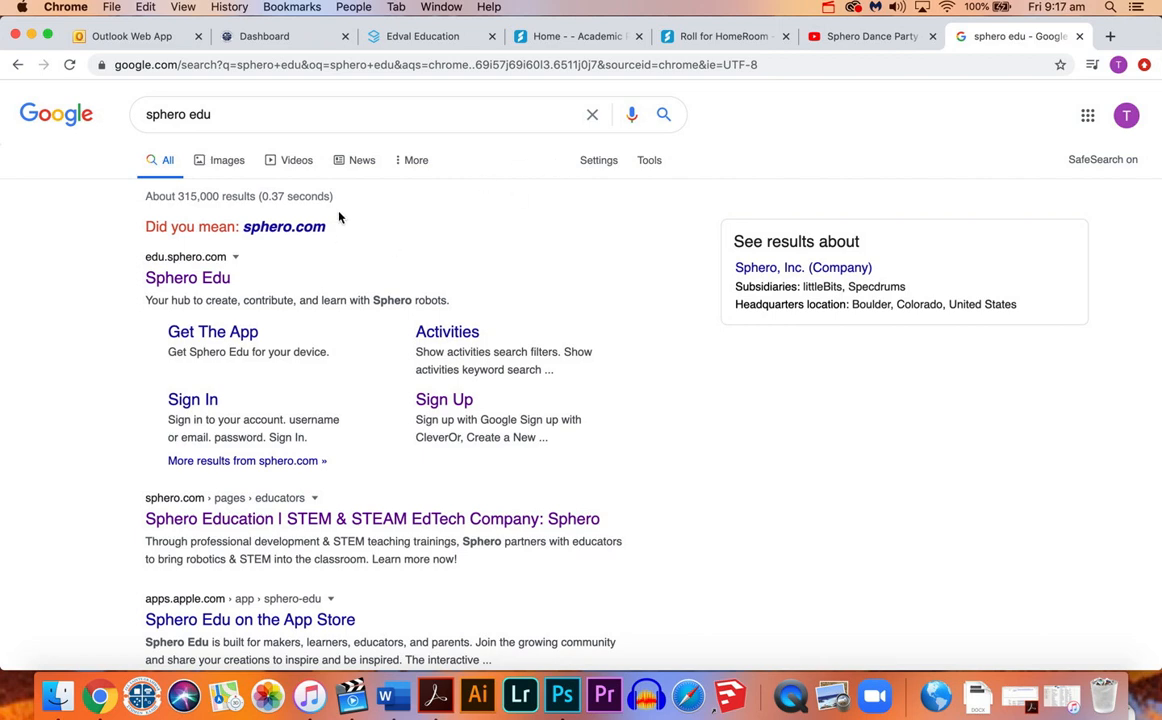
mouse_move(340, 244)
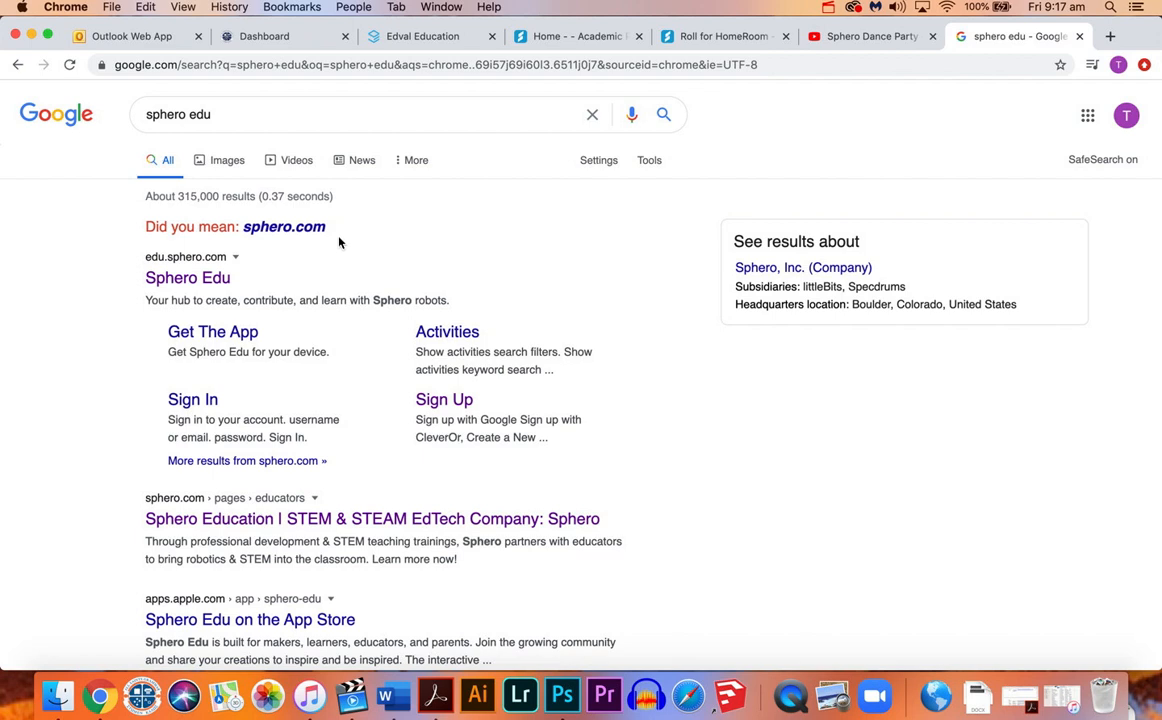
mouse_move(708, 210)
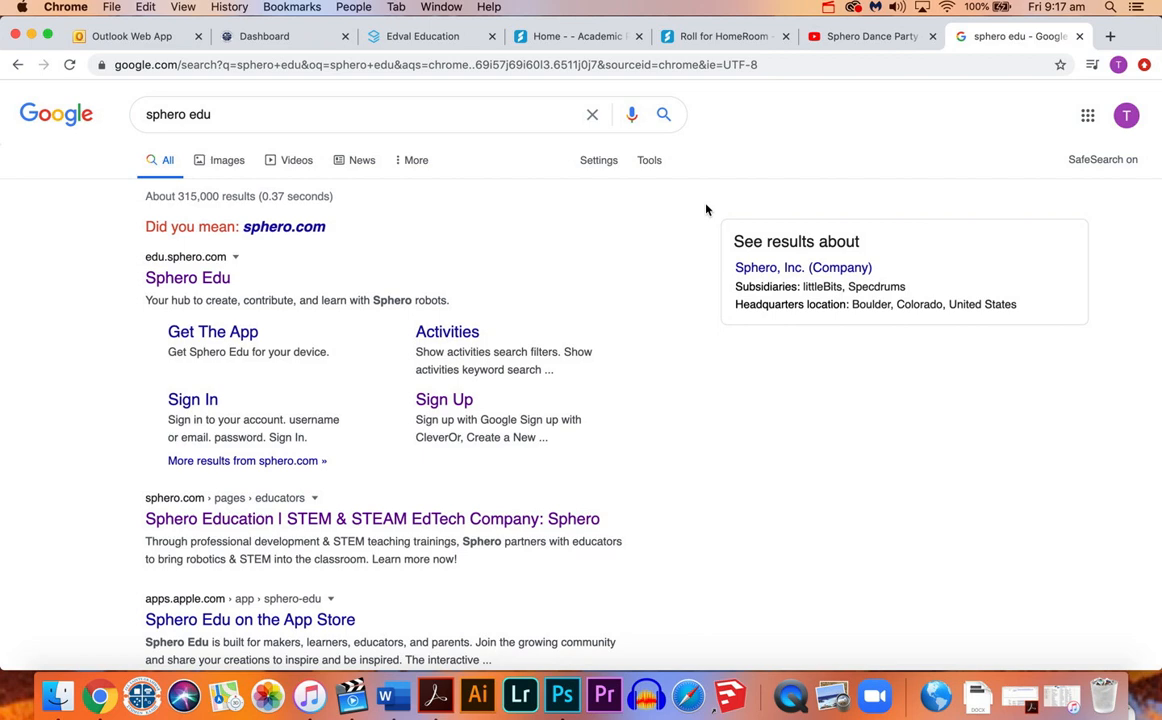
mouse_move(164, 292)
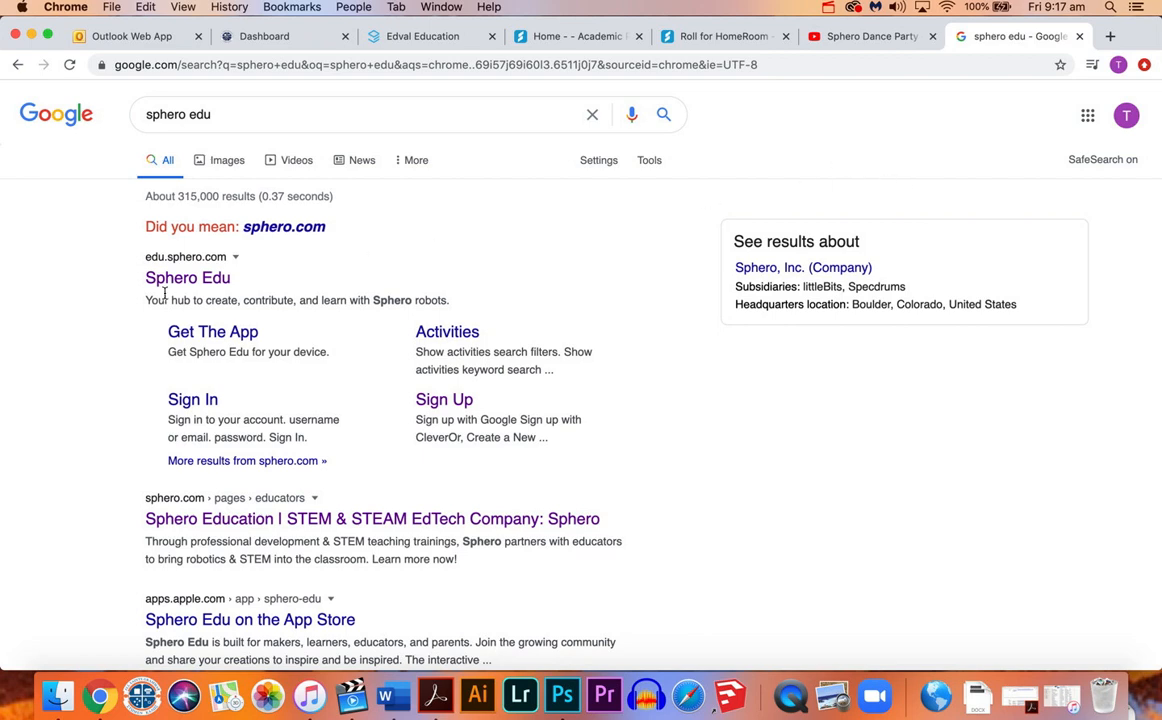
mouse_move(404, 292)
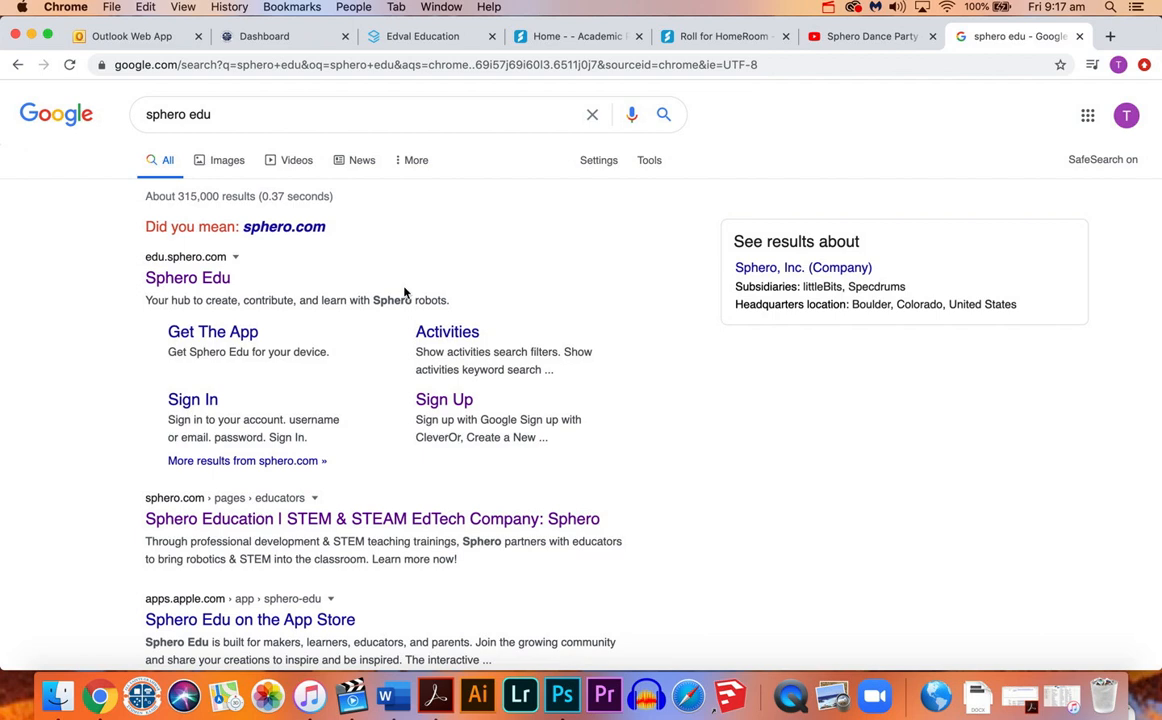
mouse_move(204, 302)
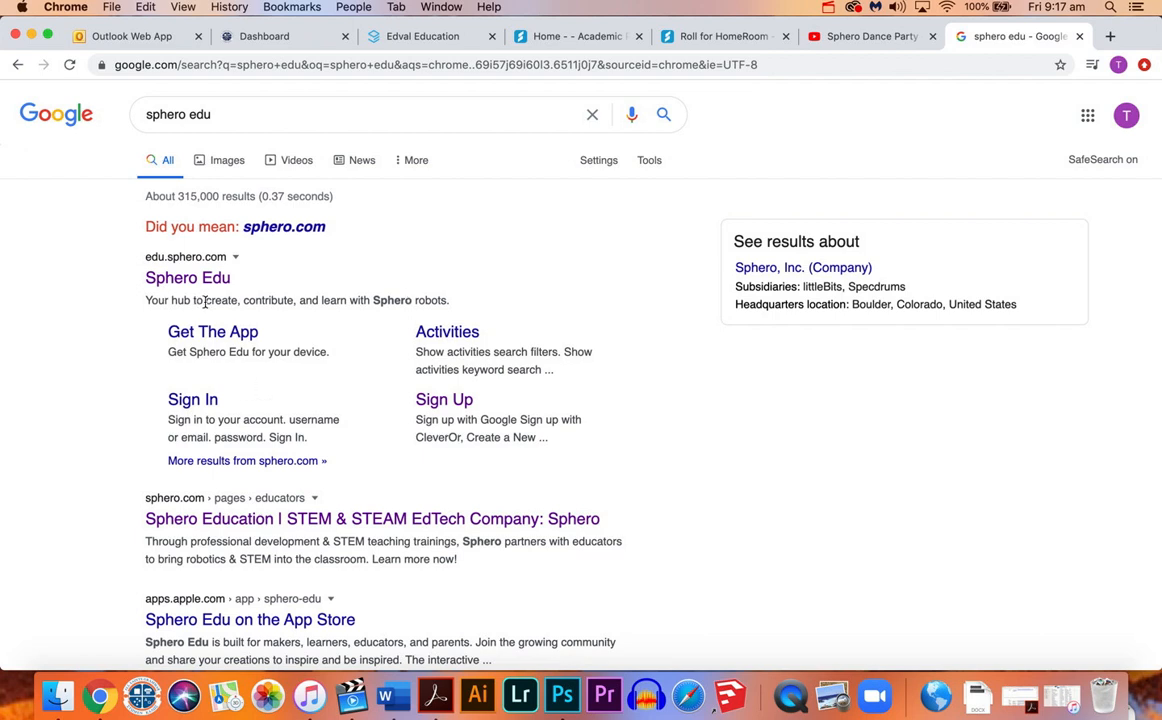
mouse_move(188, 278)
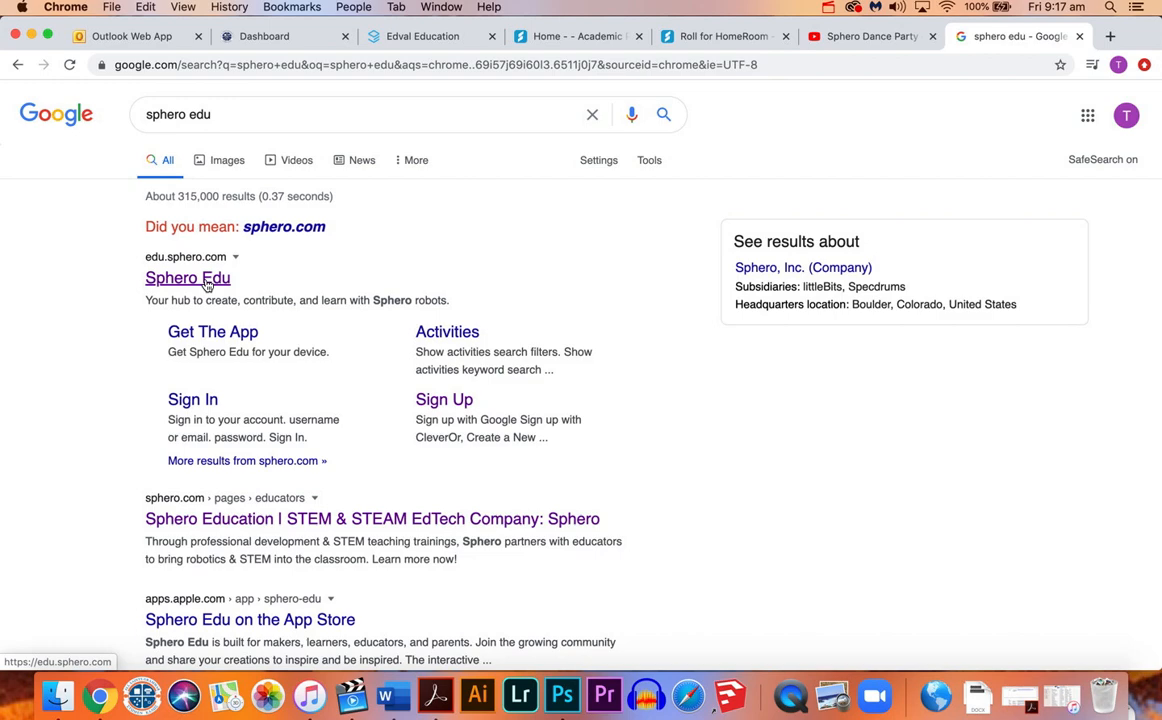
Go to the Sphero Edu site and navigate via Programs to the My Programs list showing Victory Dance.
click(188, 276)
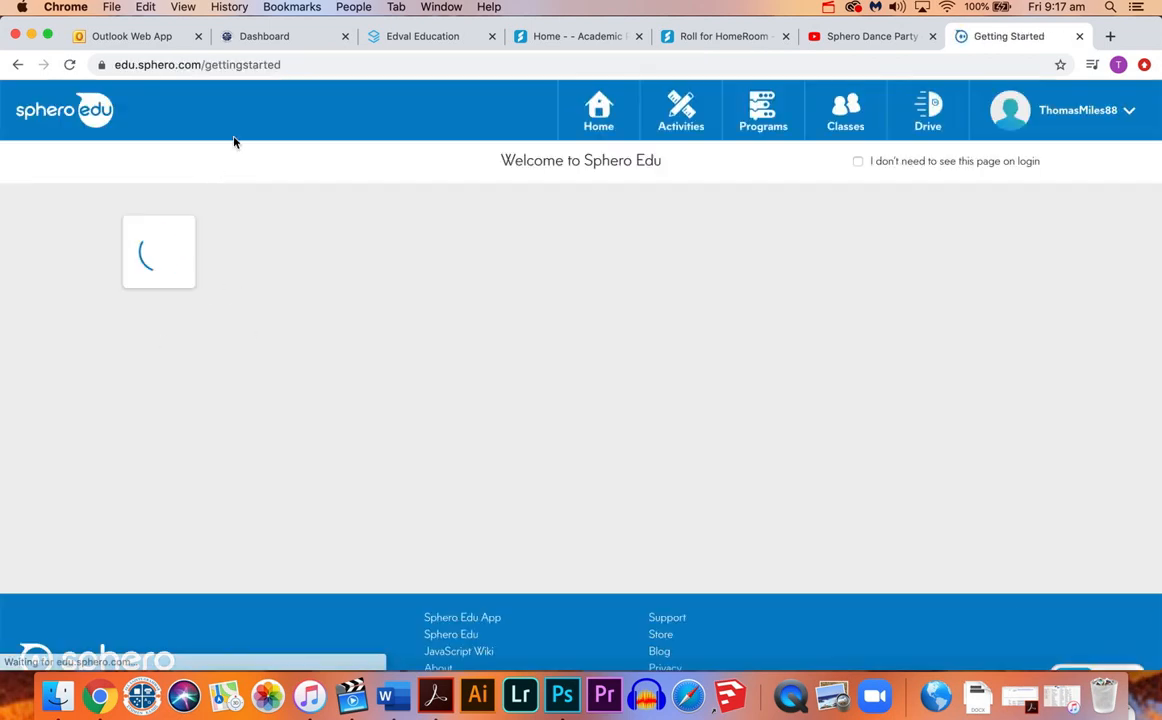
click(1078, 110)
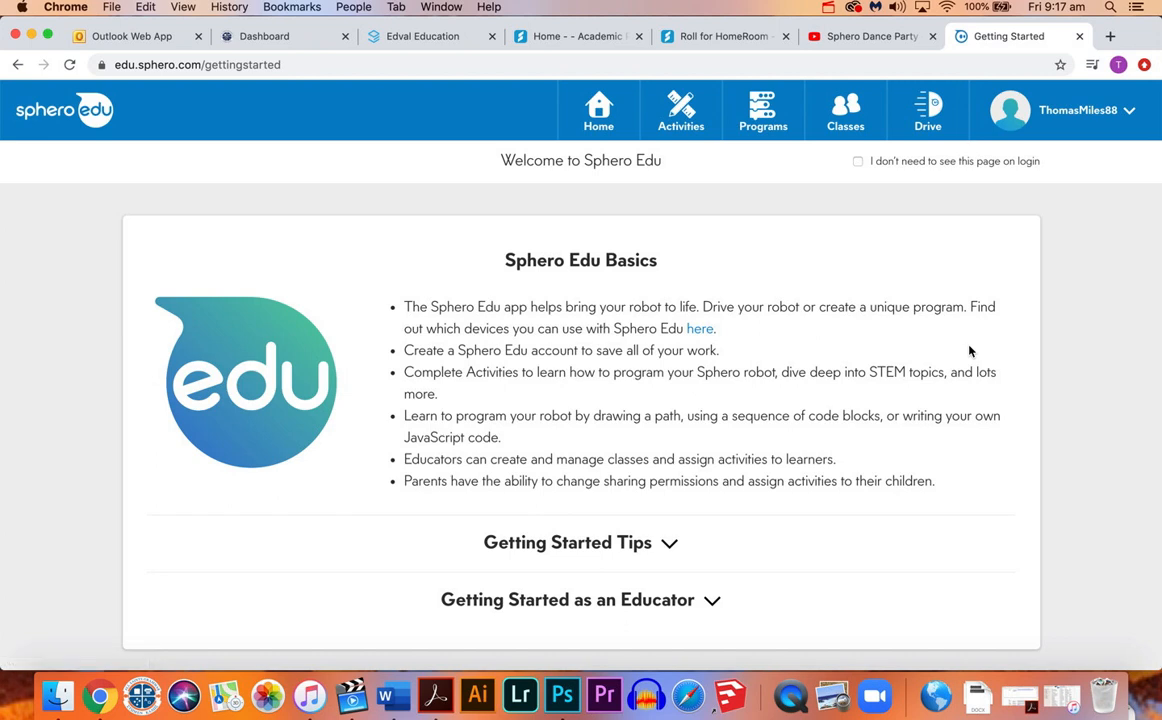
click(762, 110)
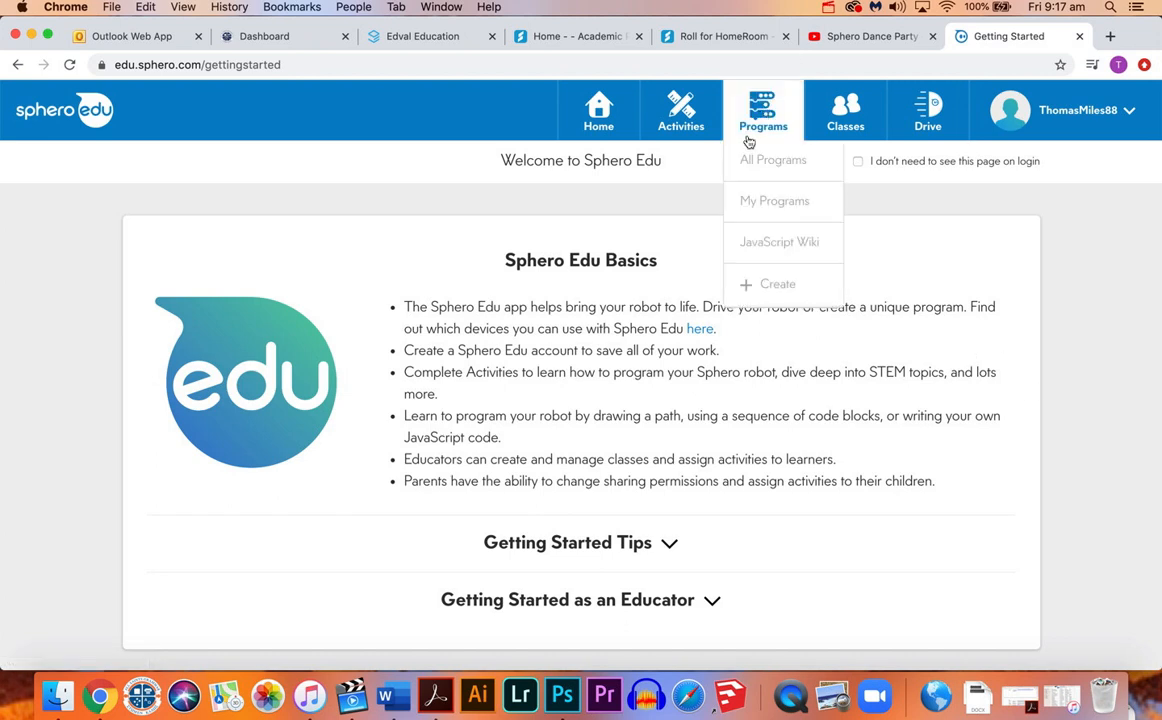
mouse_move(774, 200)
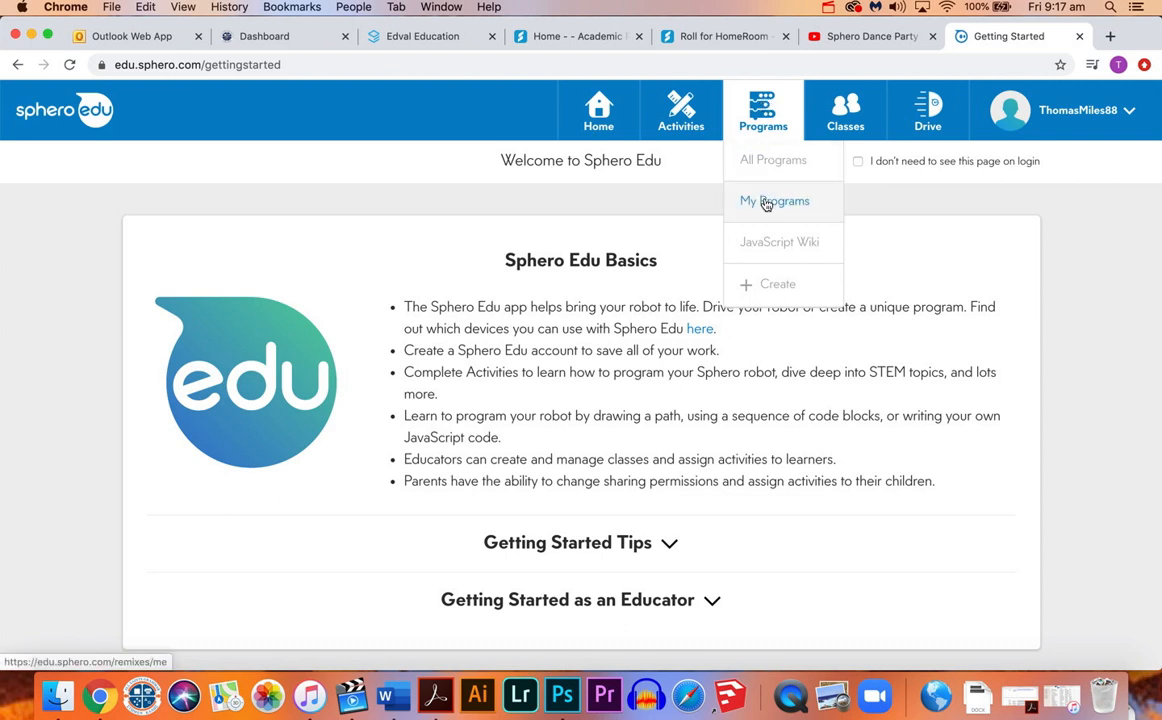
click(776, 200)
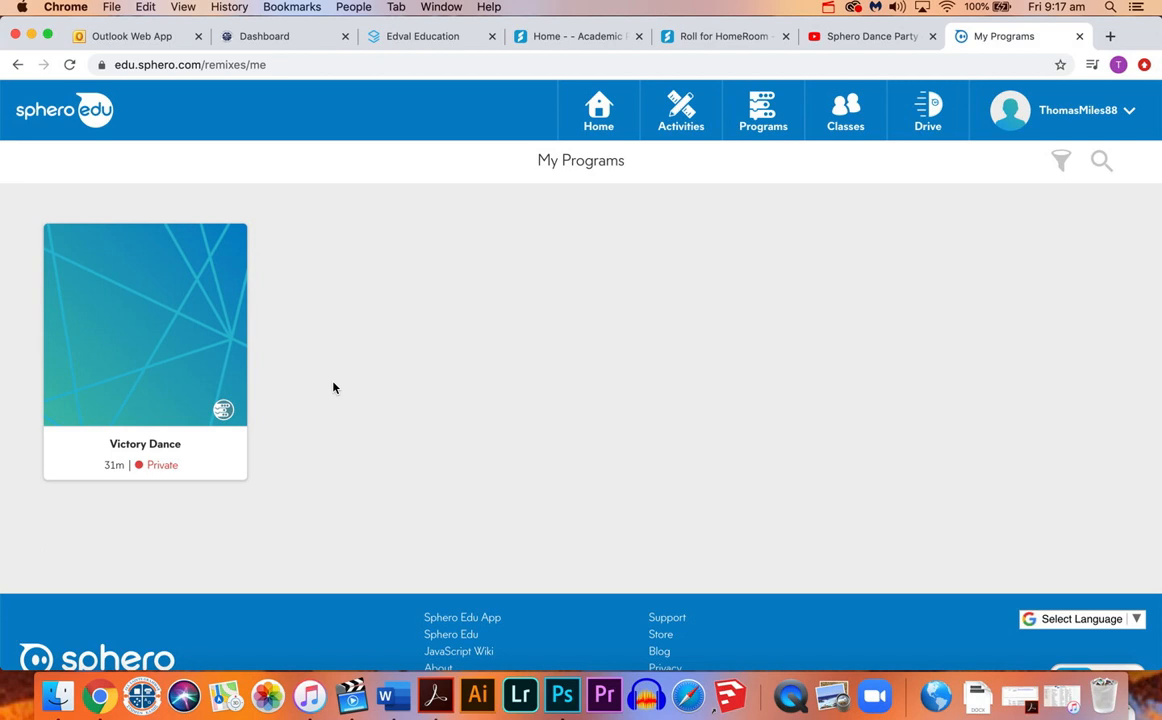
mouse_move(200, 428)
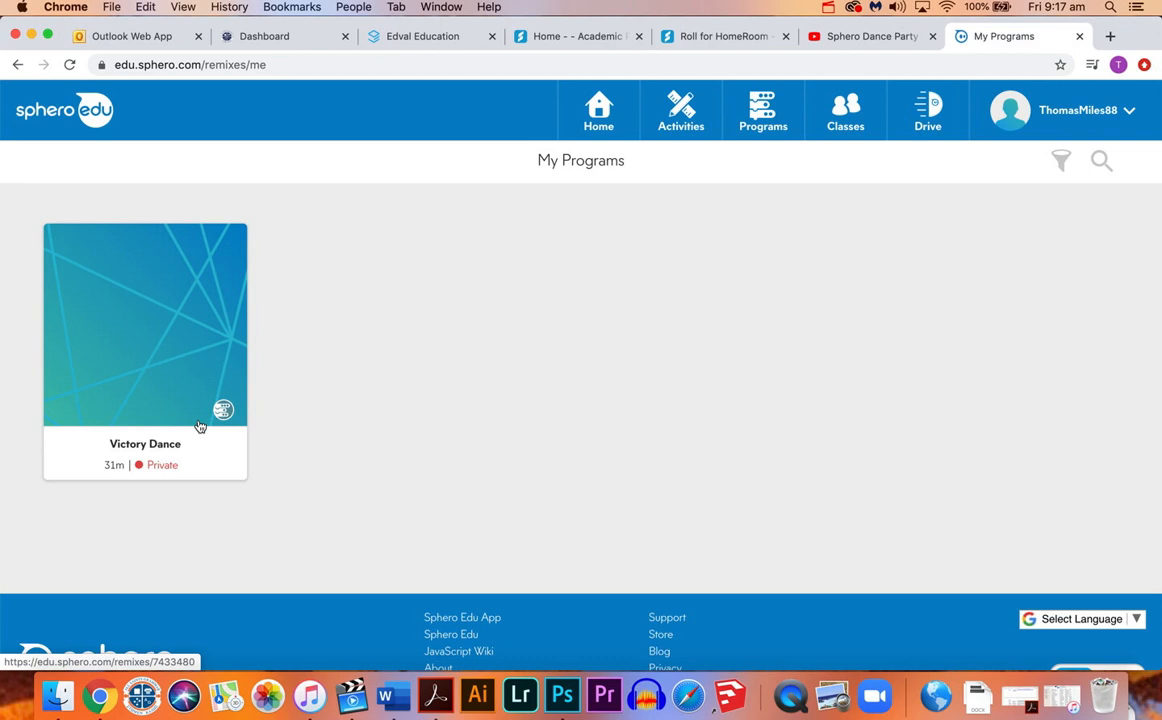
mouse_move(116, 432)
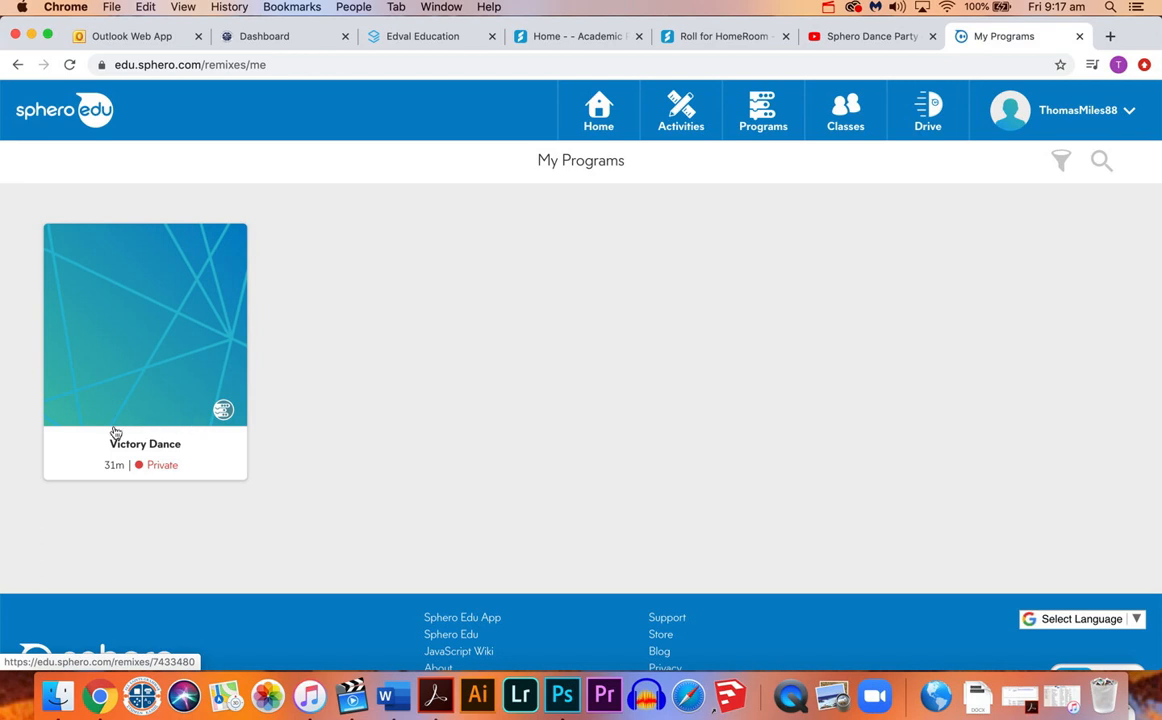
Open the Victory Dance card and view its block code, scrolling through the on-start sequence.
click(144, 324)
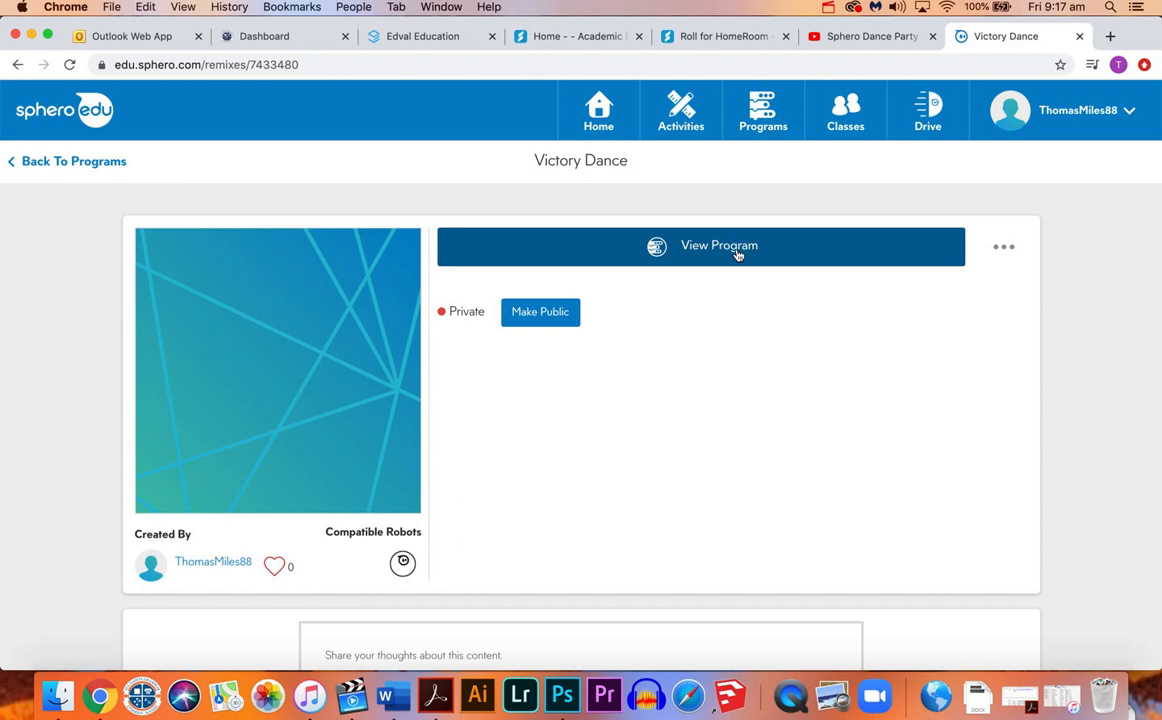
click(720, 244)
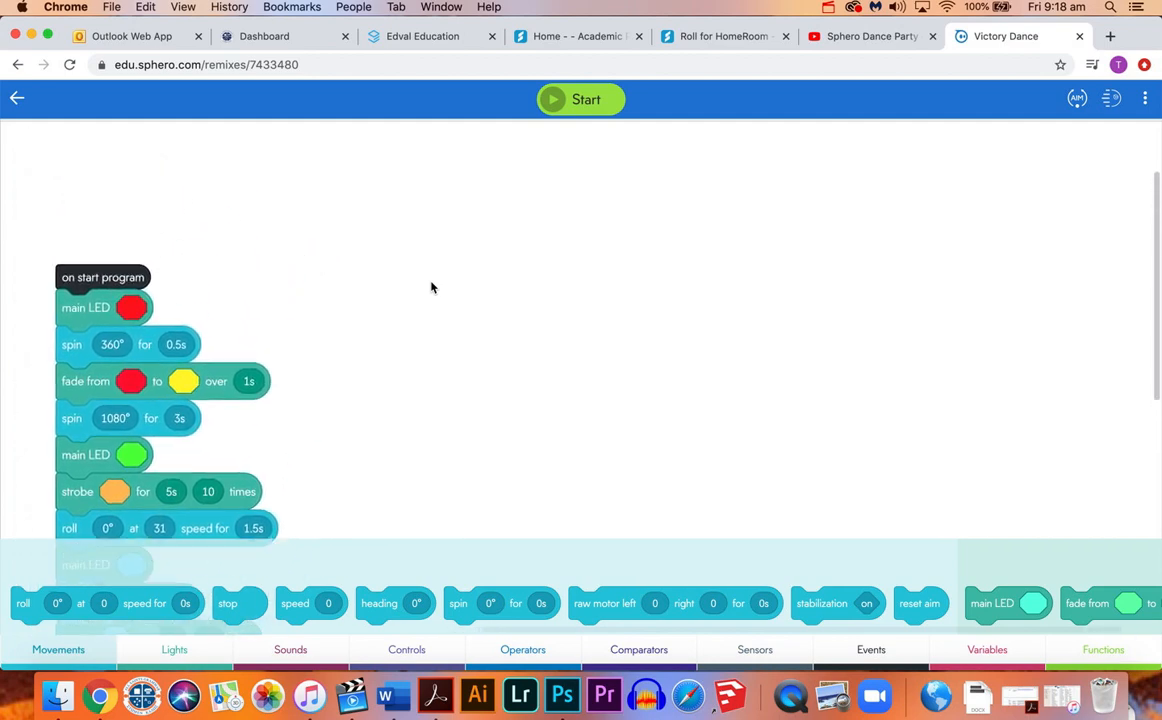
scroll(down, 3)
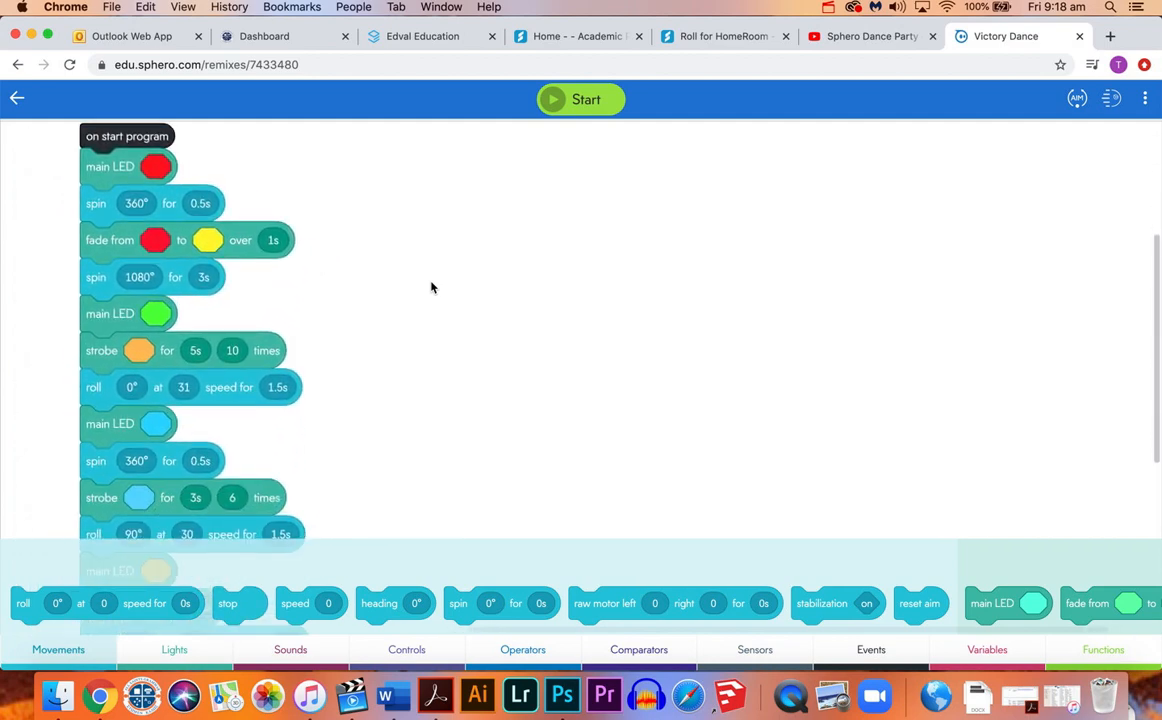
mouse_move(174, 188)
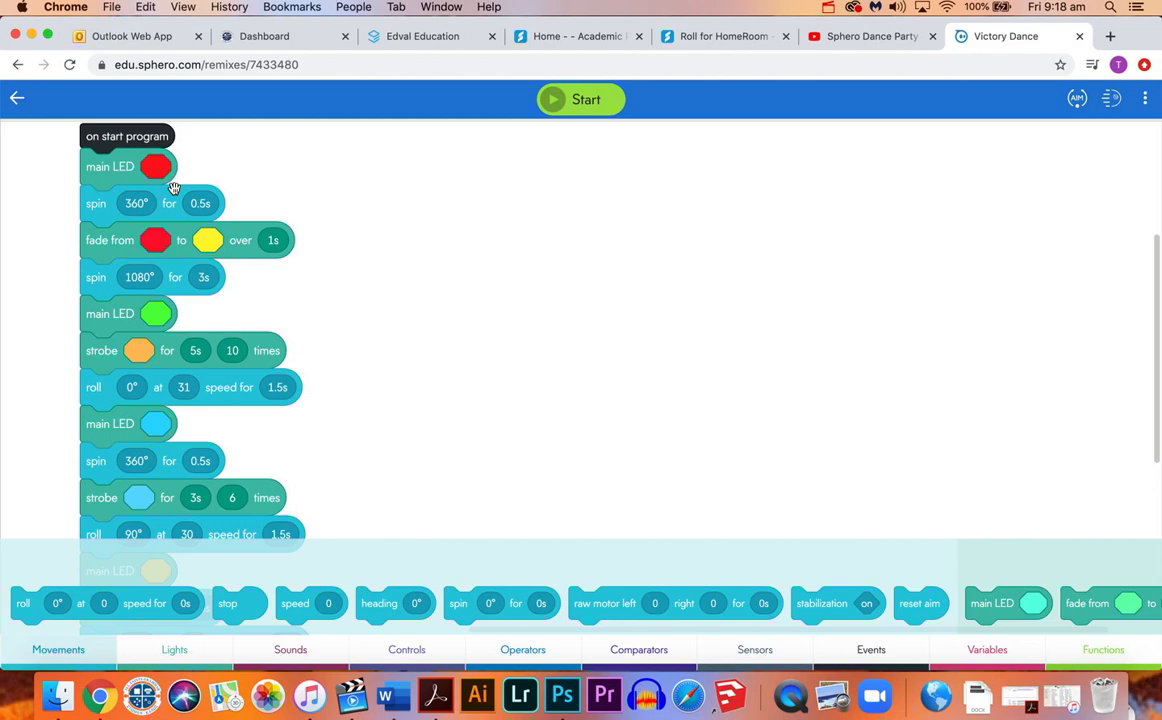
mouse_move(296, 164)
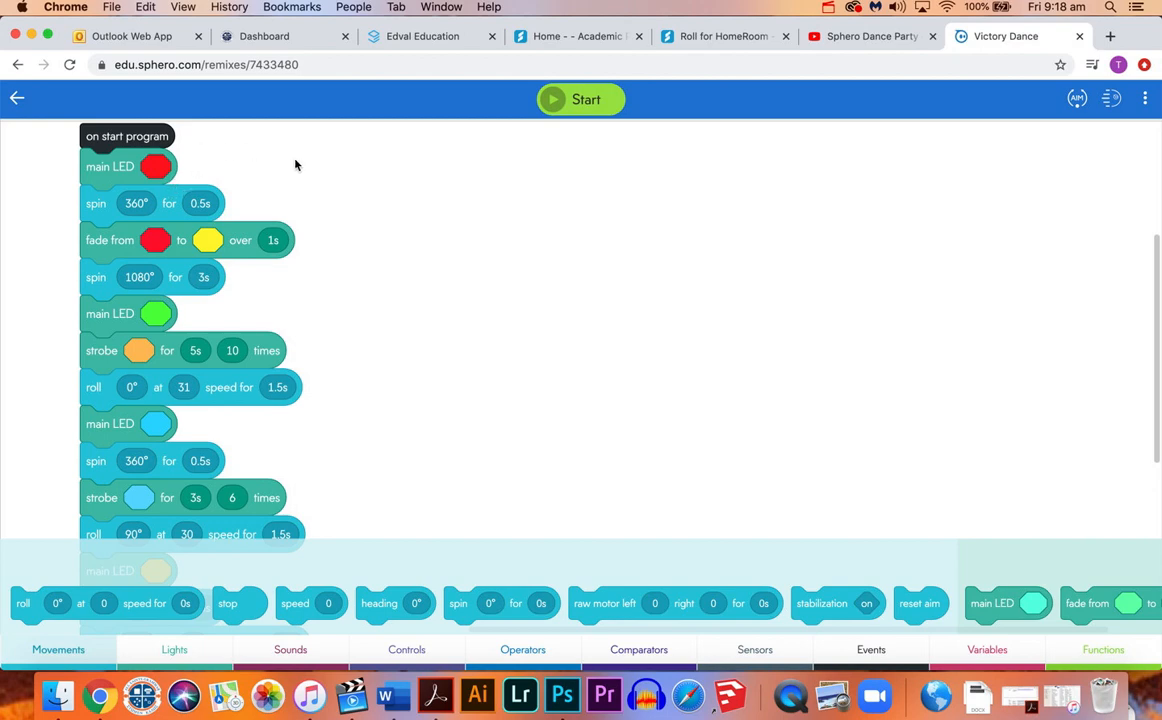
mouse_move(360, 152)
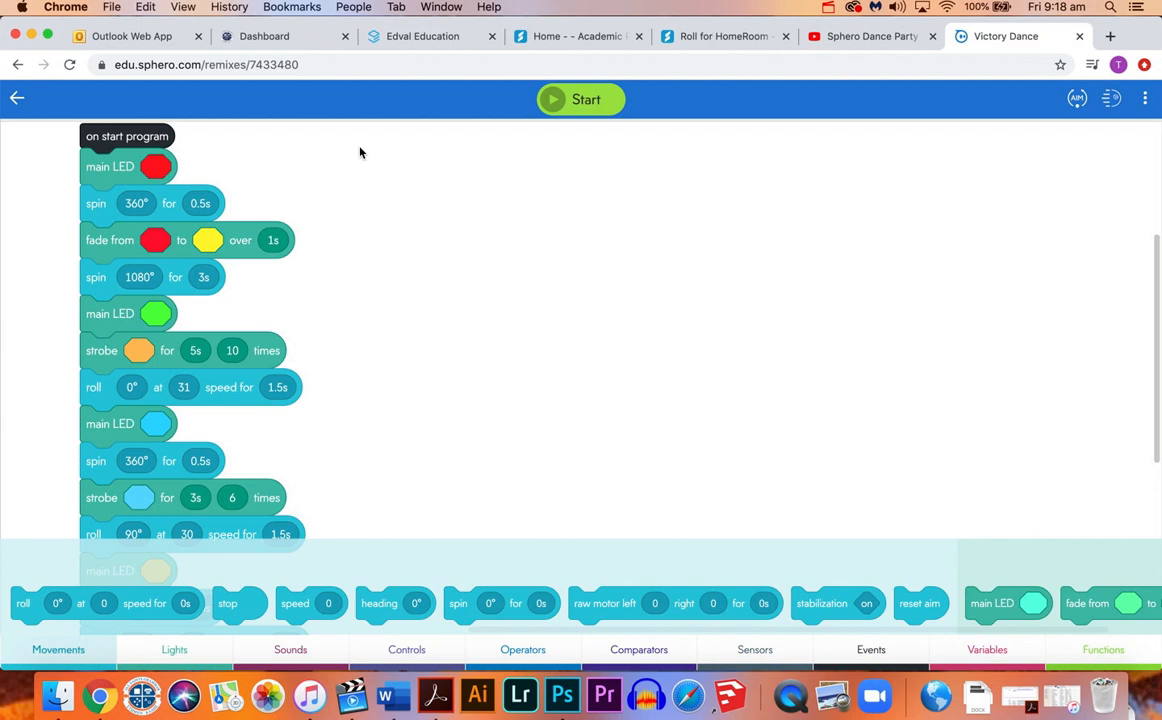
mouse_move(412, 202)
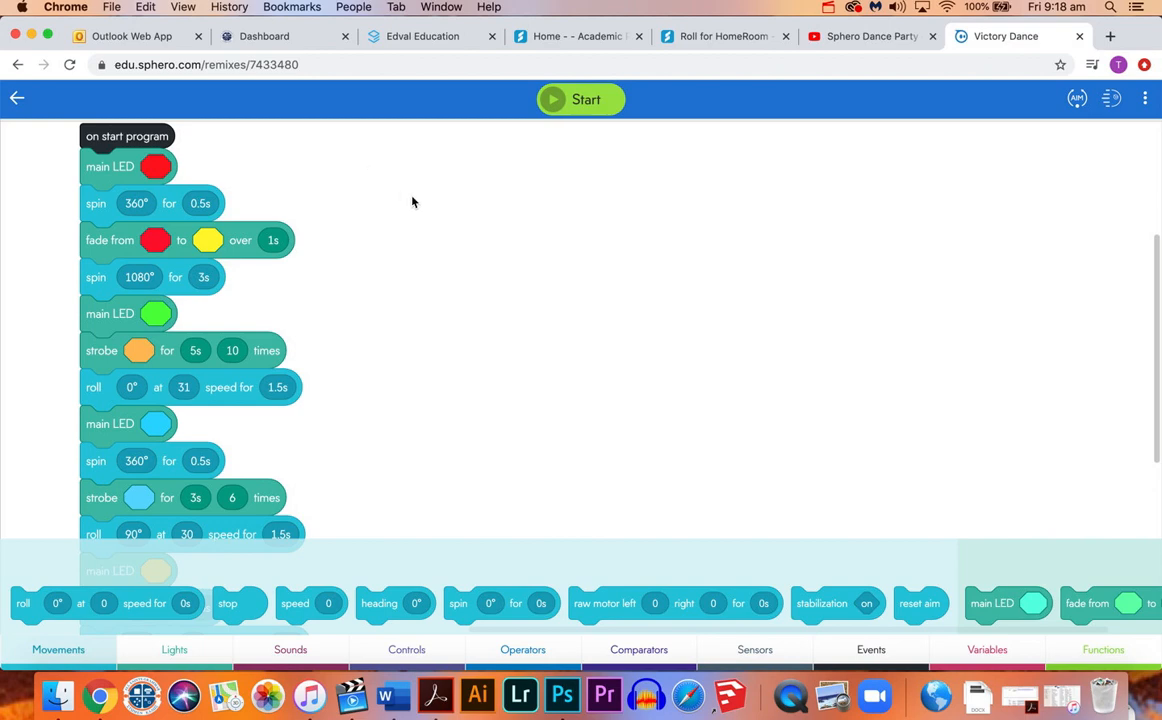
mouse_move(404, 264)
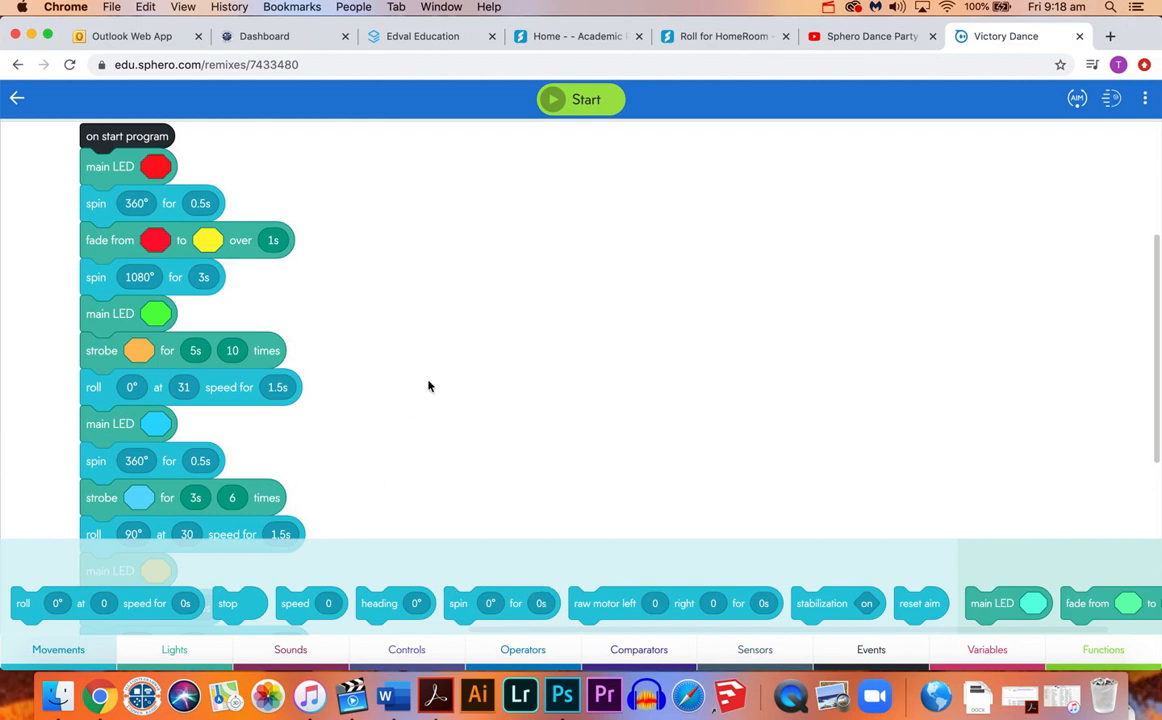
mouse_move(110, 158)
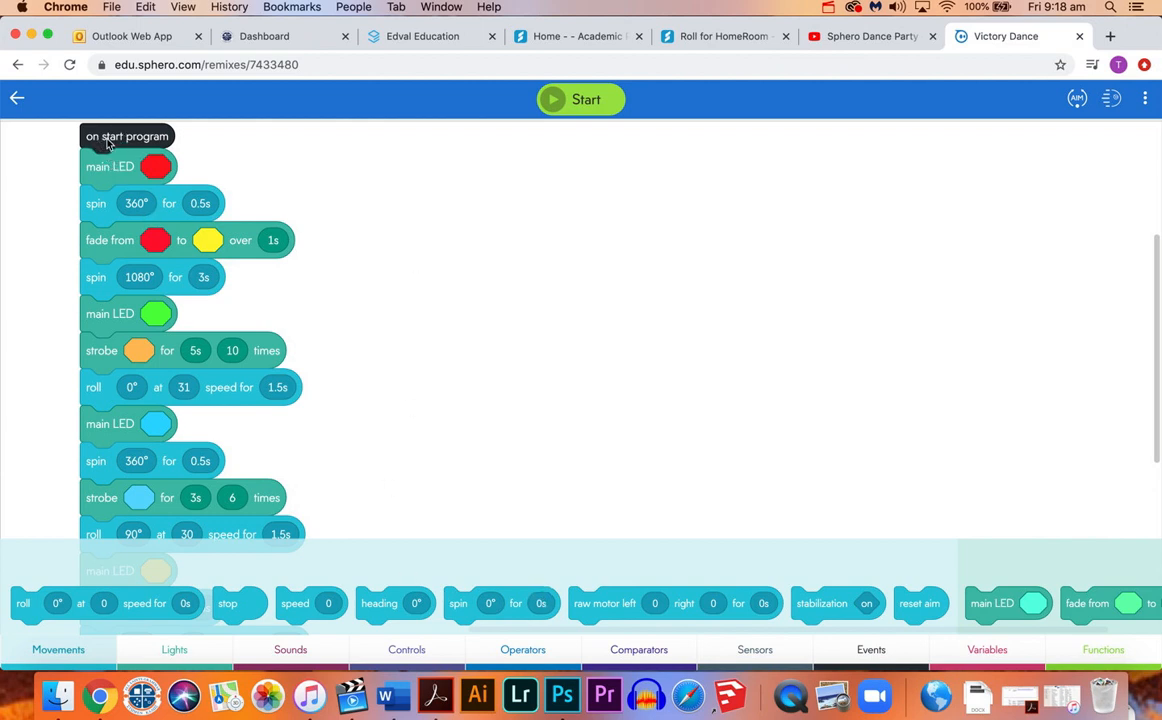
mouse_move(220, 274)
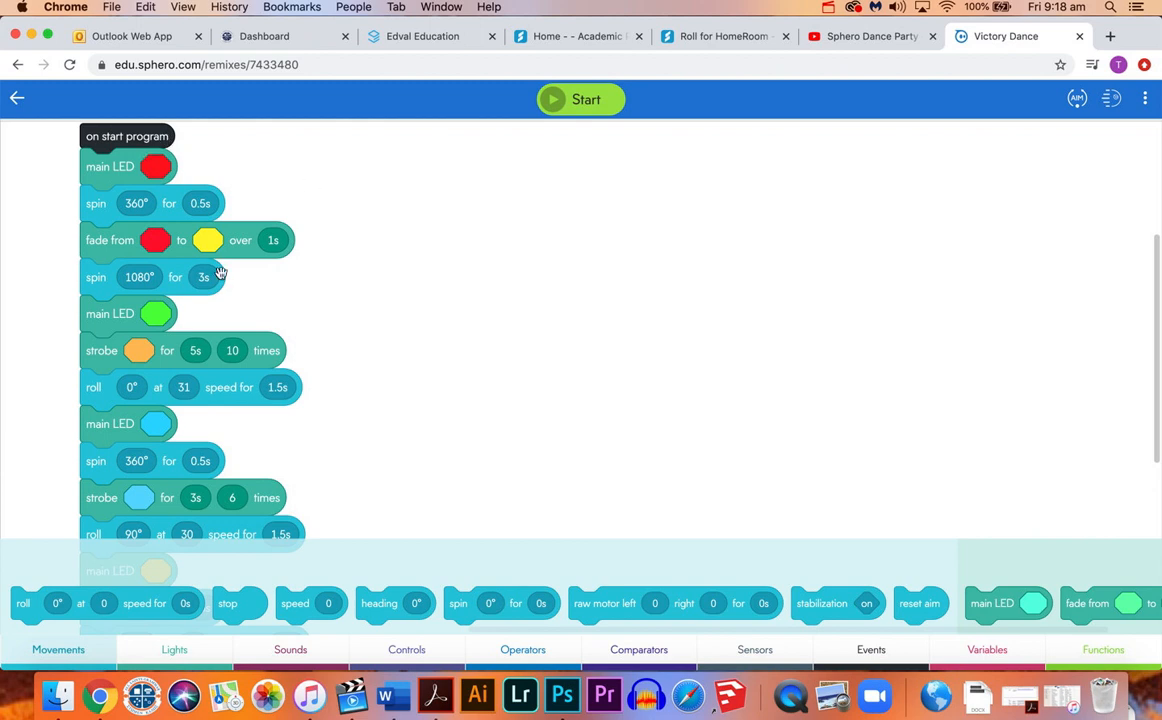
mouse_move(480, 272)
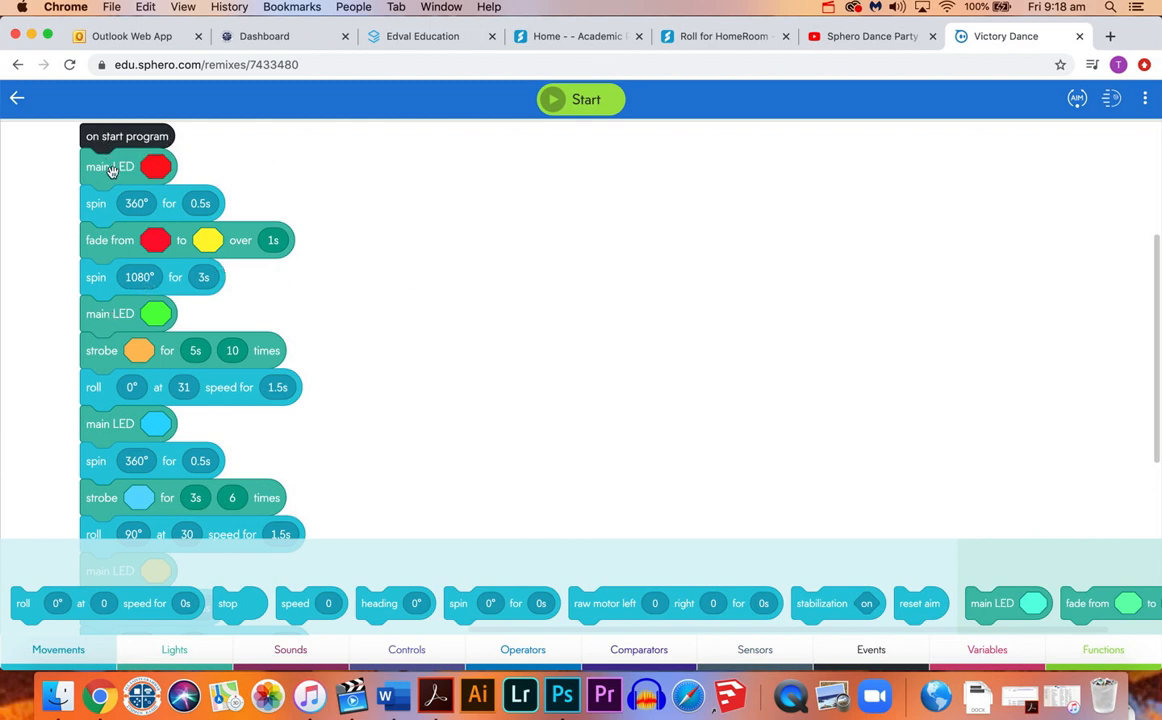
mouse_move(292, 218)
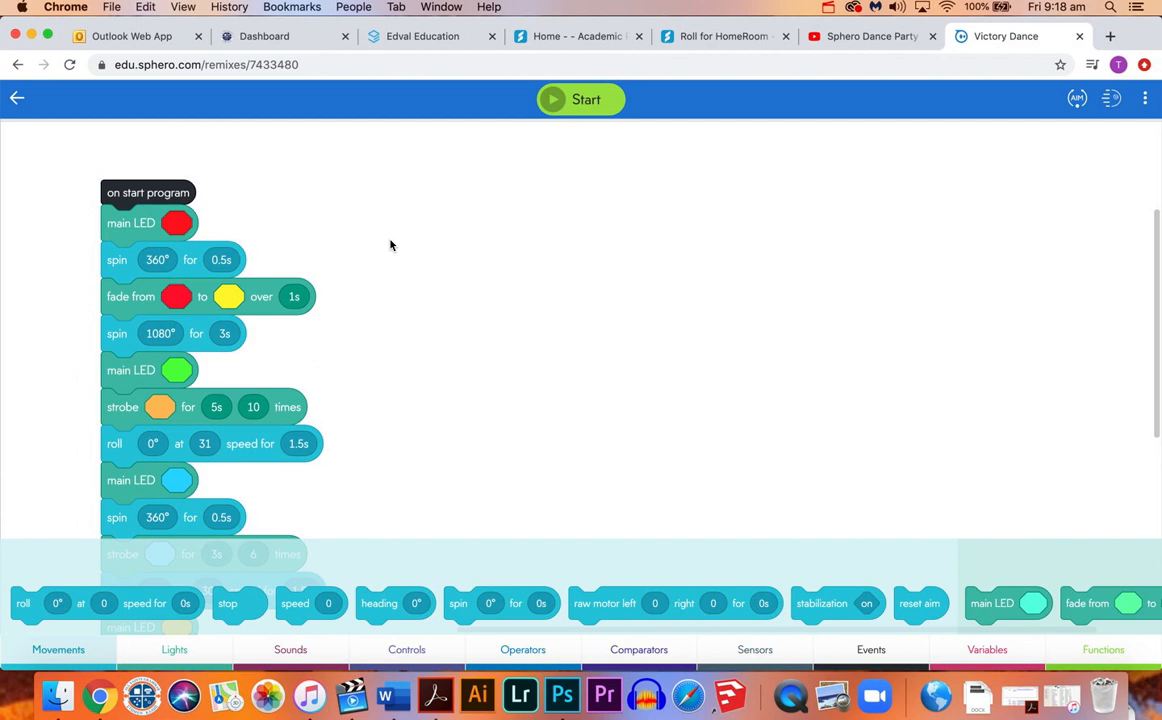
key(volumeup)
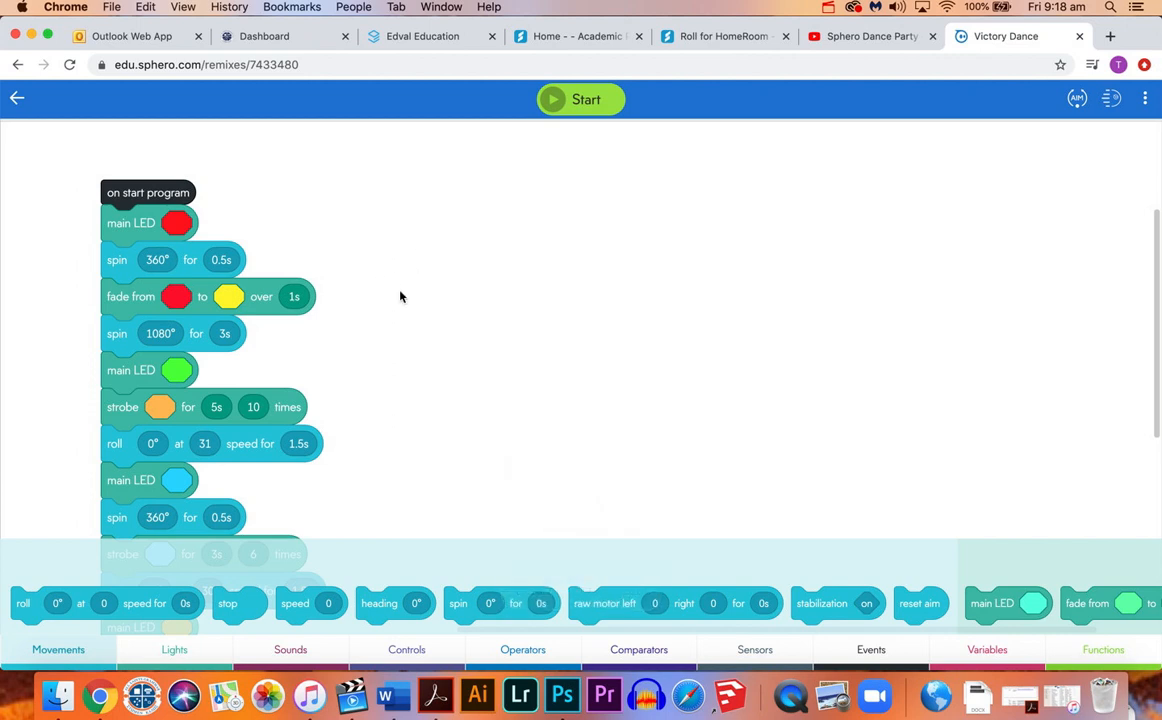
mouse_move(286, 168)
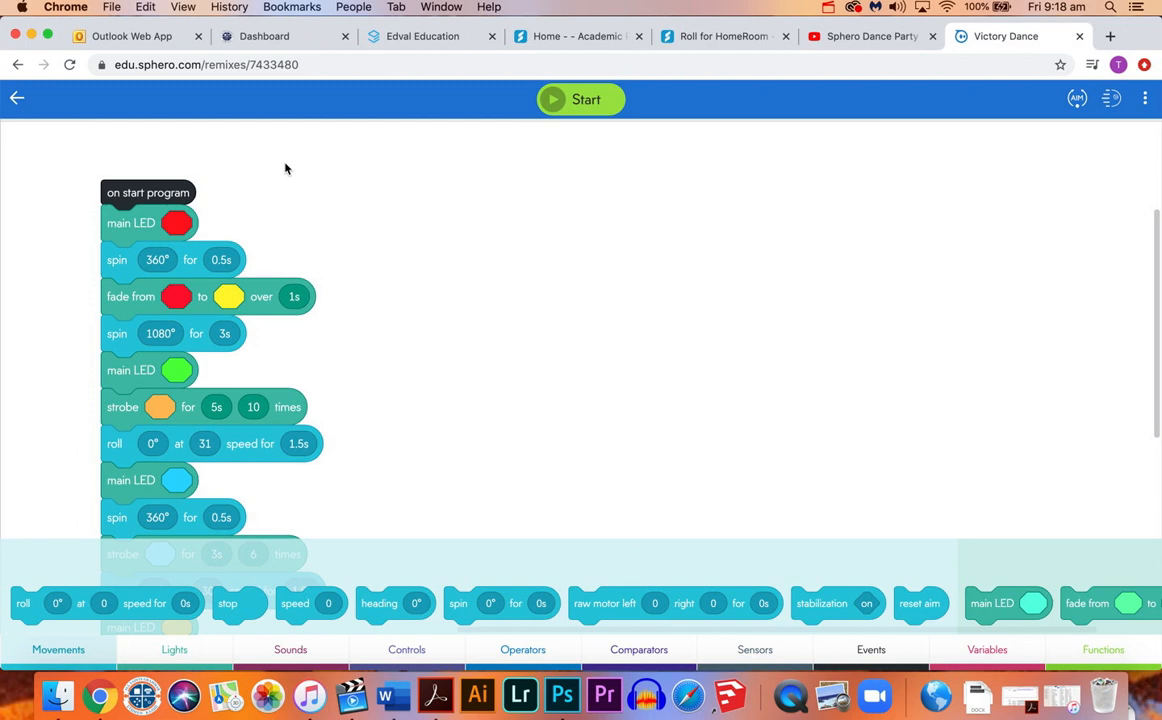
mouse_move(328, 162)
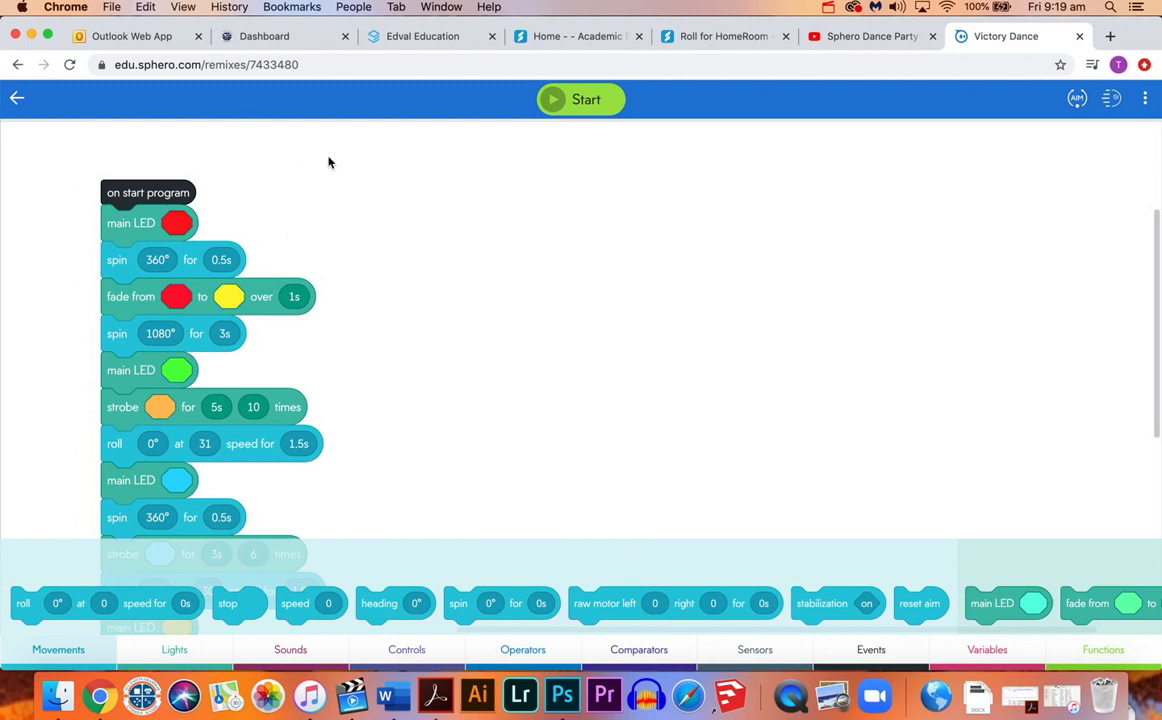
mouse_move(220, 174)
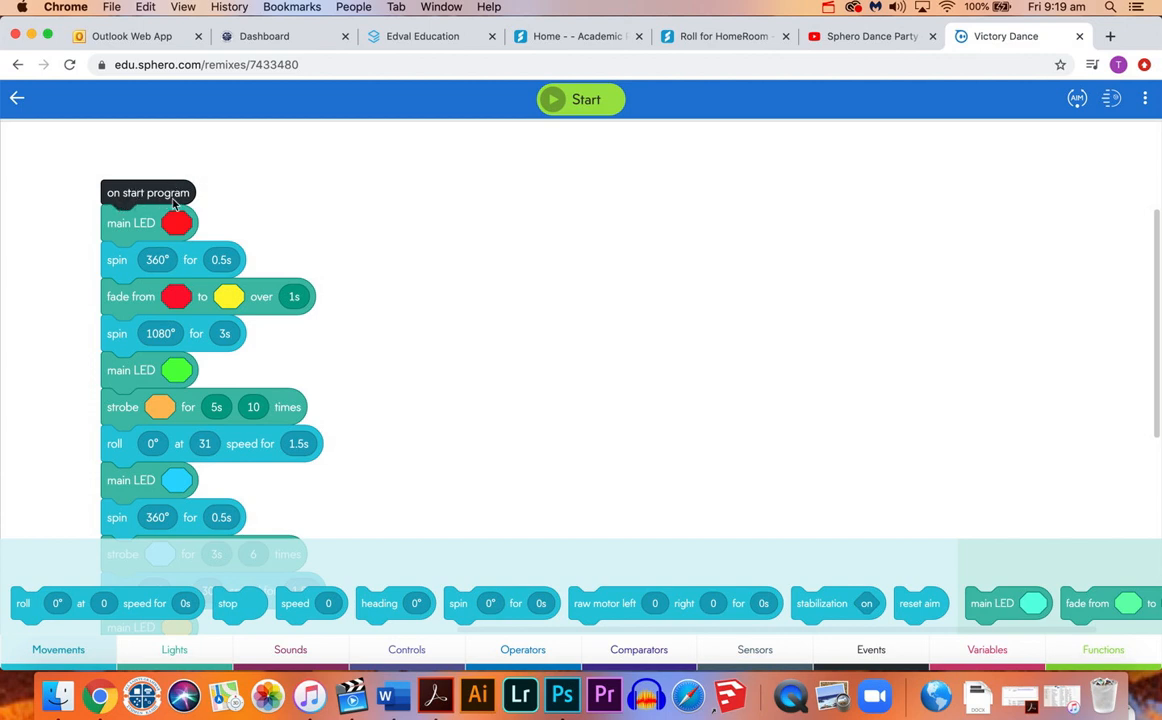
mouse_move(124, 224)
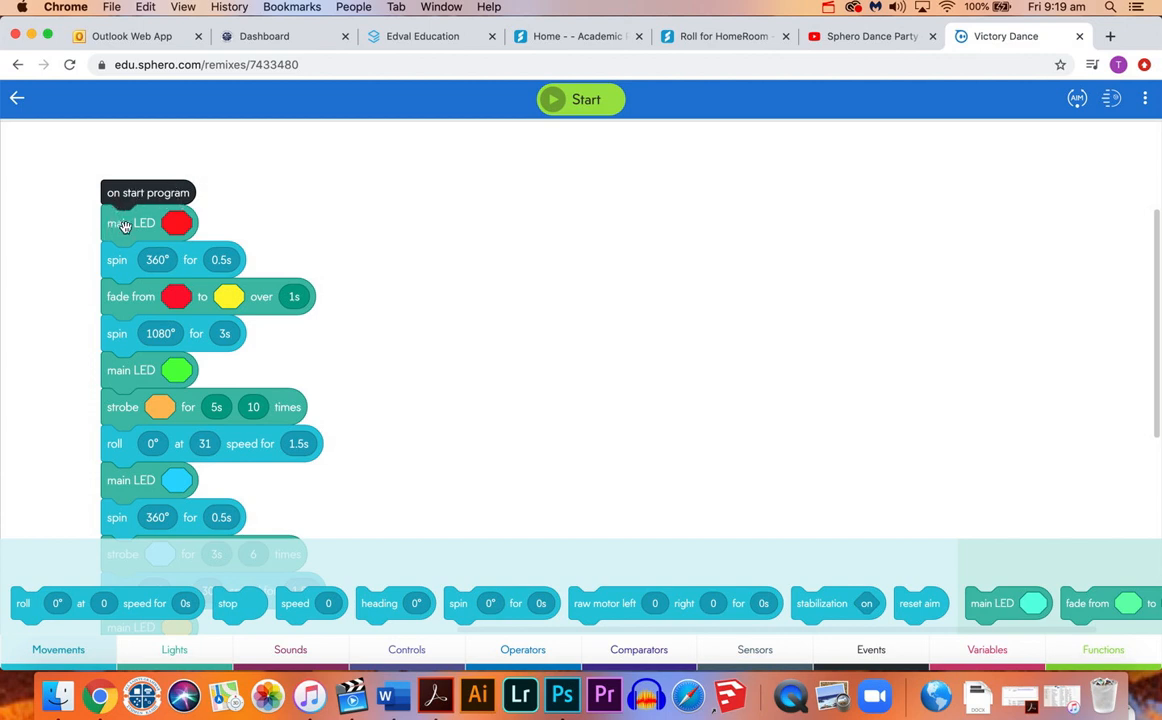
mouse_move(204, 248)
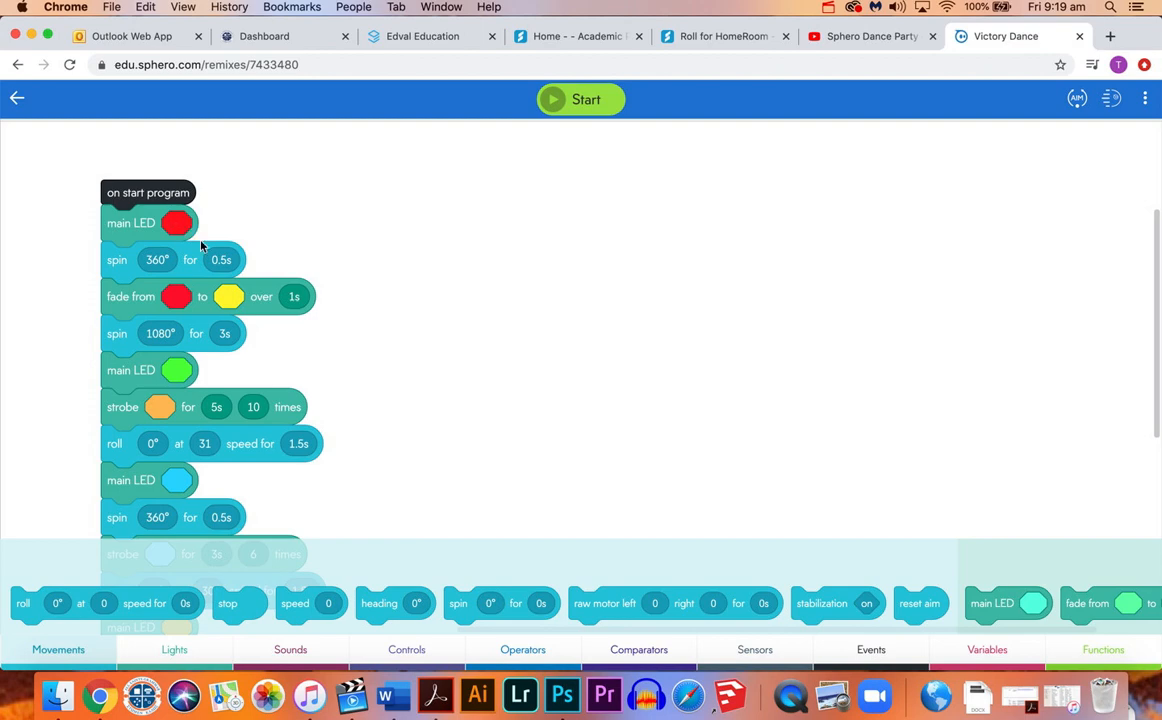
mouse_move(120, 248)
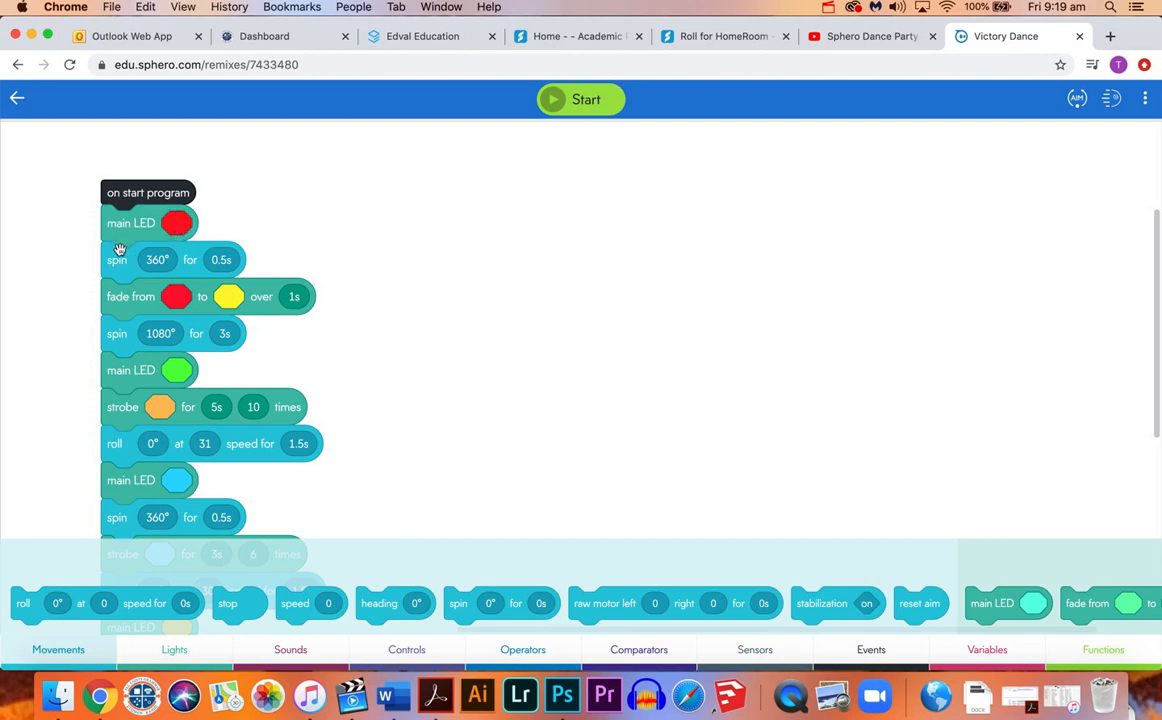
mouse_move(152, 268)
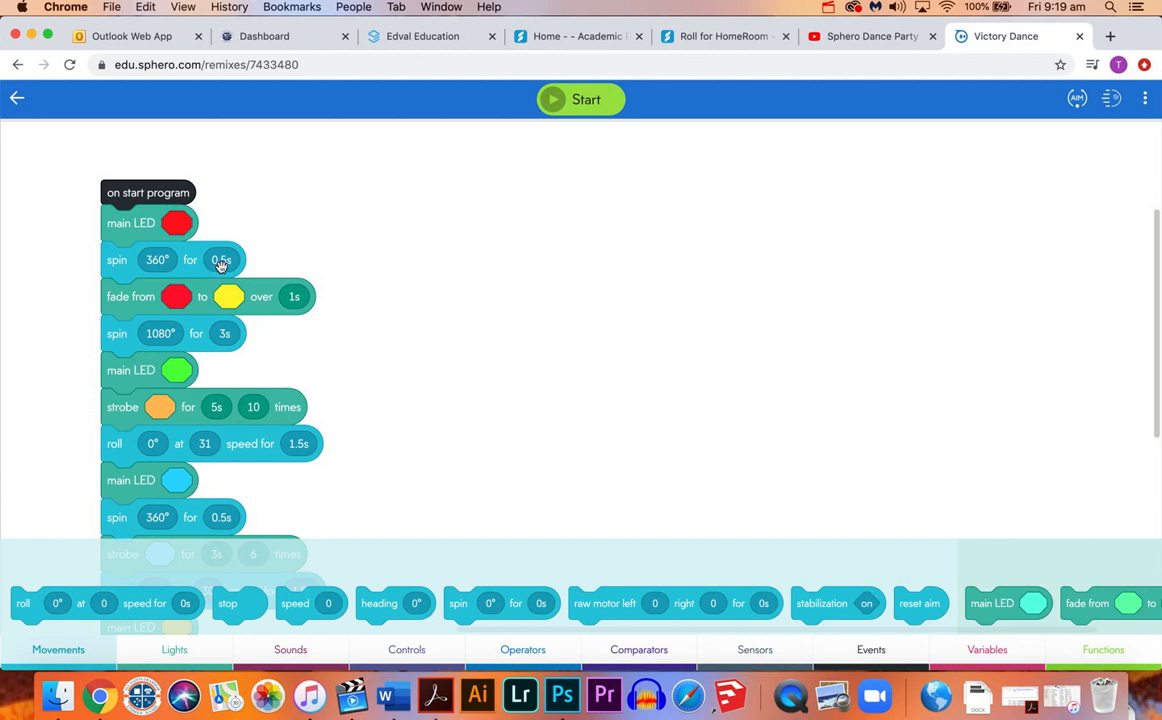
mouse_move(192, 252)
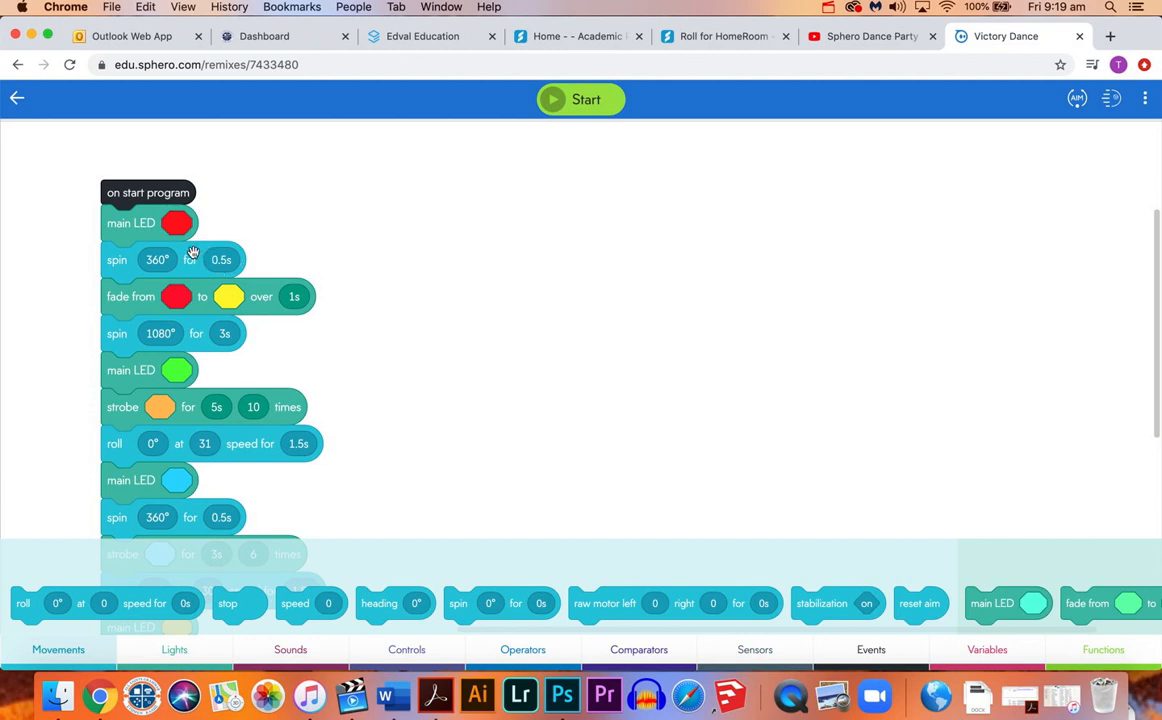
mouse_move(132, 260)
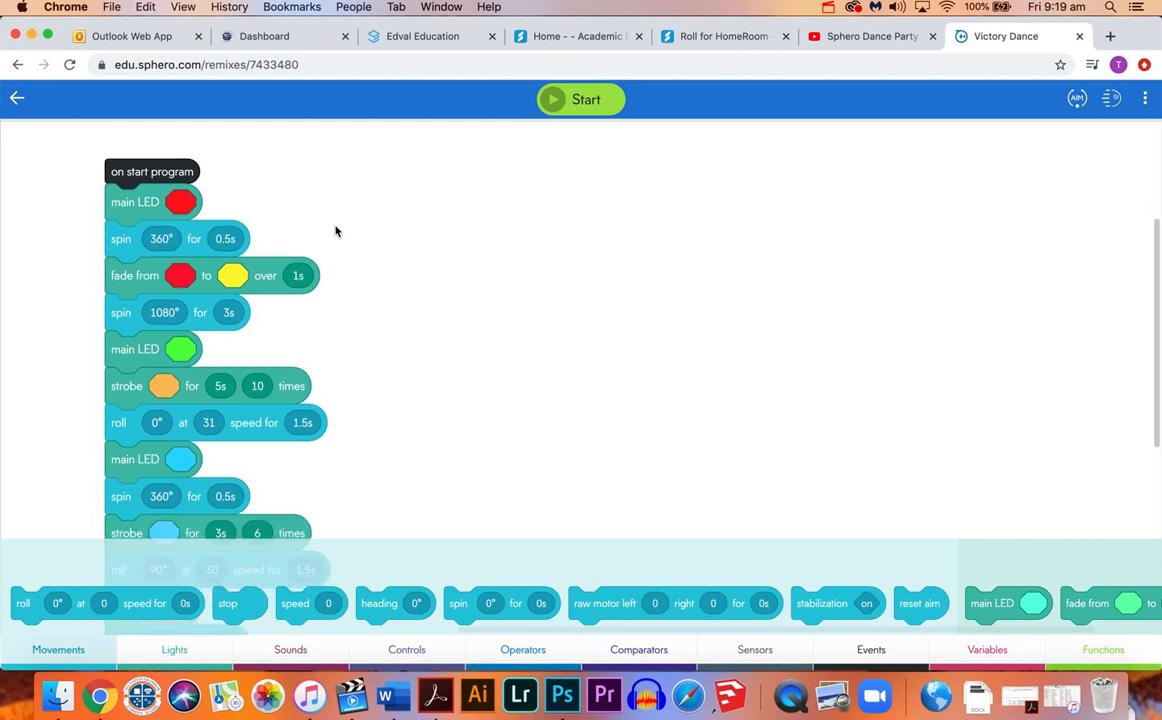
scroll(down, 3)
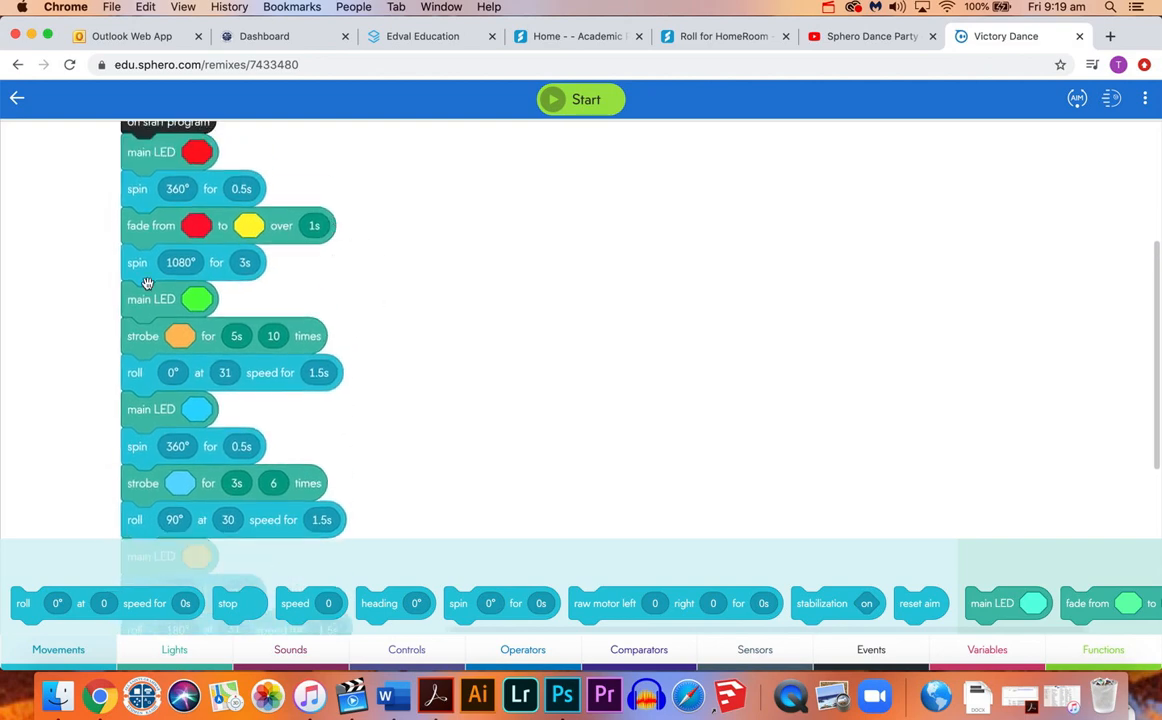
mouse_move(200, 152)
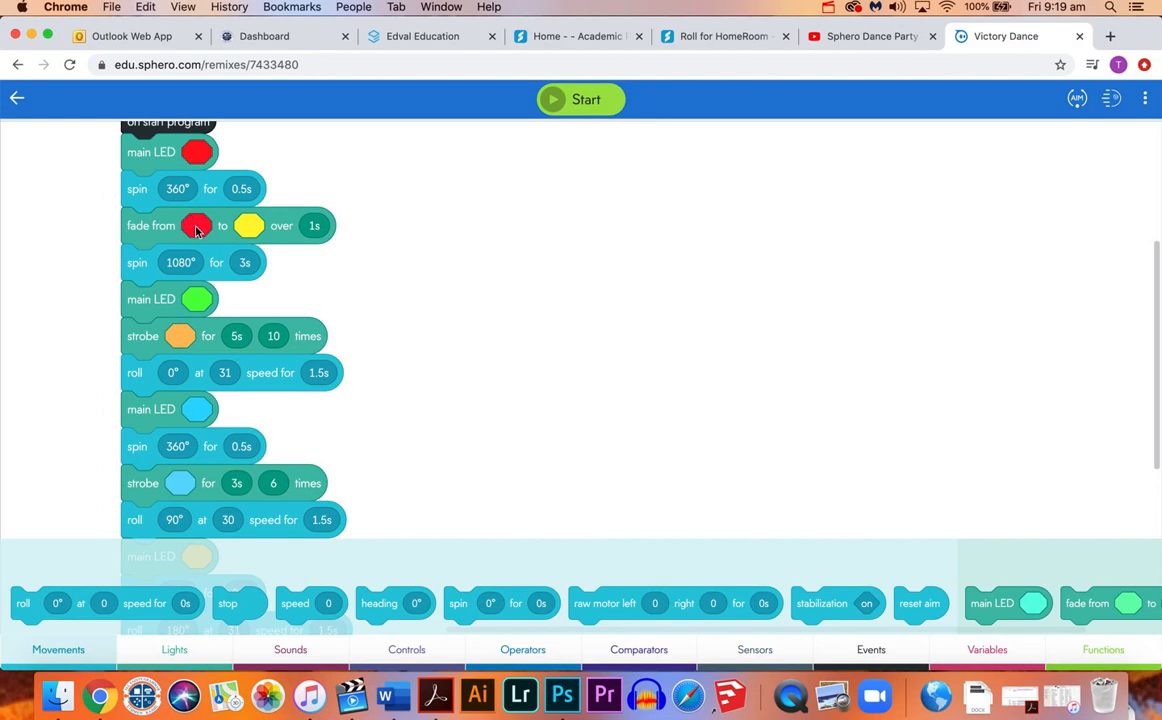
mouse_move(296, 224)
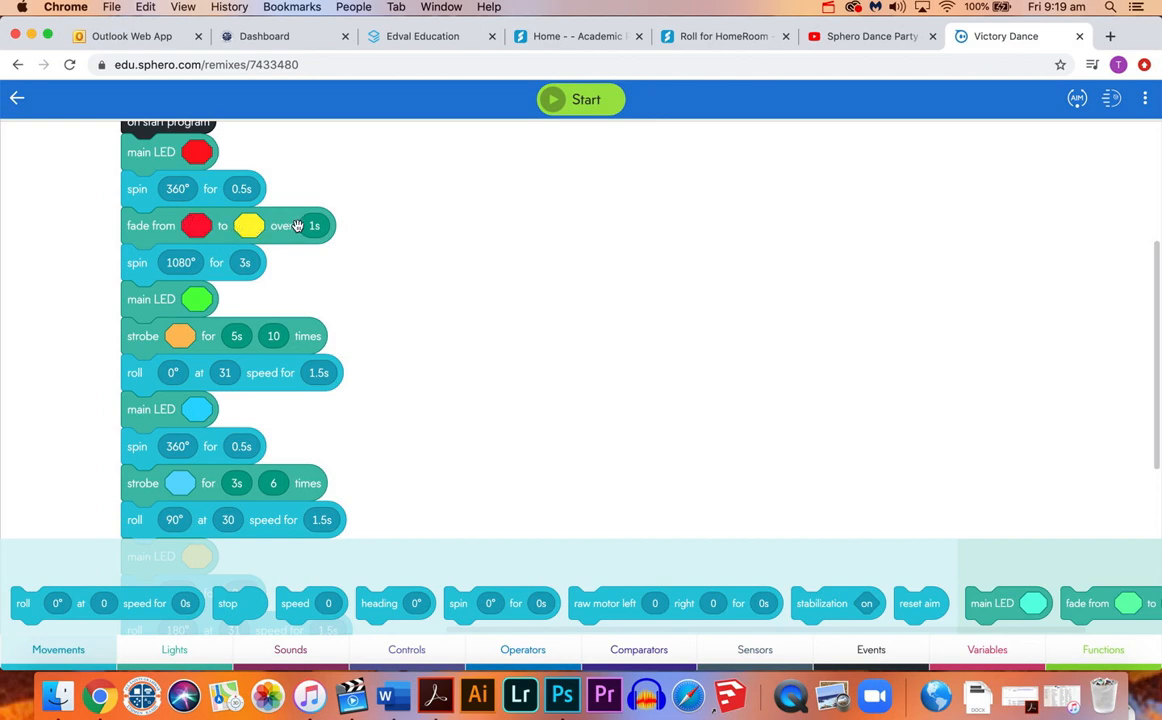
mouse_move(136, 276)
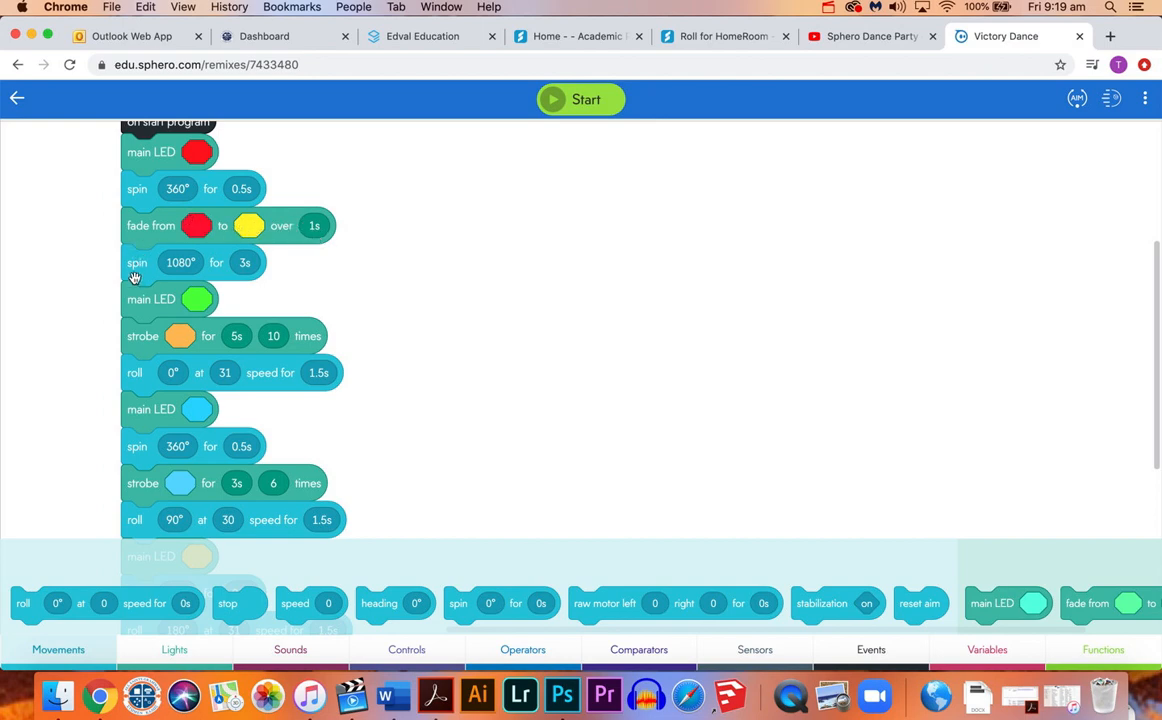
mouse_move(110, 280)
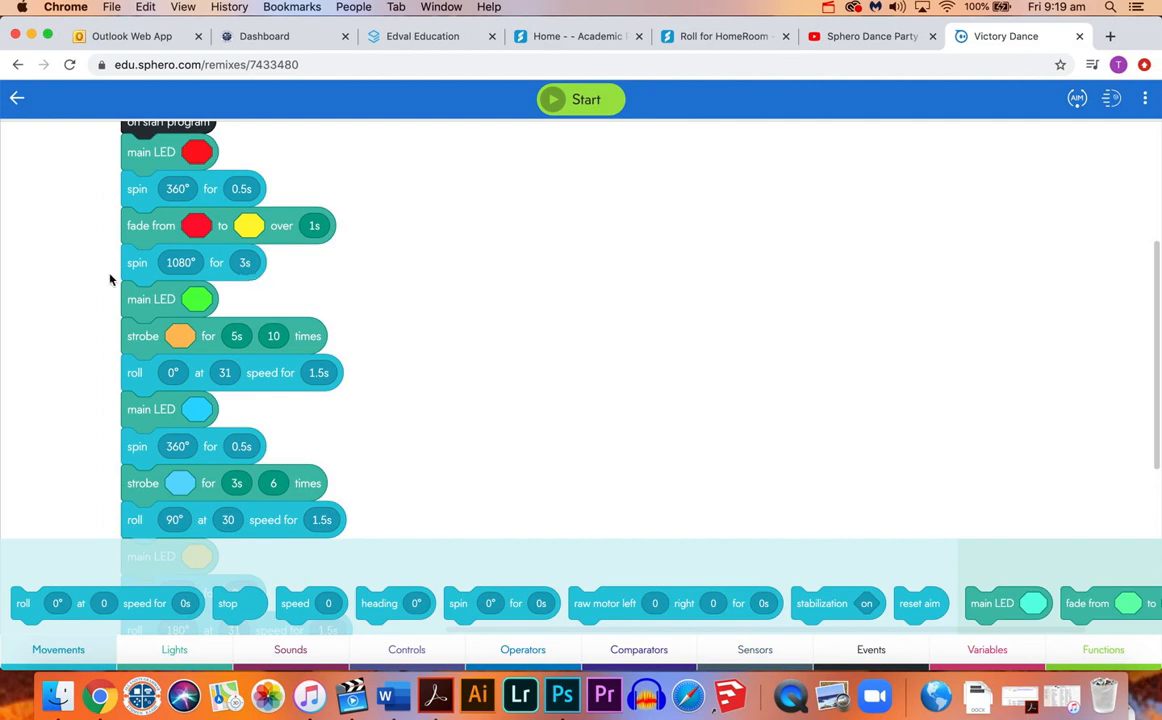
mouse_move(194, 272)
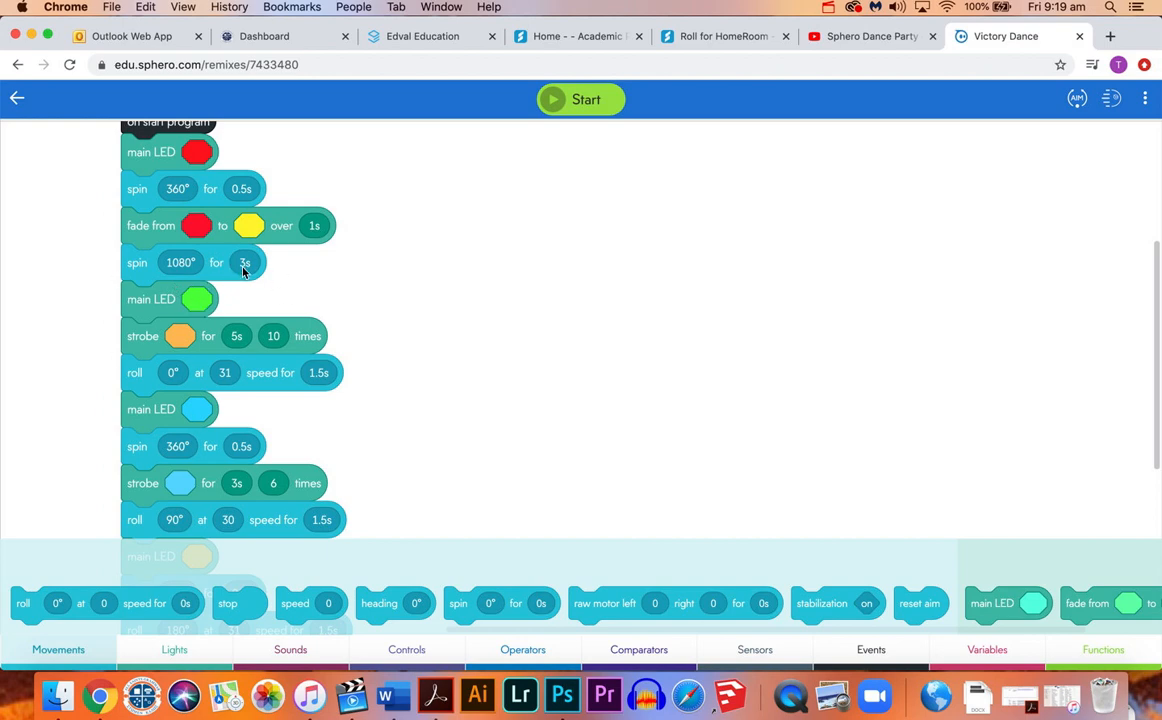
scroll(down, 3)
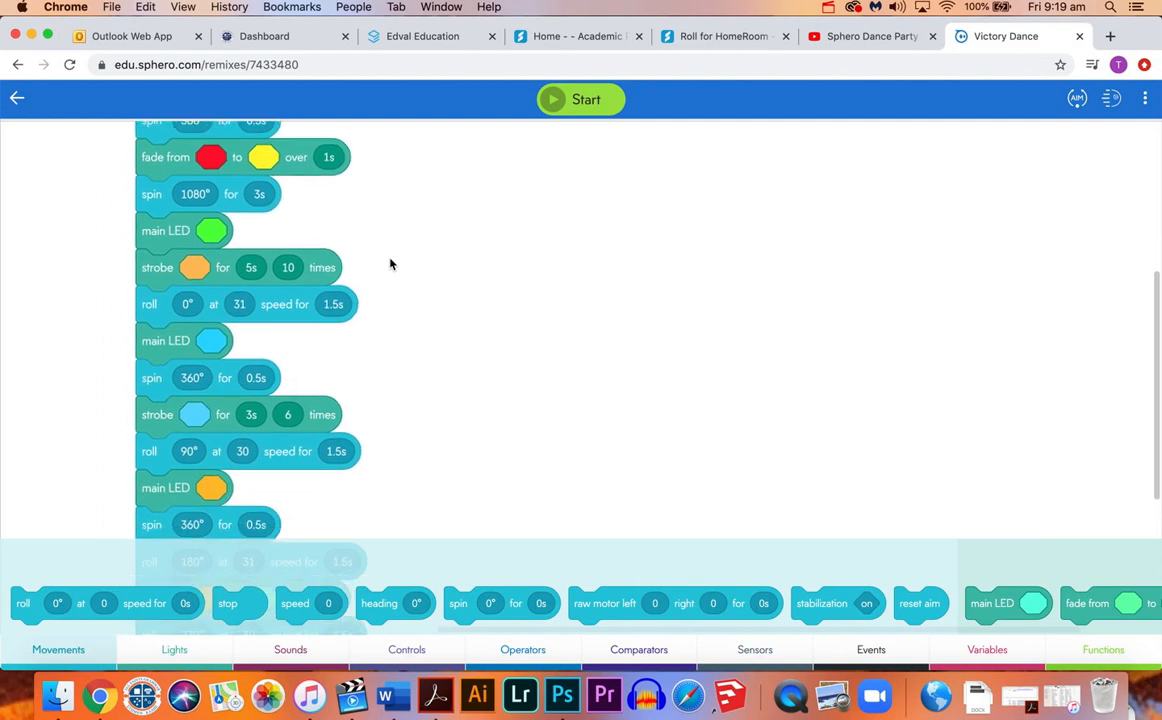
scroll(up, 3)
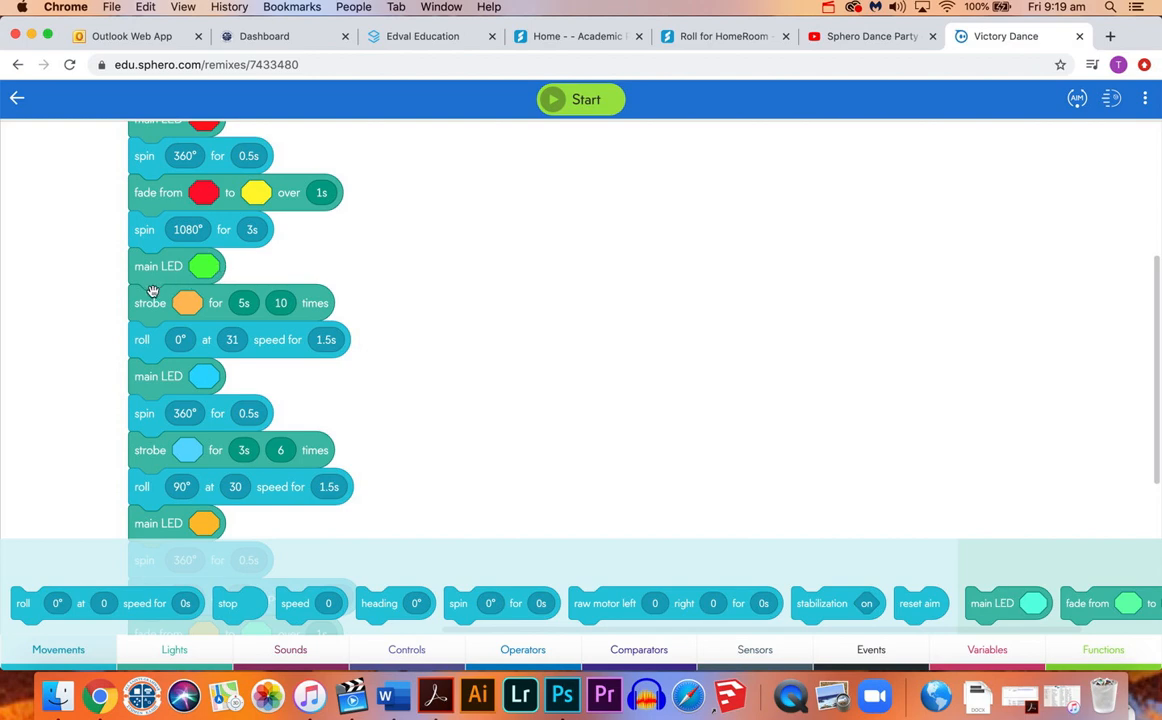
mouse_move(184, 270)
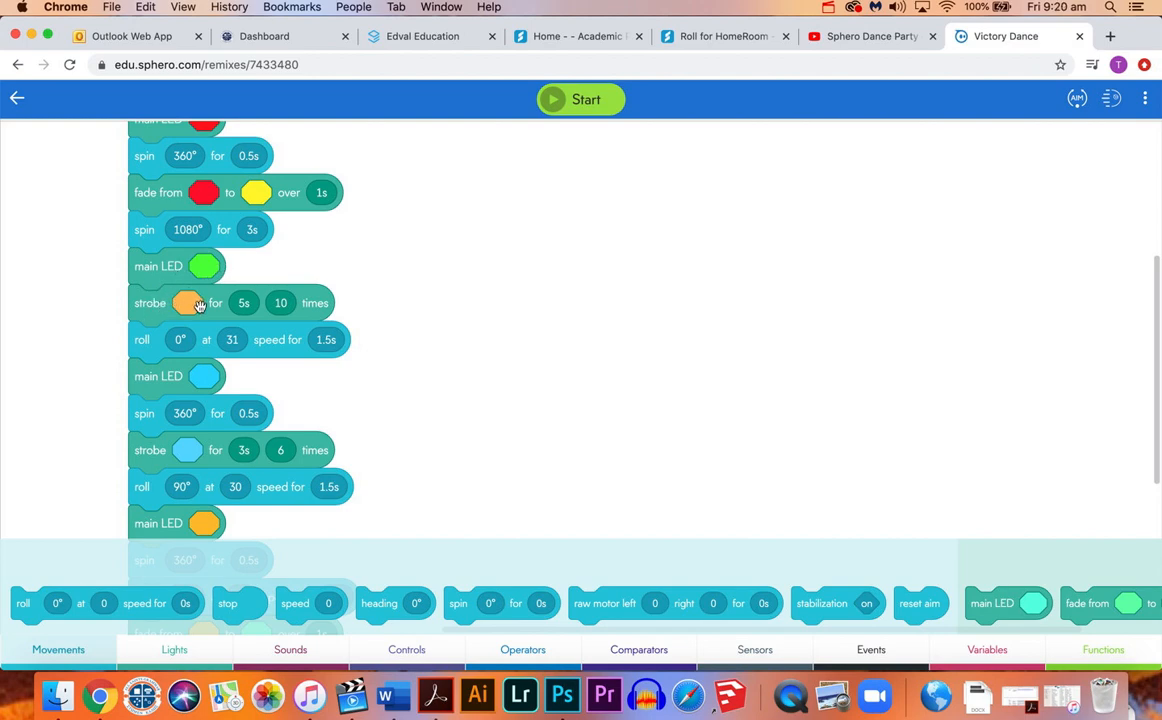
mouse_move(232, 308)
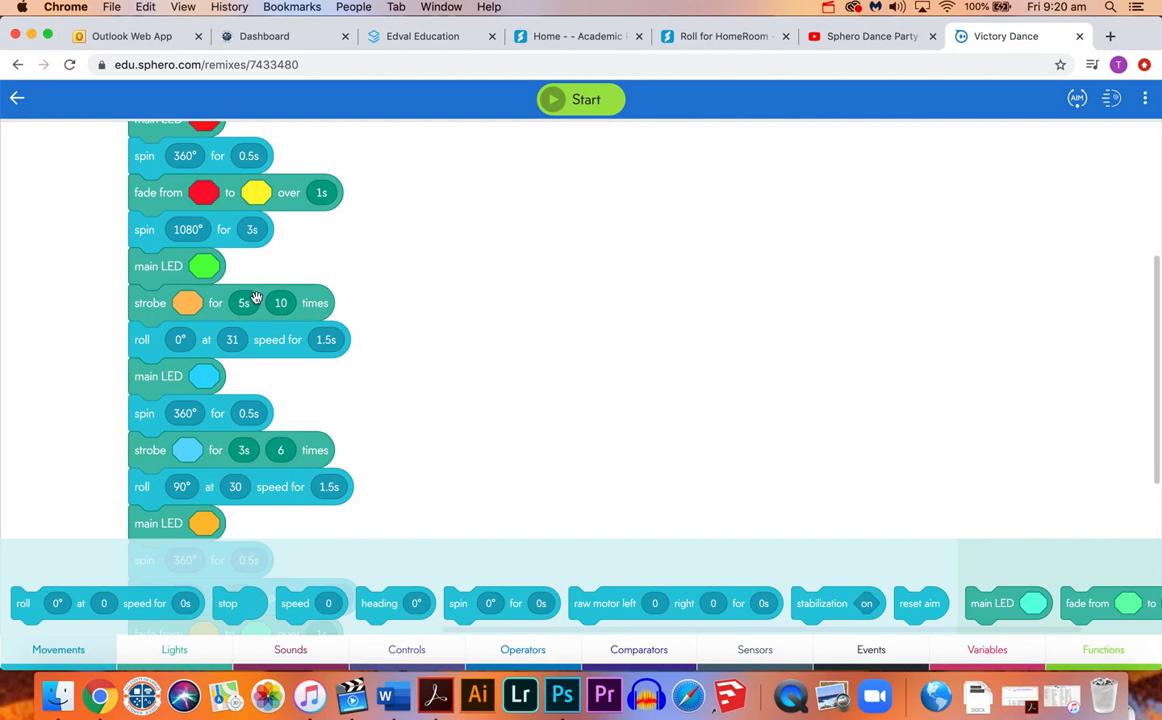
mouse_move(292, 288)
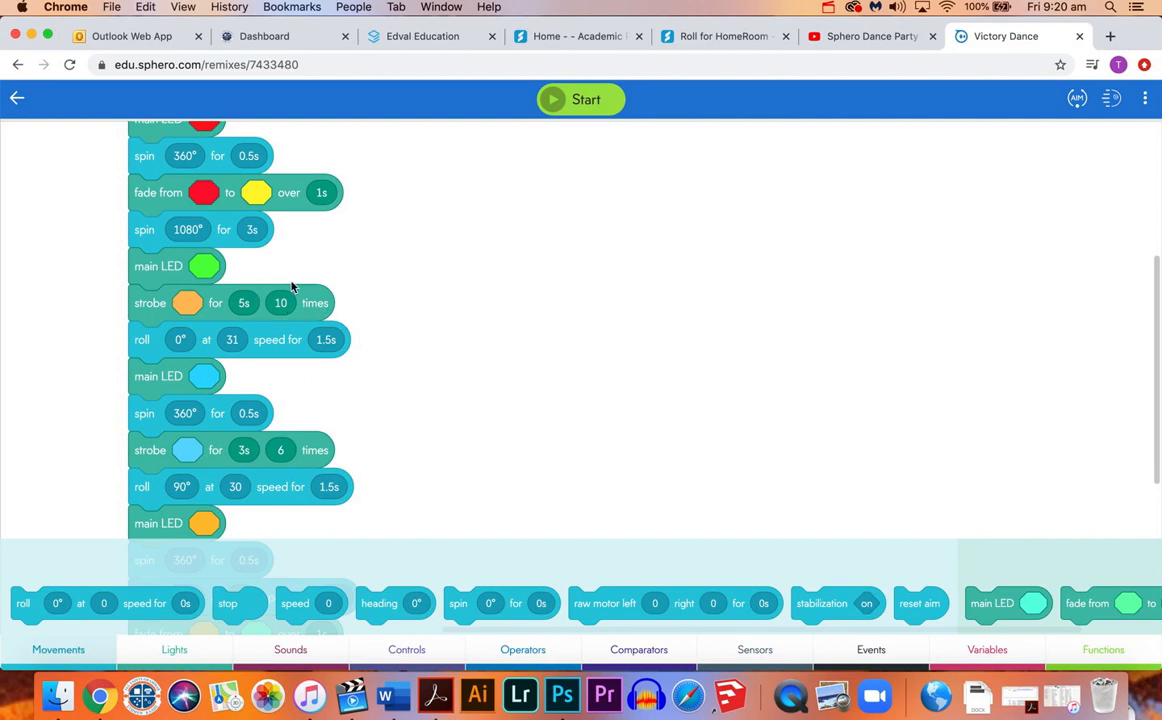
mouse_move(320, 358)
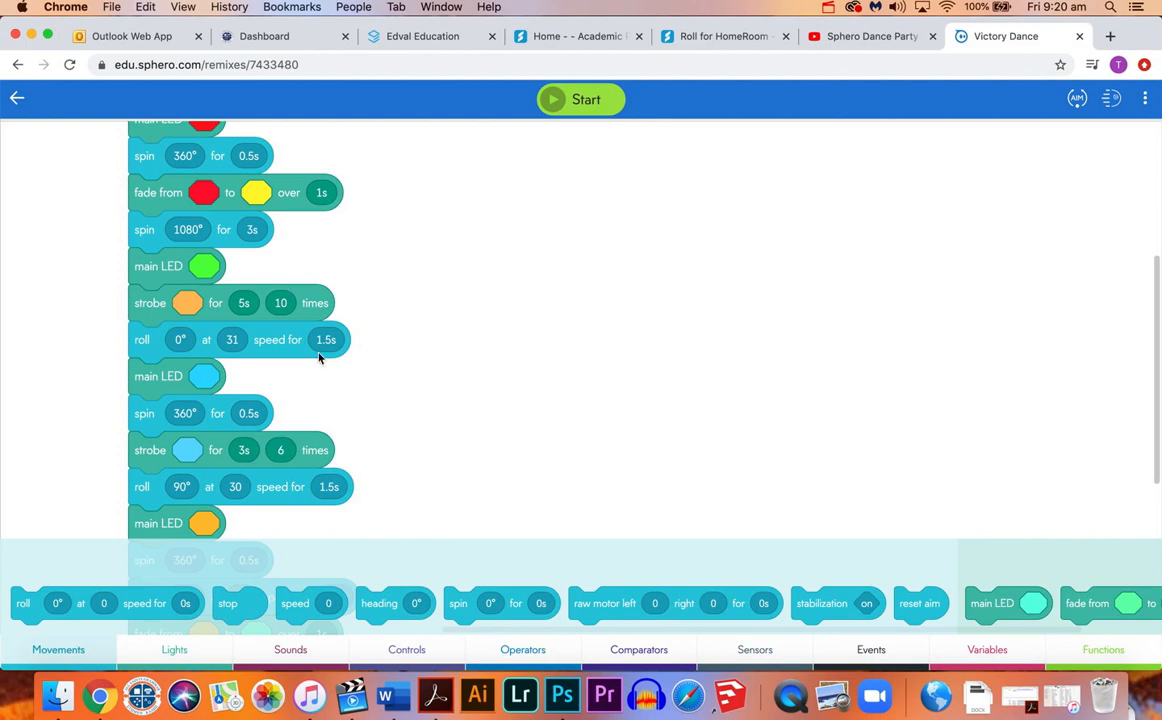
scroll(down, 3)
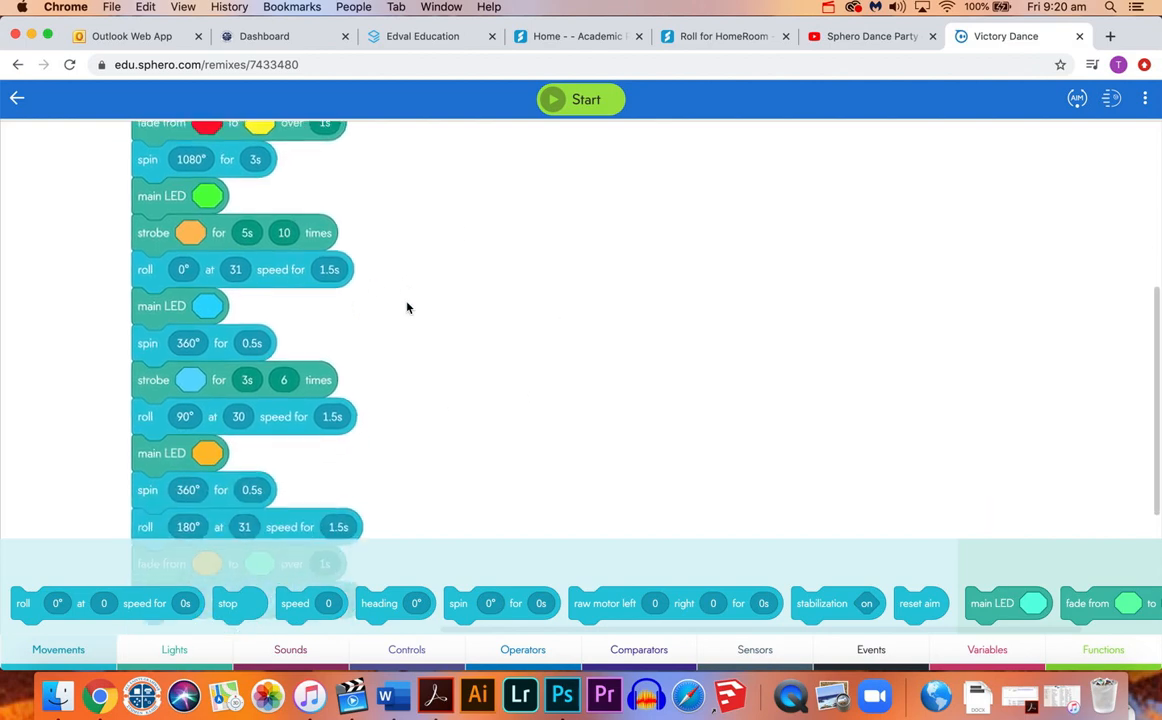
scroll(down, 3)
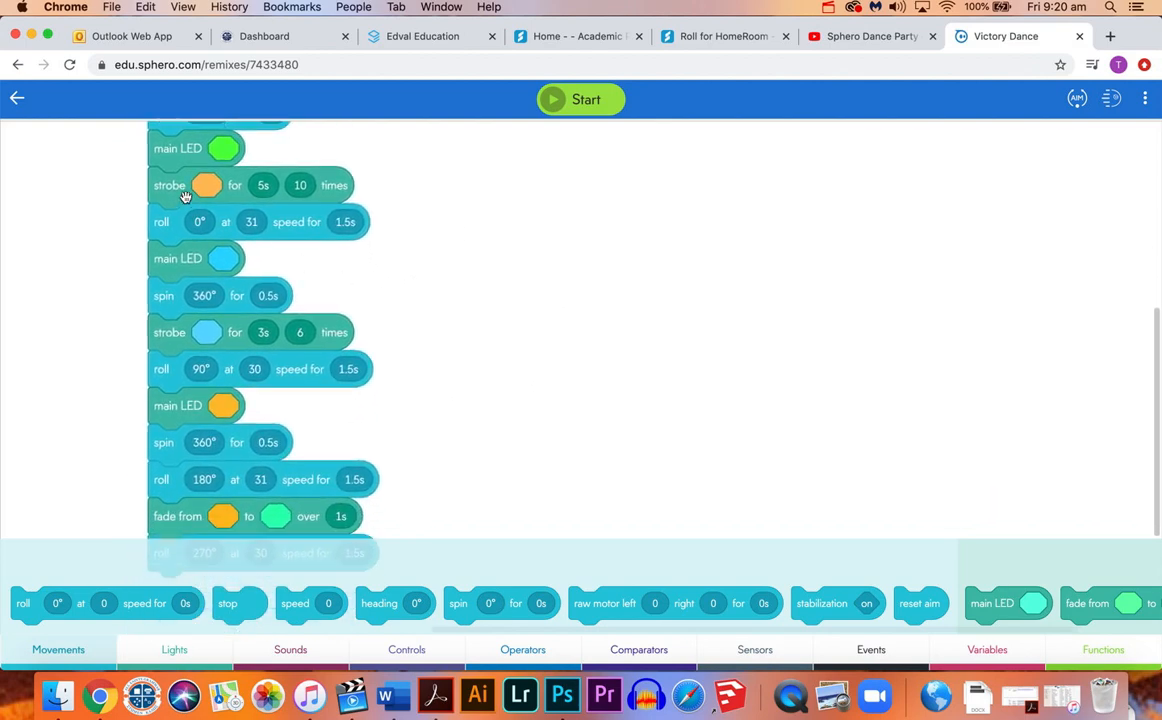
scroll(up, 3)
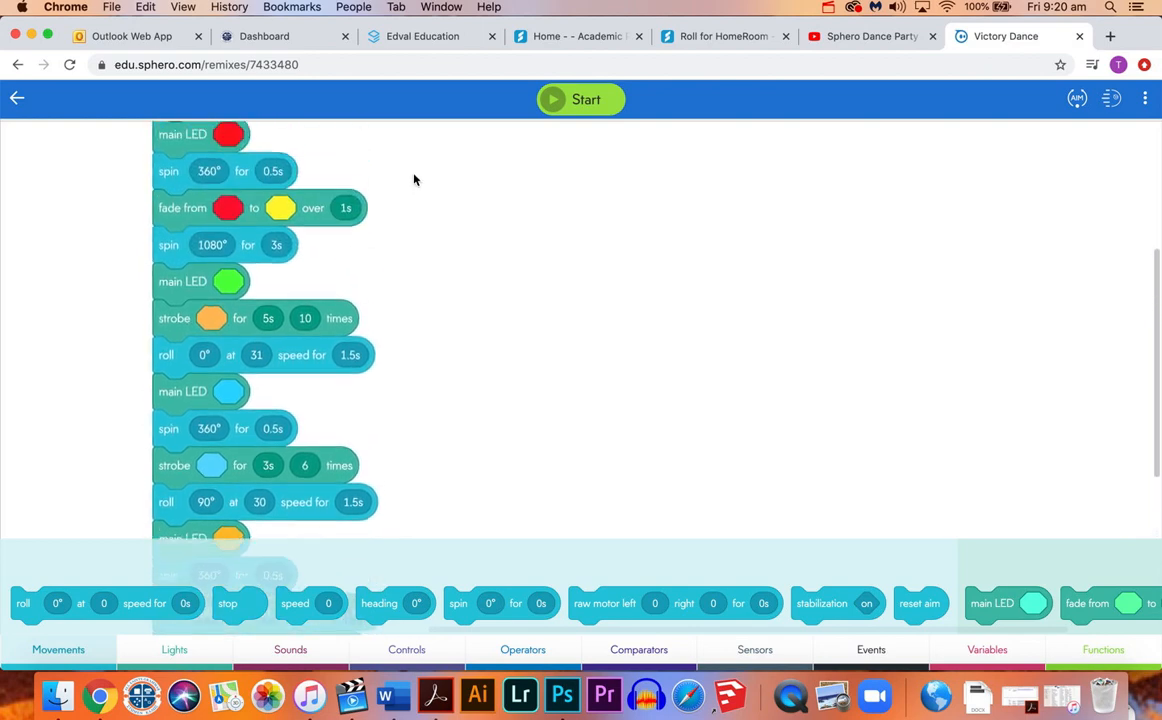
scroll(up, 3)
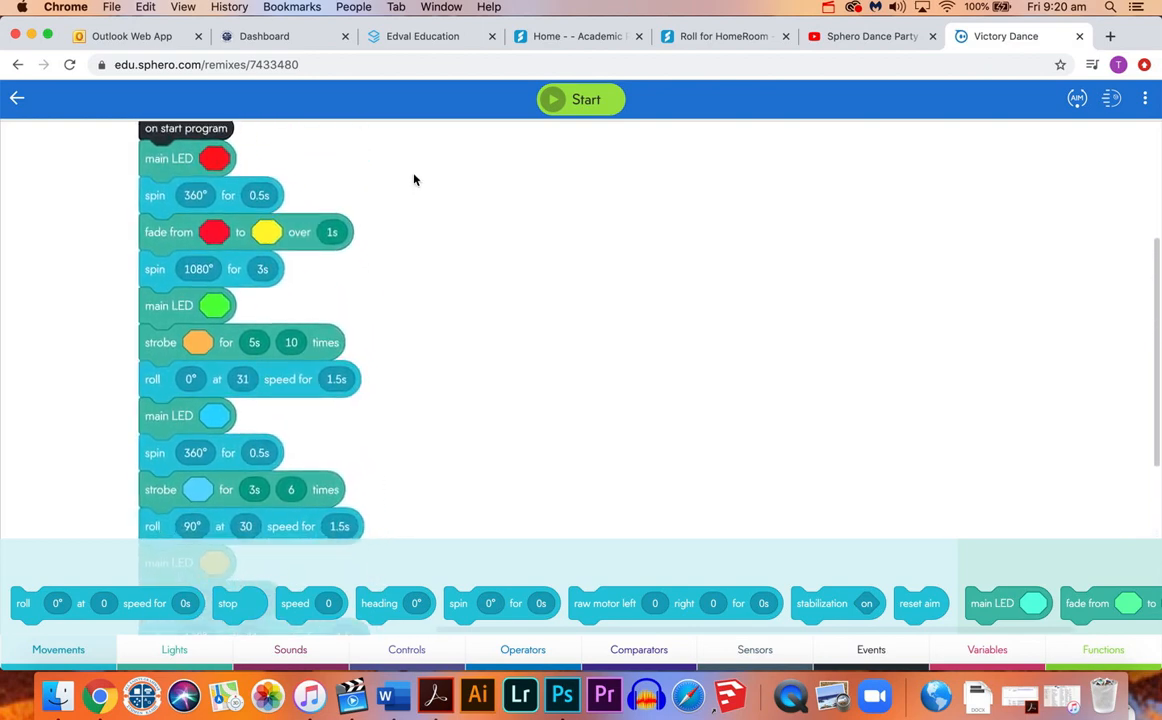
scroll(down, 3)
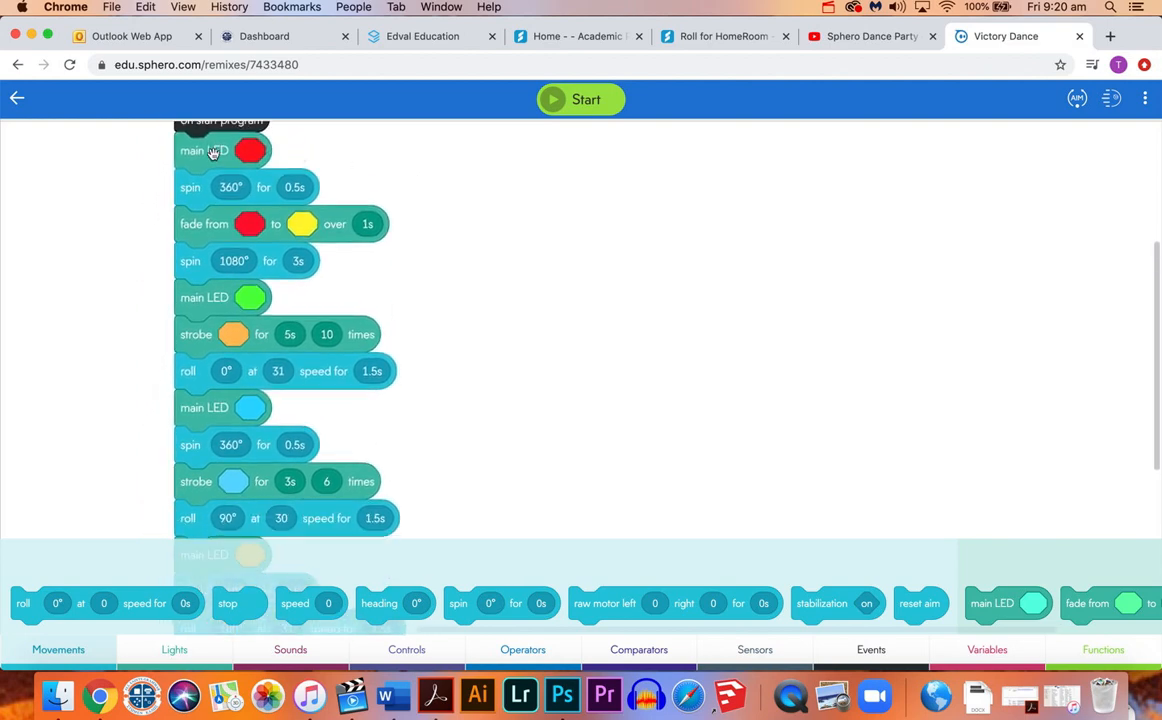
scroll(down, 3)
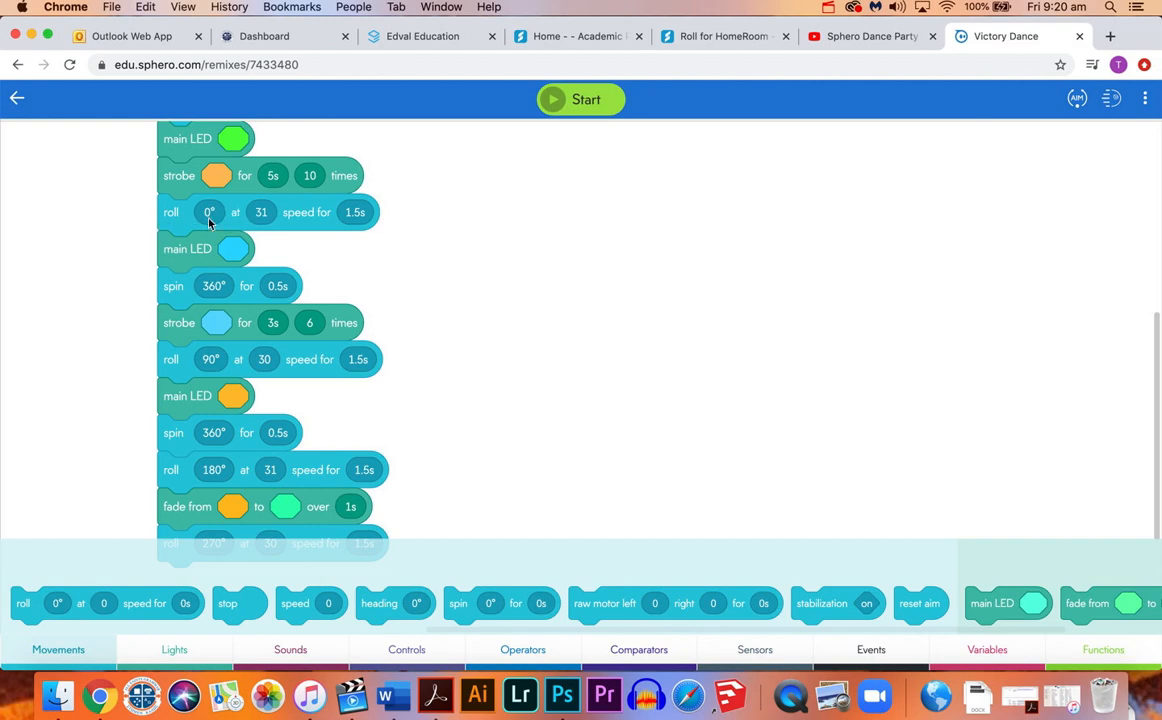
mouse_move(344, 242)
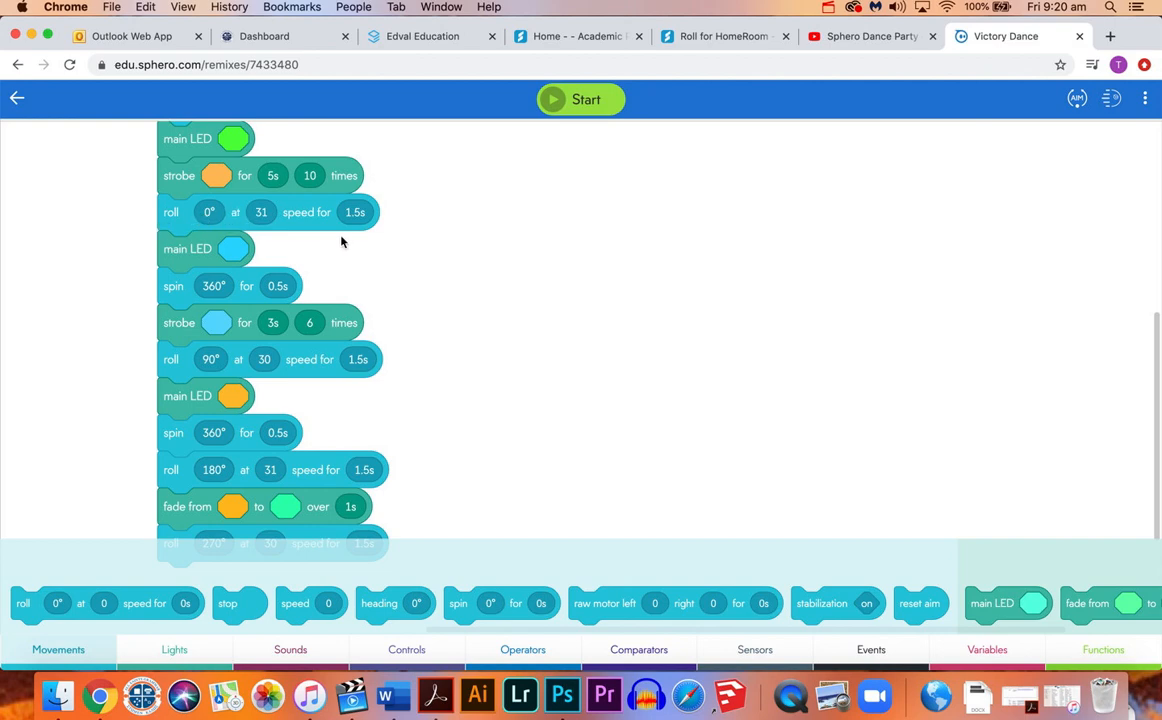
mouse_move(234, 248)
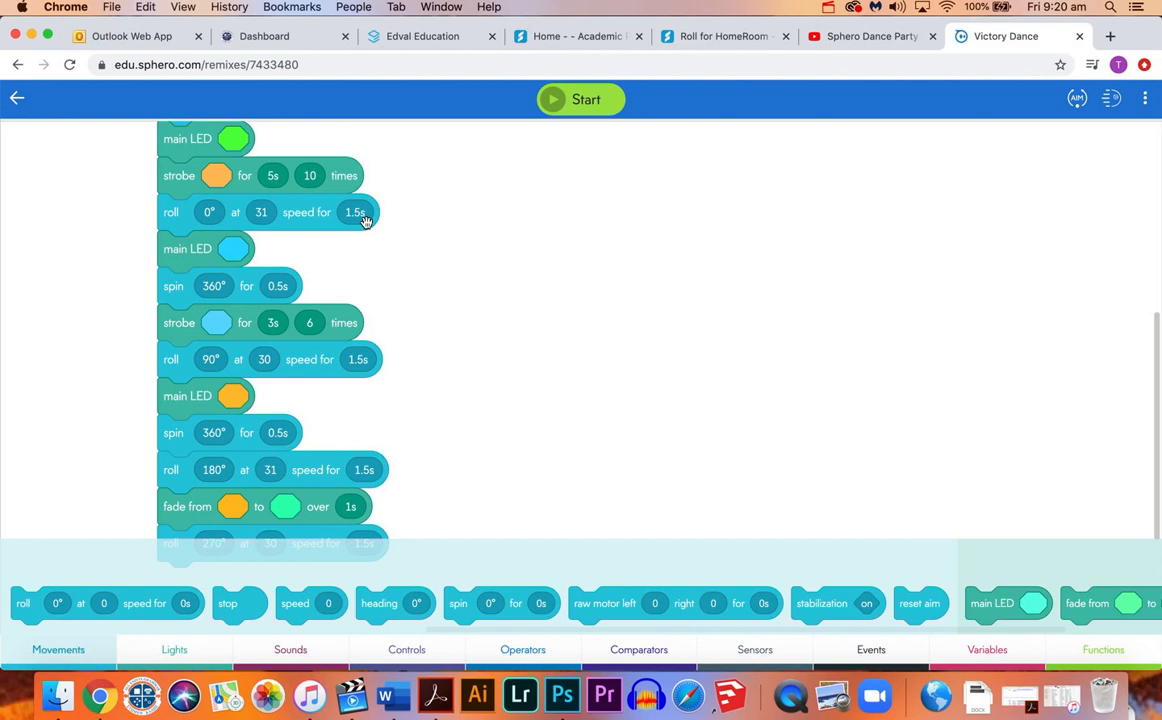
scroll(down, 3)
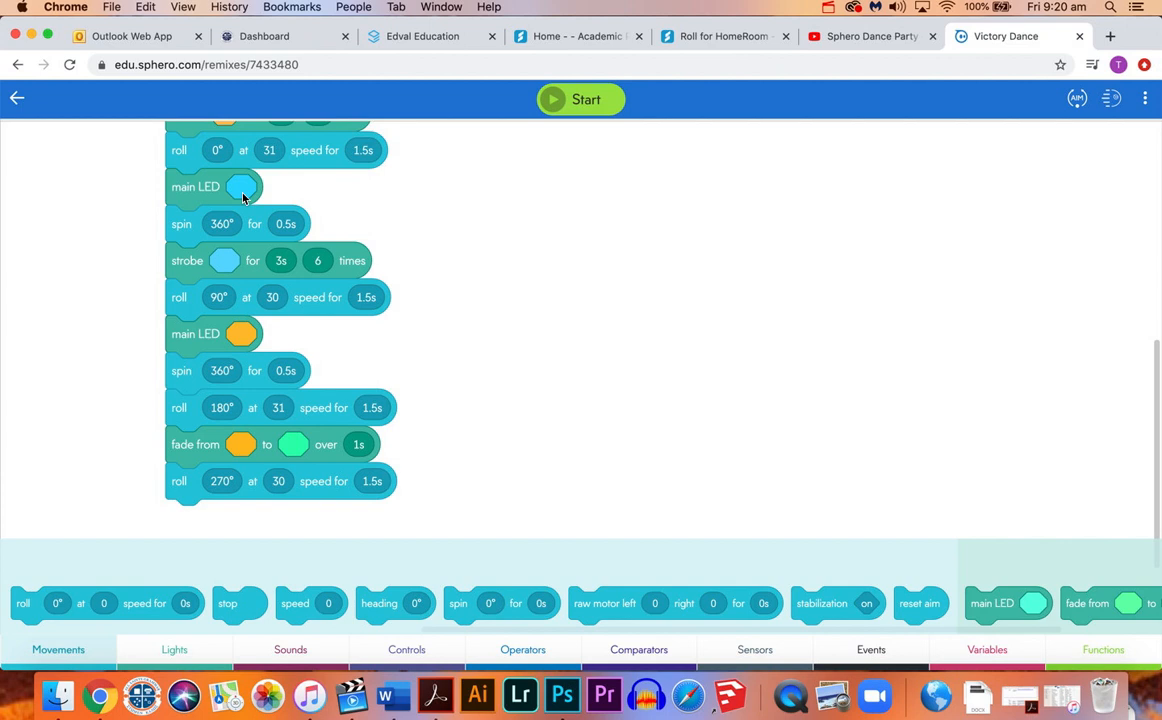
mouse_move(262, 250)
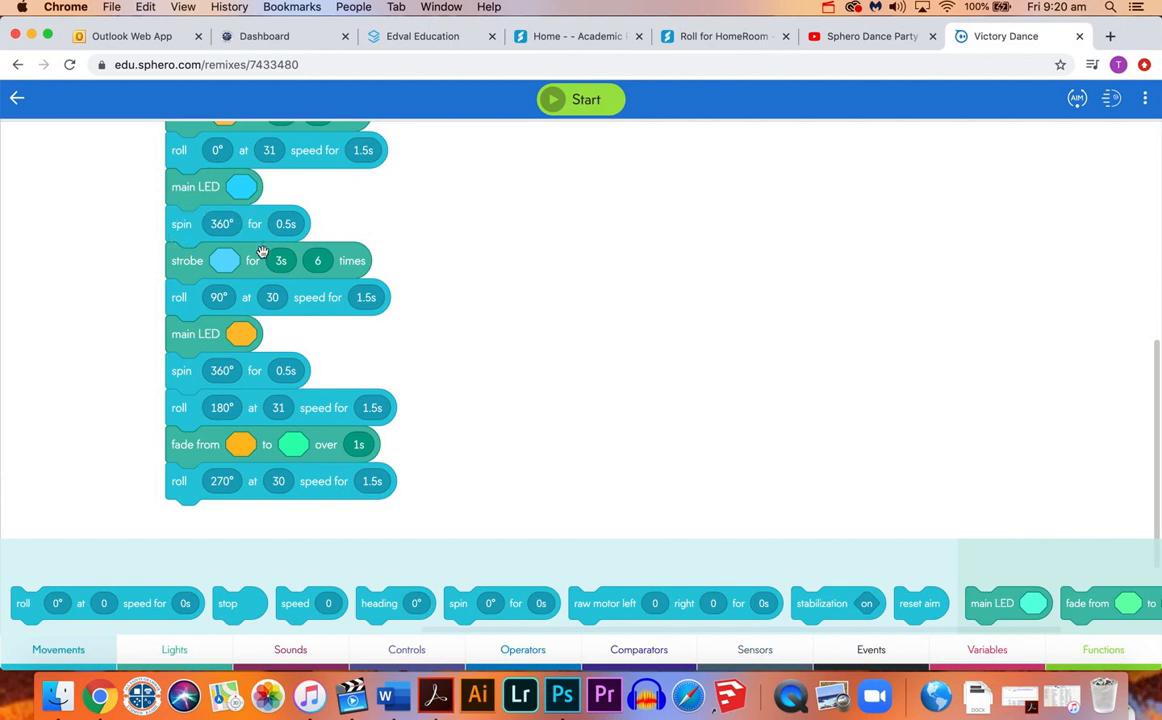
mouse_move(312, 224)
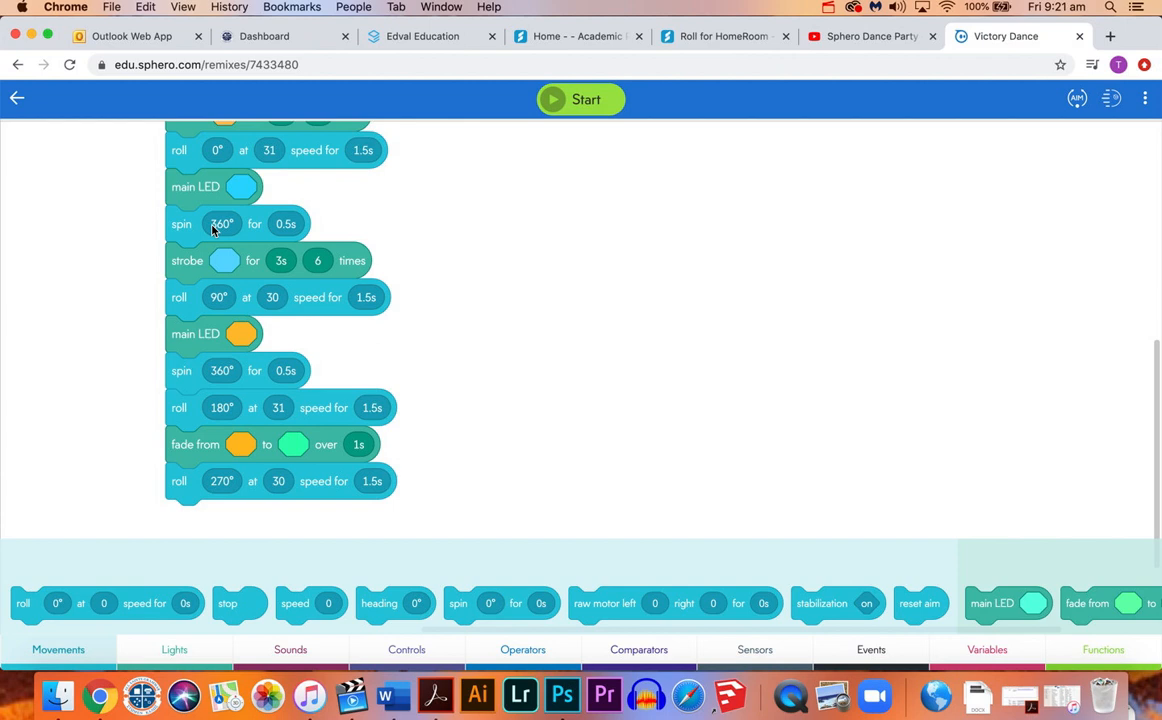
mouse_move(228, 230)
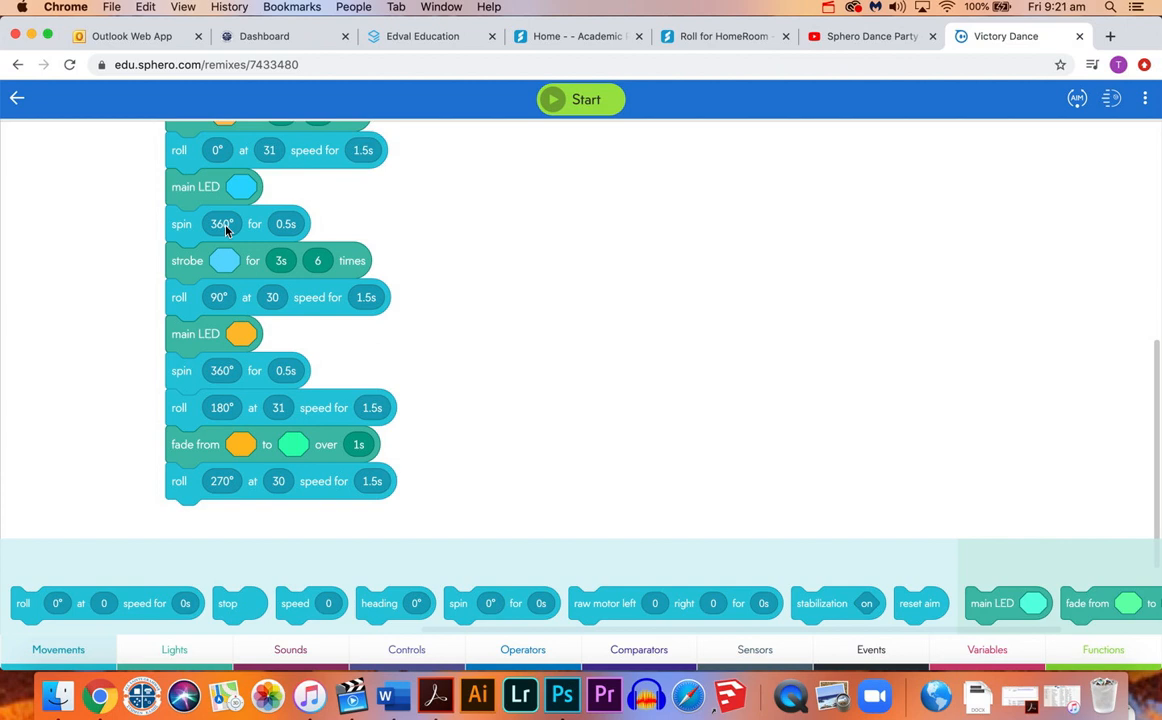
mouse_move(292, 284)
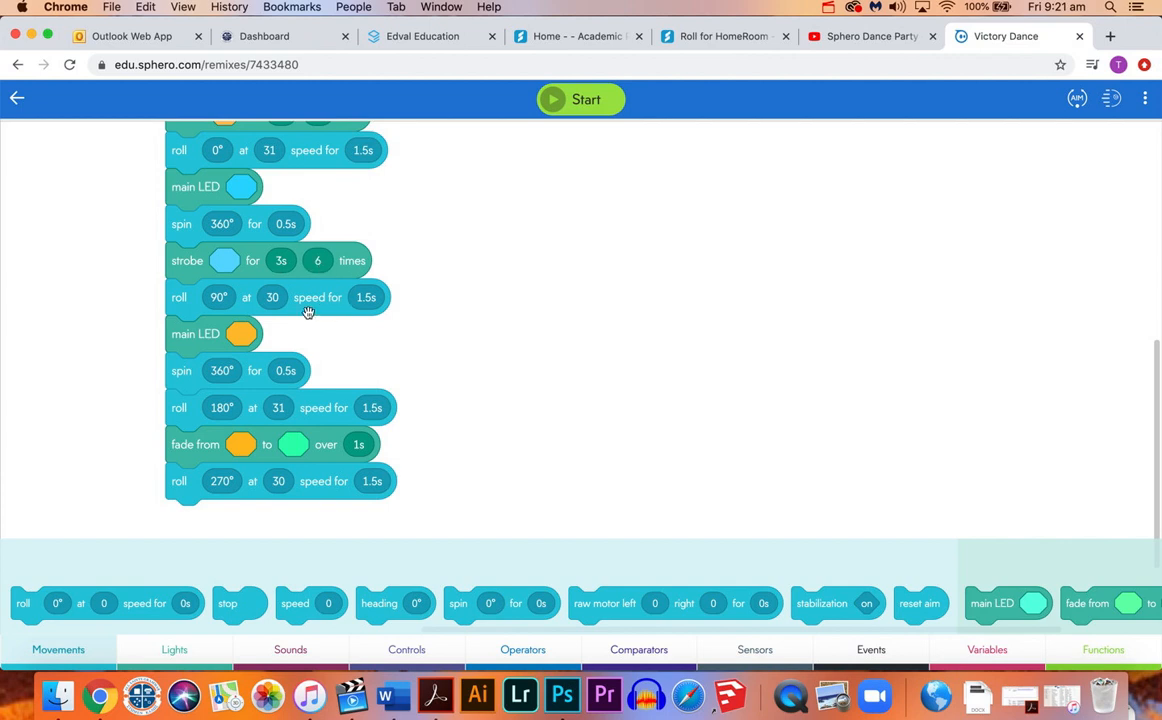
mouse_move(812, 292)
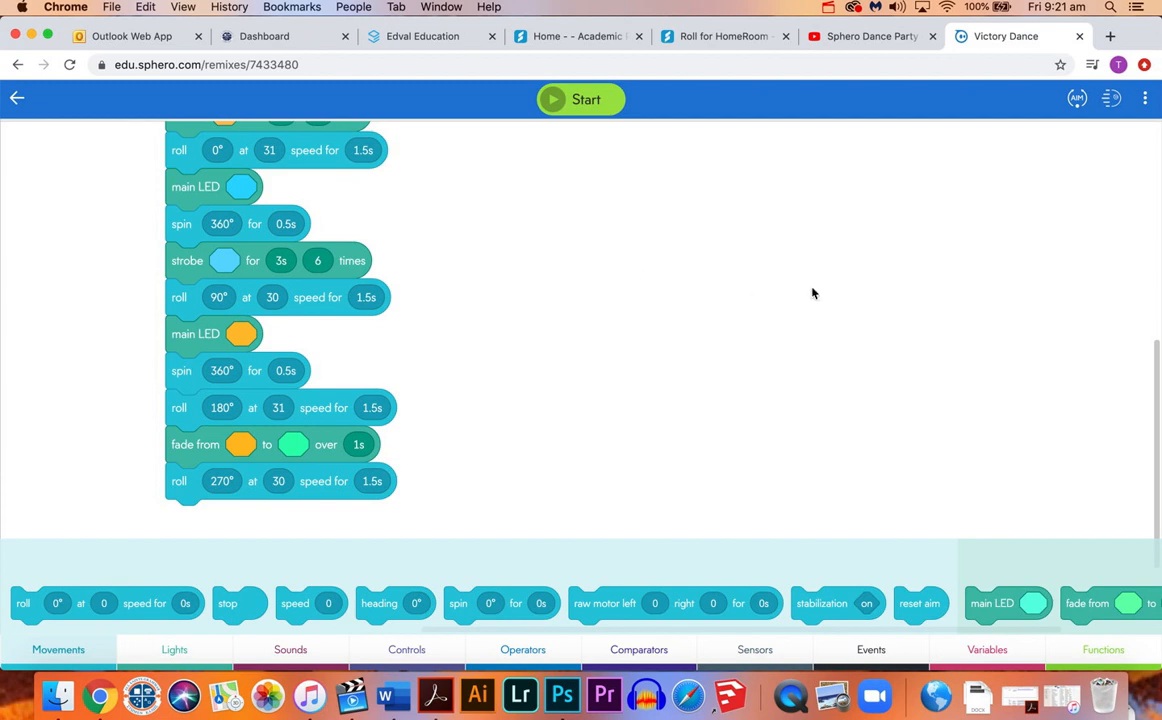
mouse_move(302, 296)
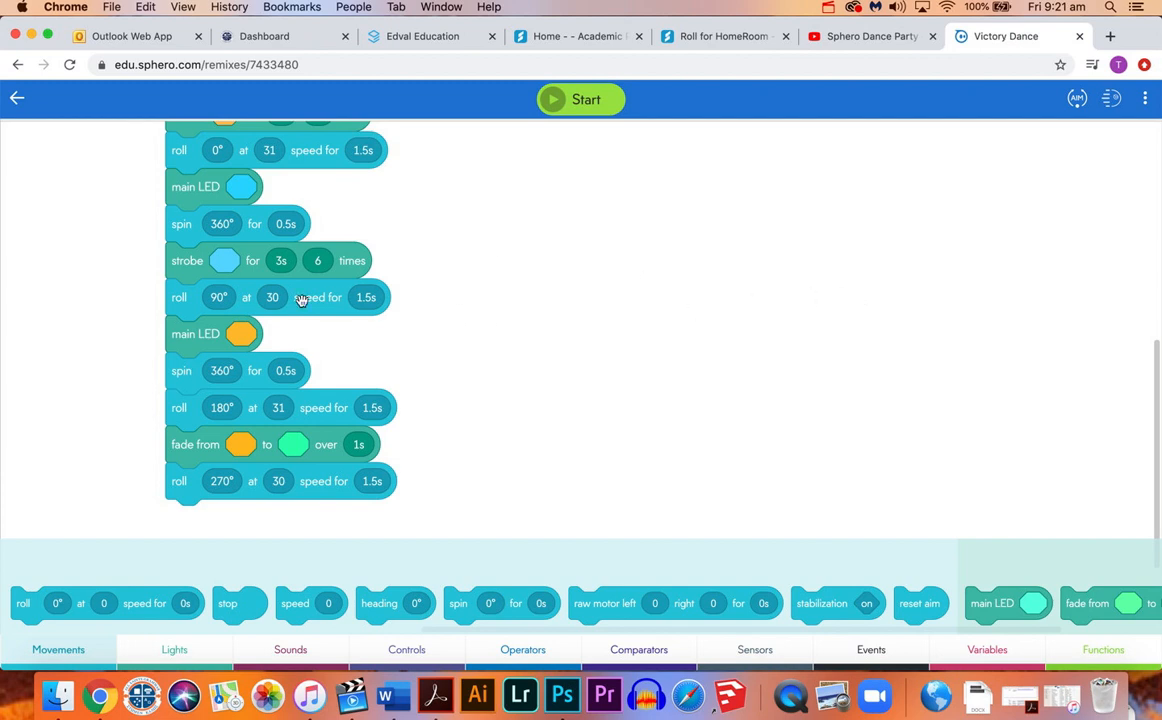
mouse_move(308, 296)
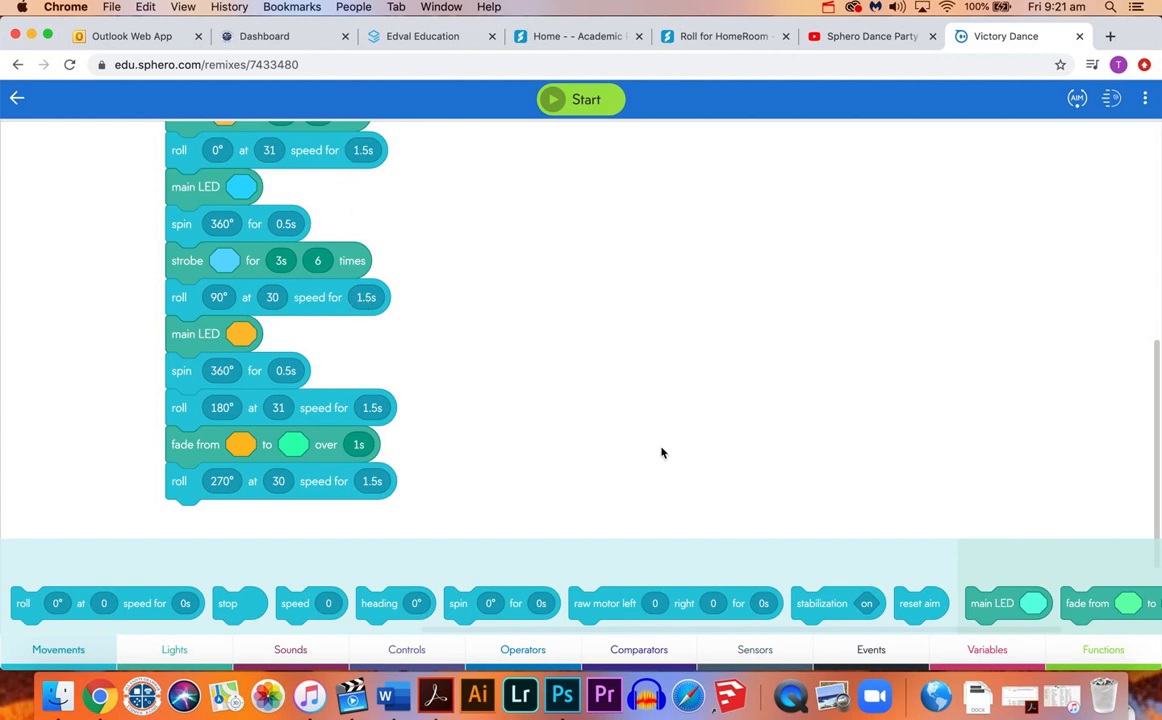
mouse_move(528, 324)
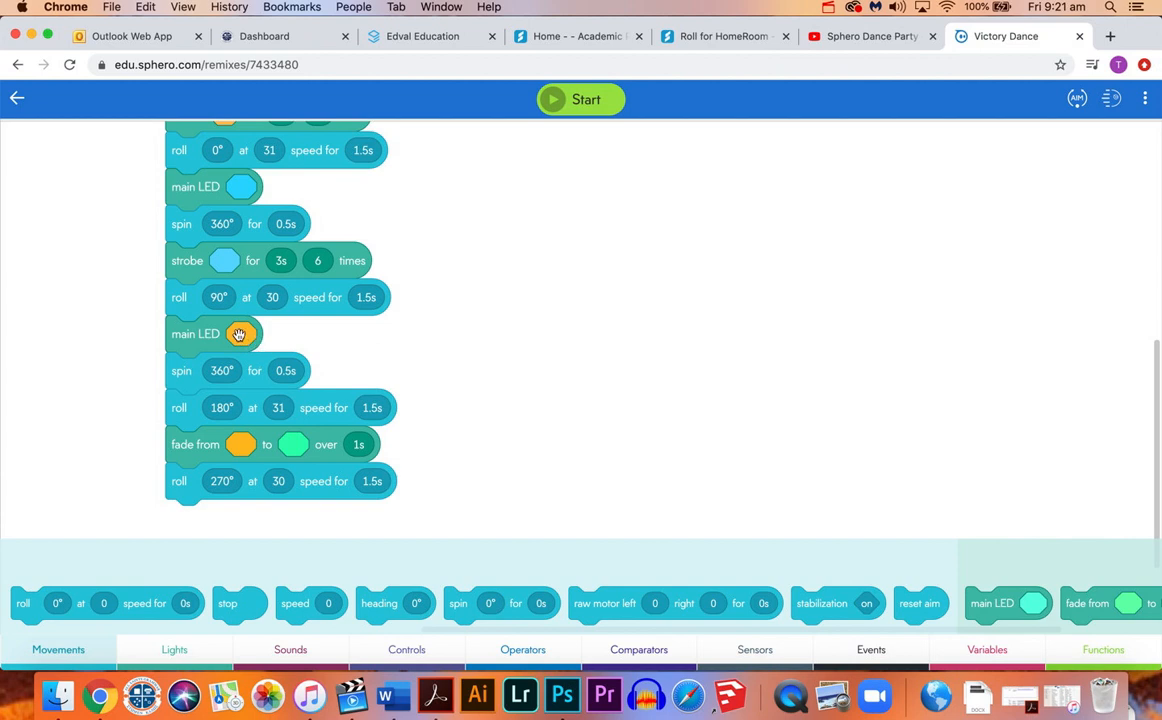
click(240, 332)
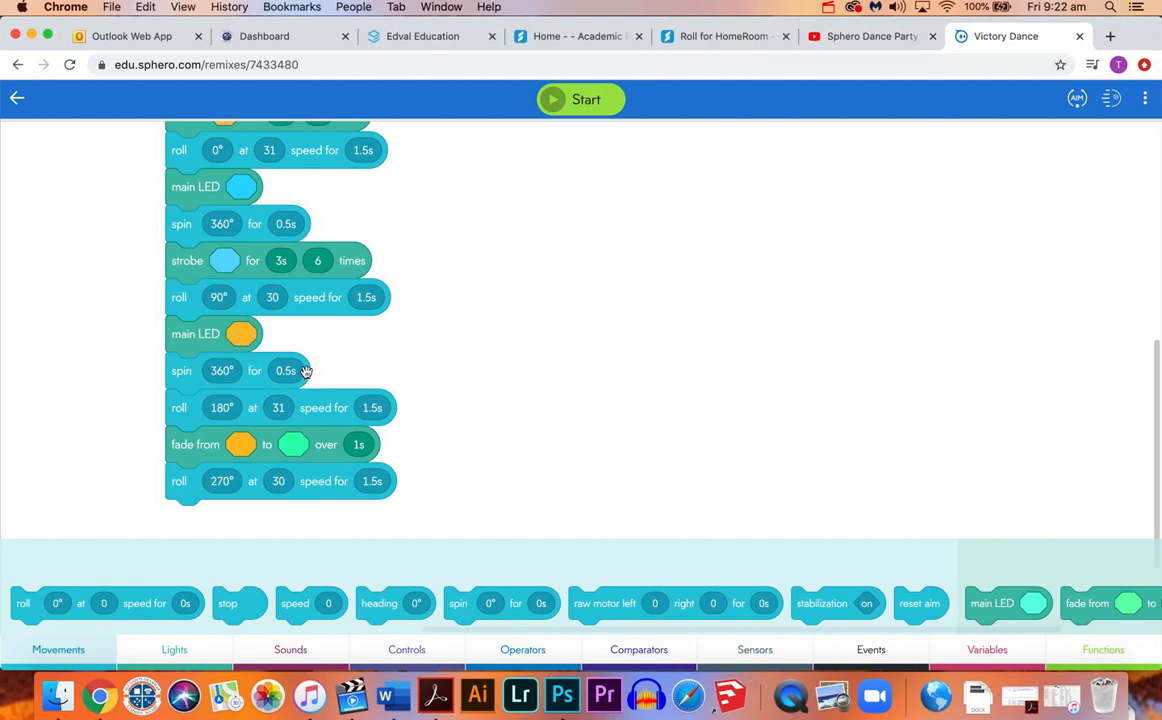
mouse_move(178, 418)
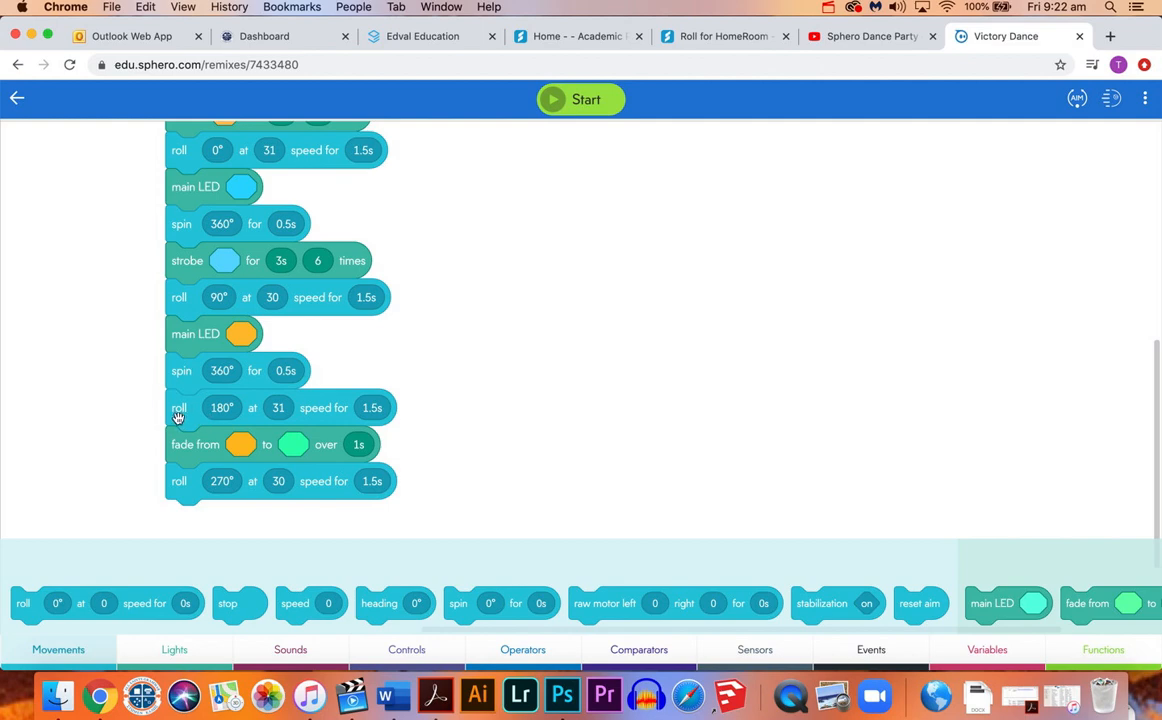
mouse_move(764, 360)
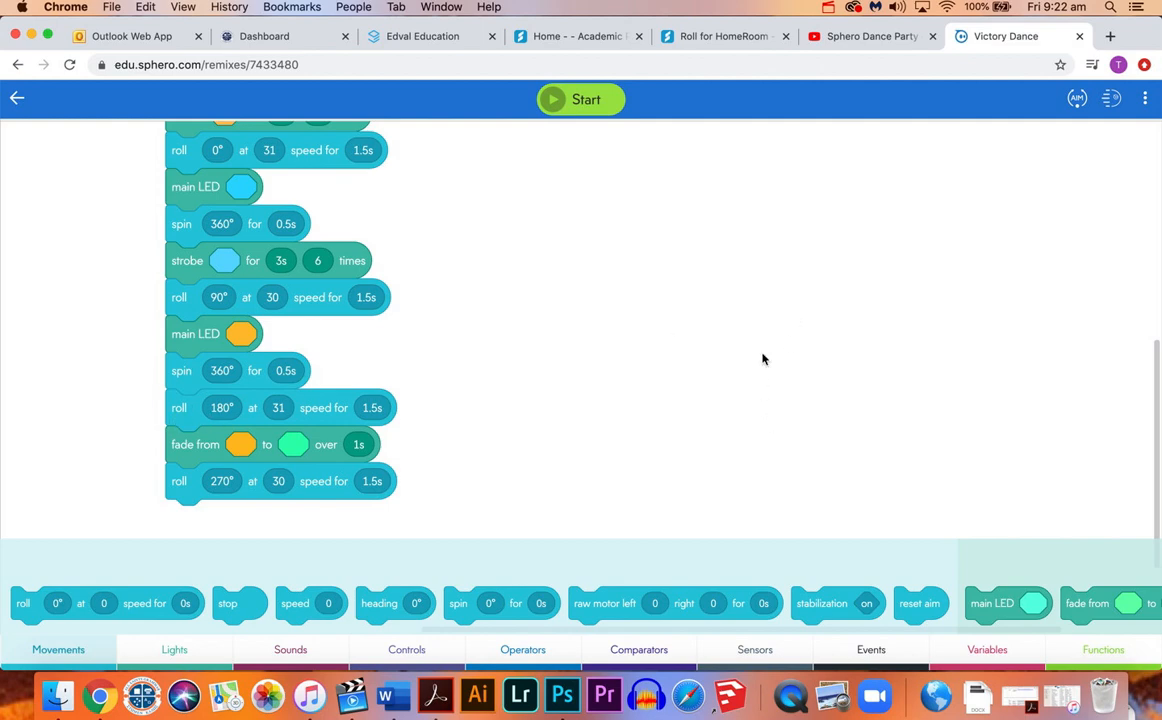
mouse_move(796, 476)
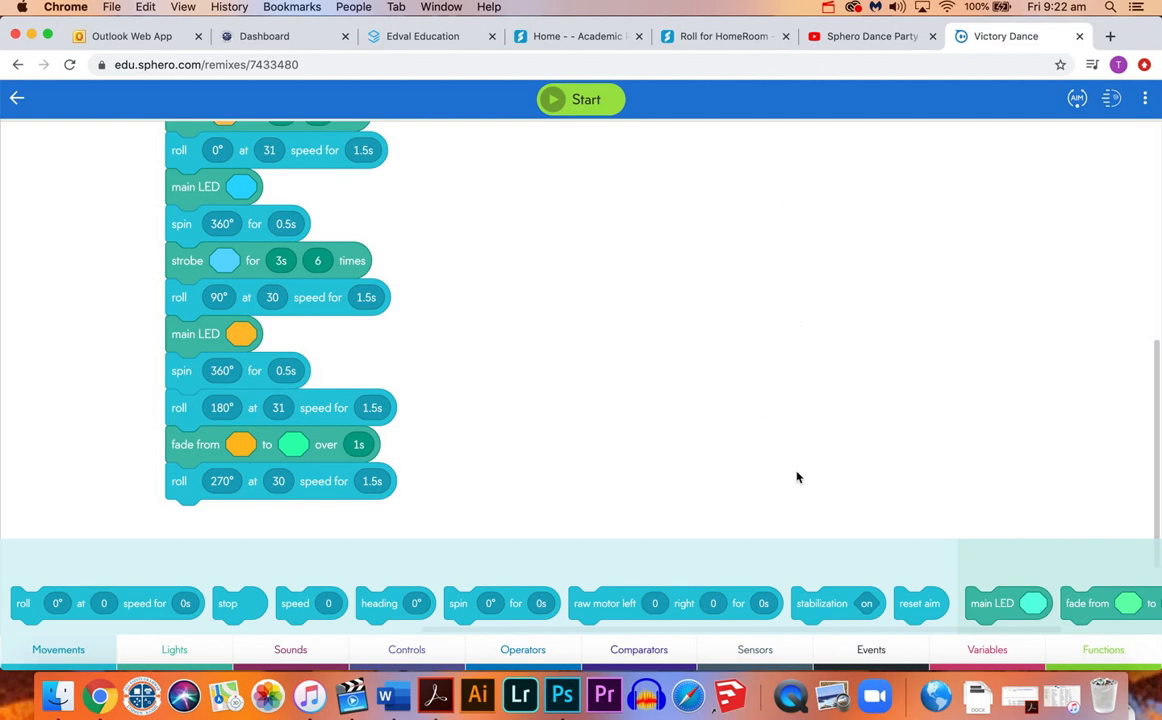
mouse_move(300, 396)
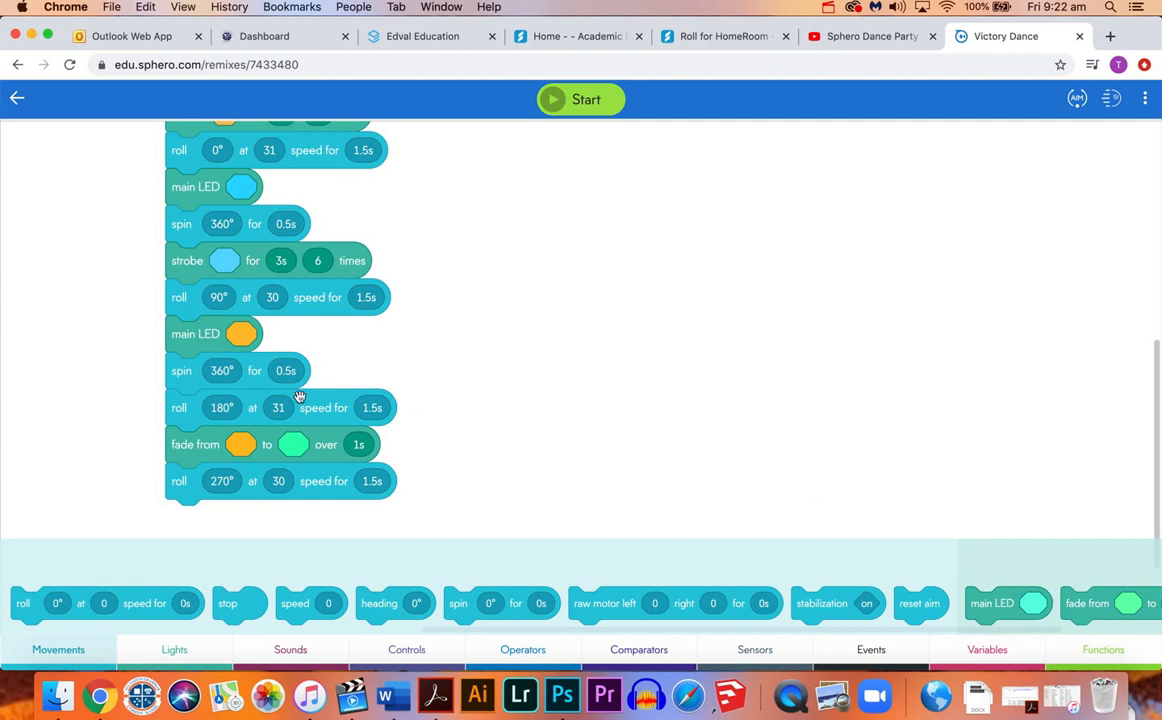
mouse_move(380, 414)
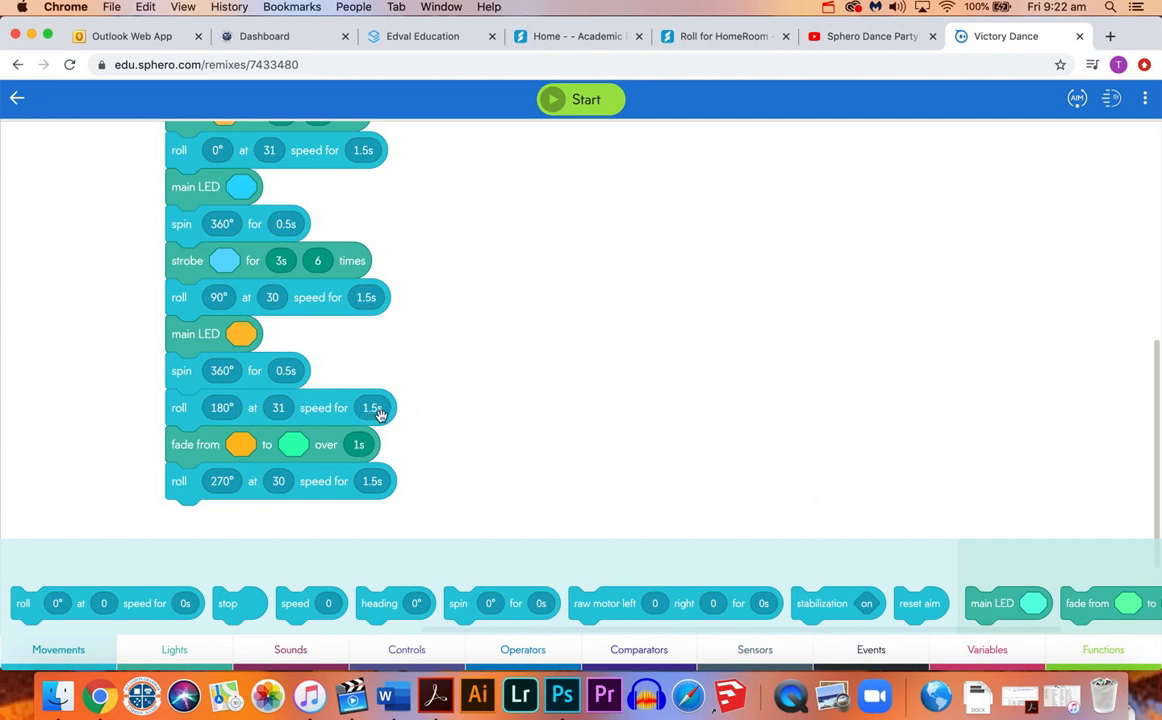
mouse_move(196, 444)
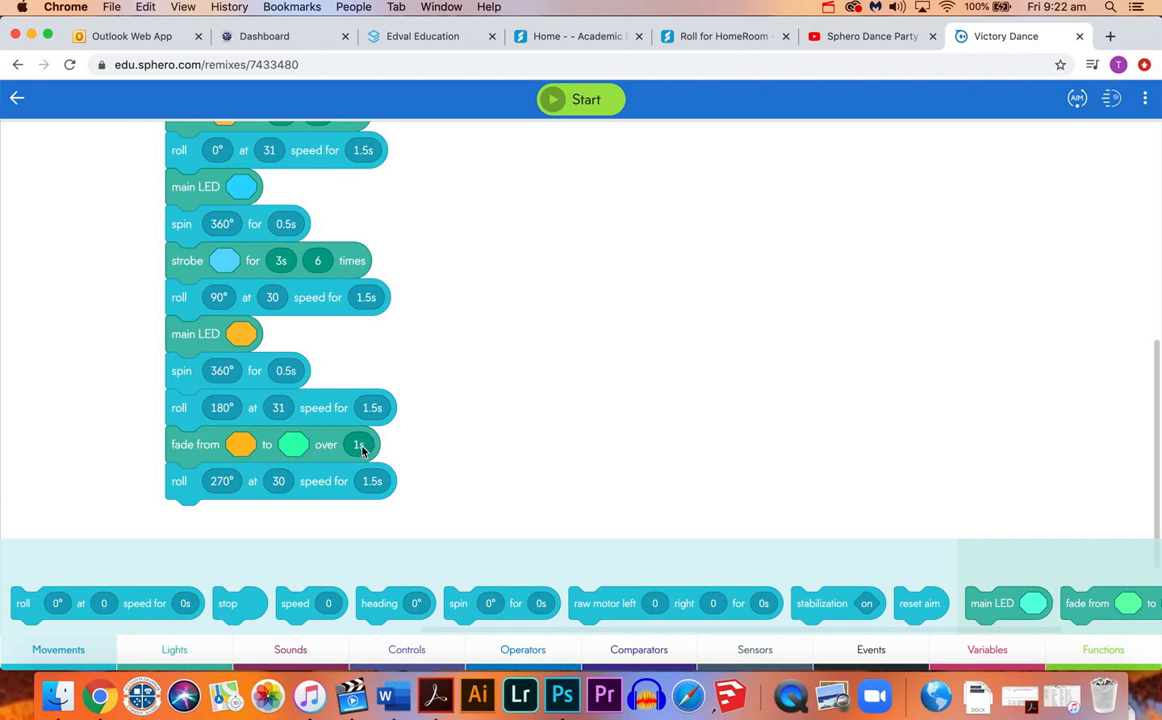
mouse_move(614, 422)
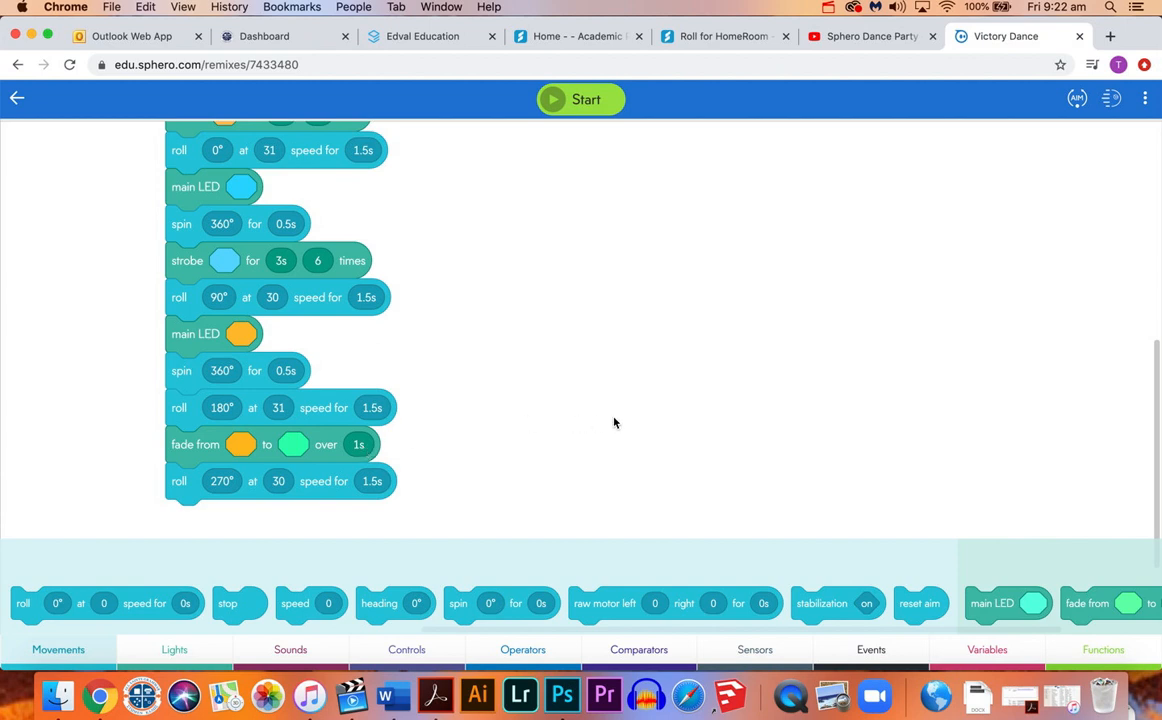
scroll(down, 3)
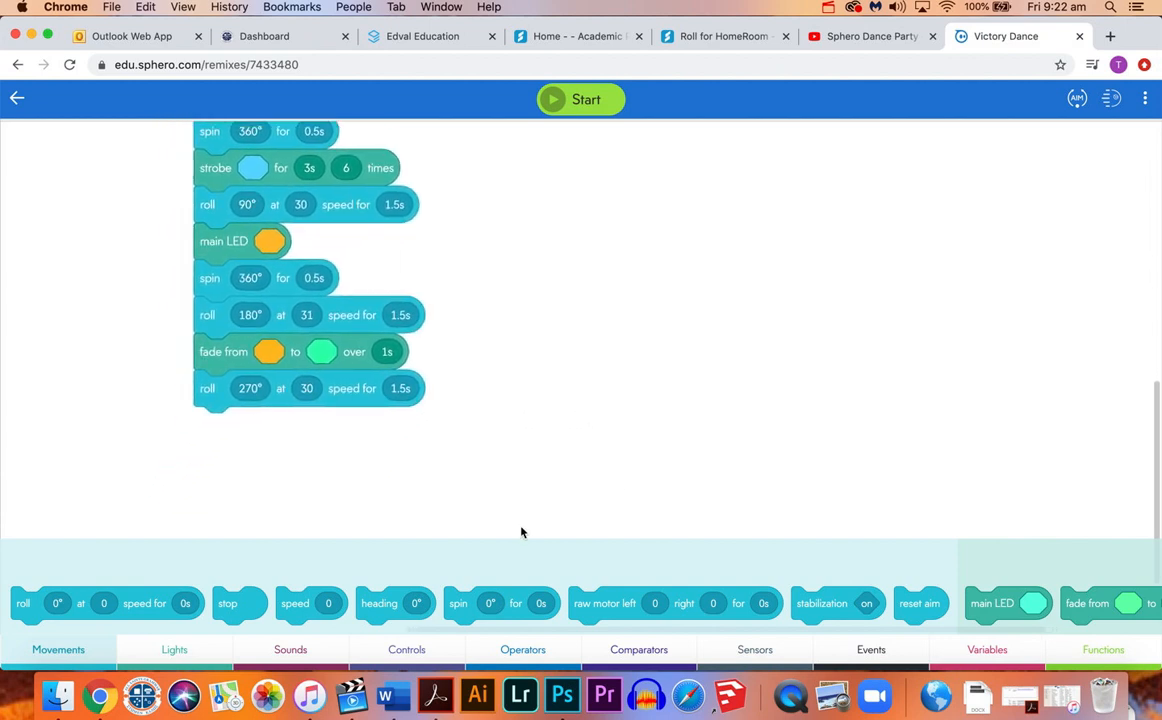
mouse_move(864, 448)
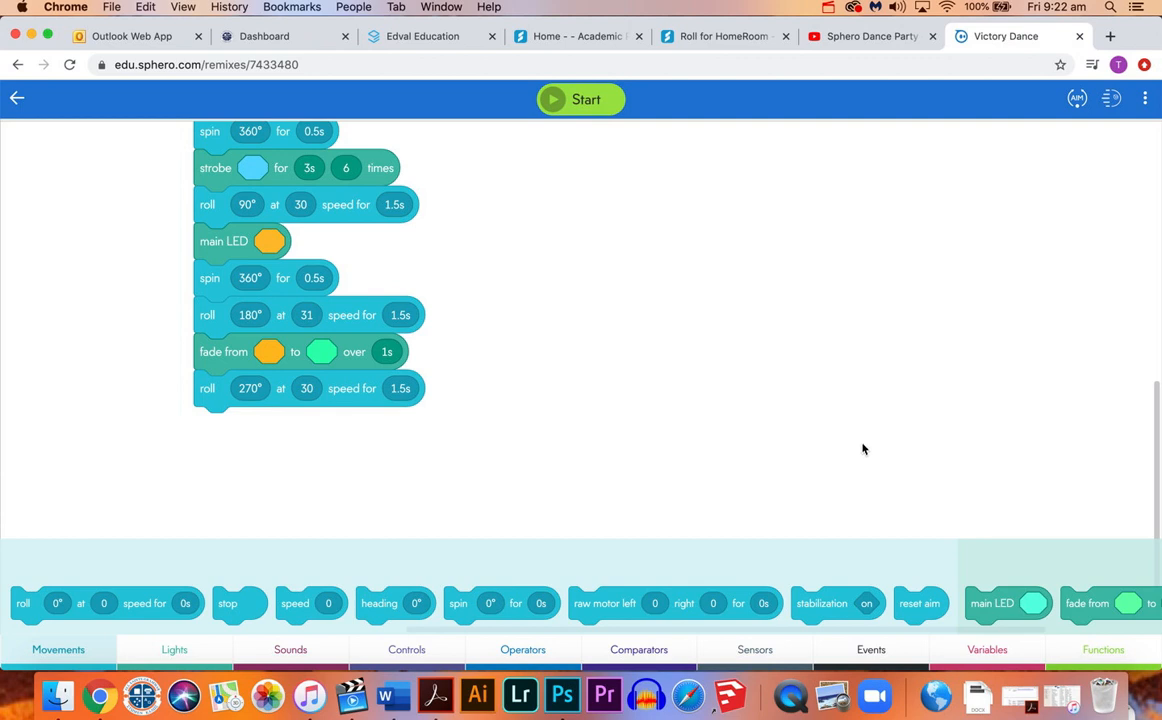
mouse_move(560, 476)
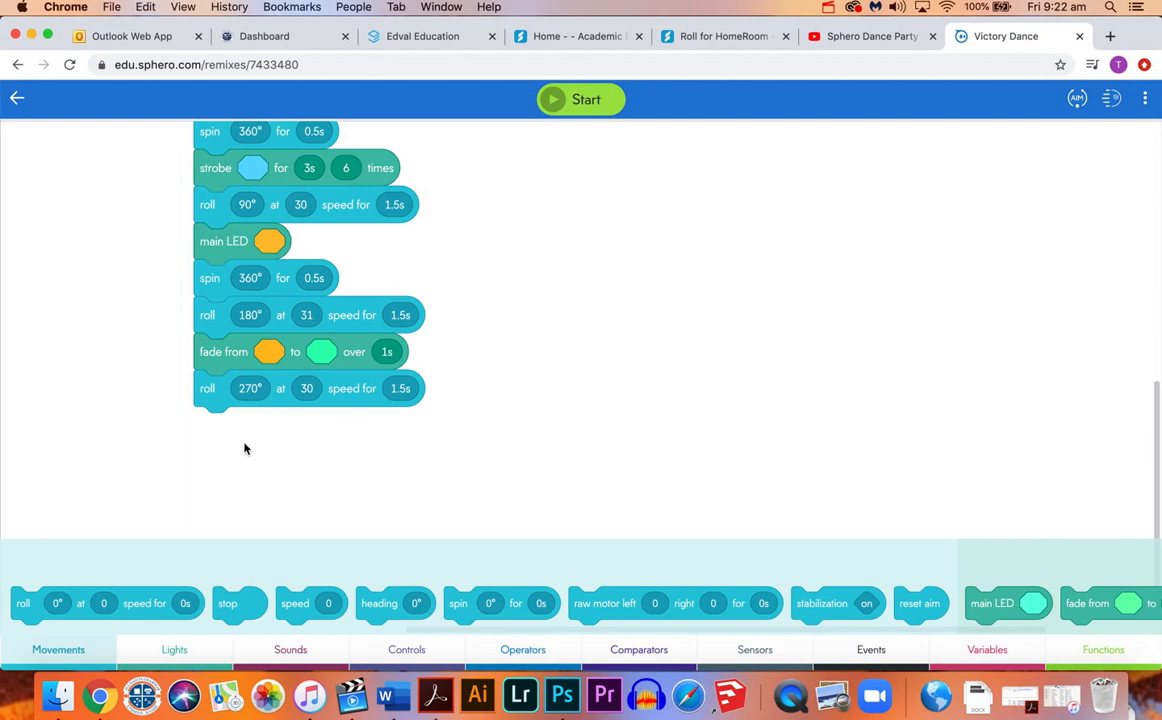
mouse_move(748, 434)
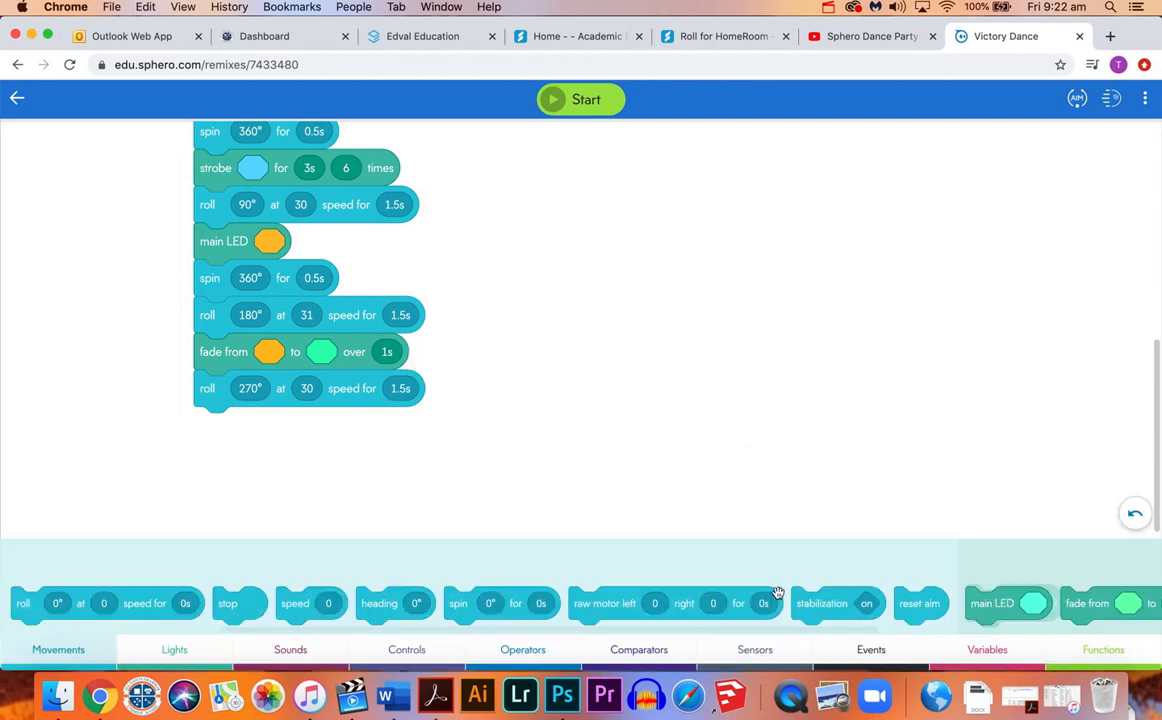
scroll(right, 3)
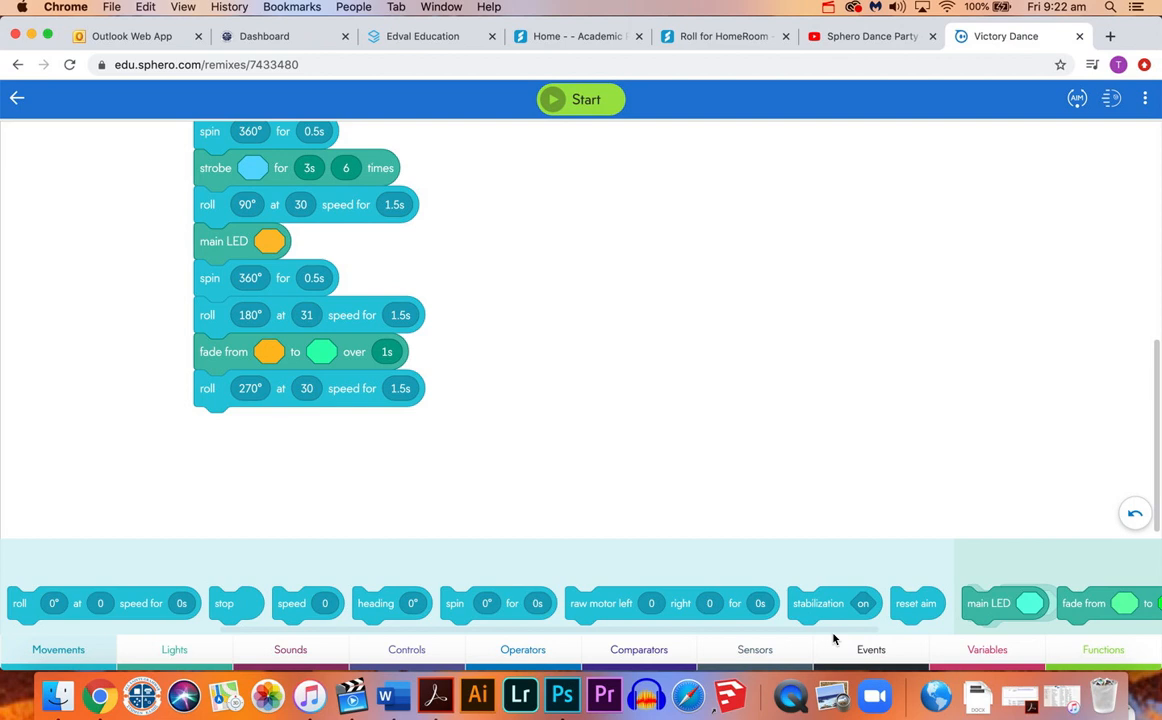
mouse_move(50, 536)
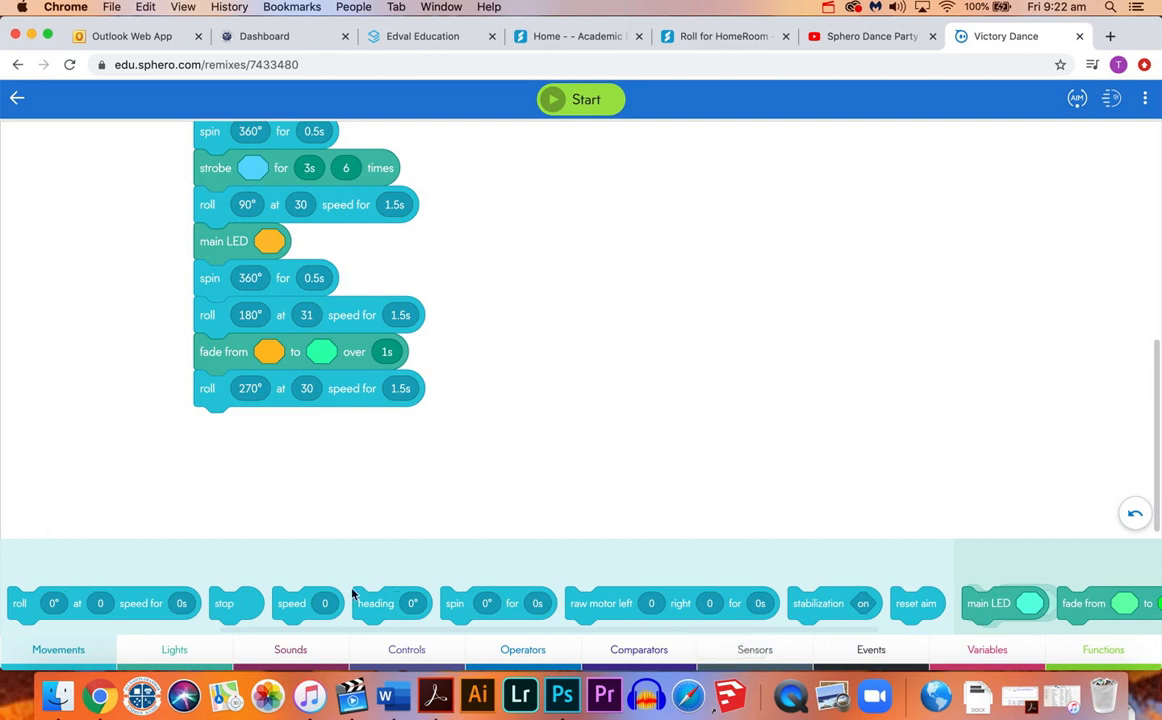
mouse_move(1032, 560)
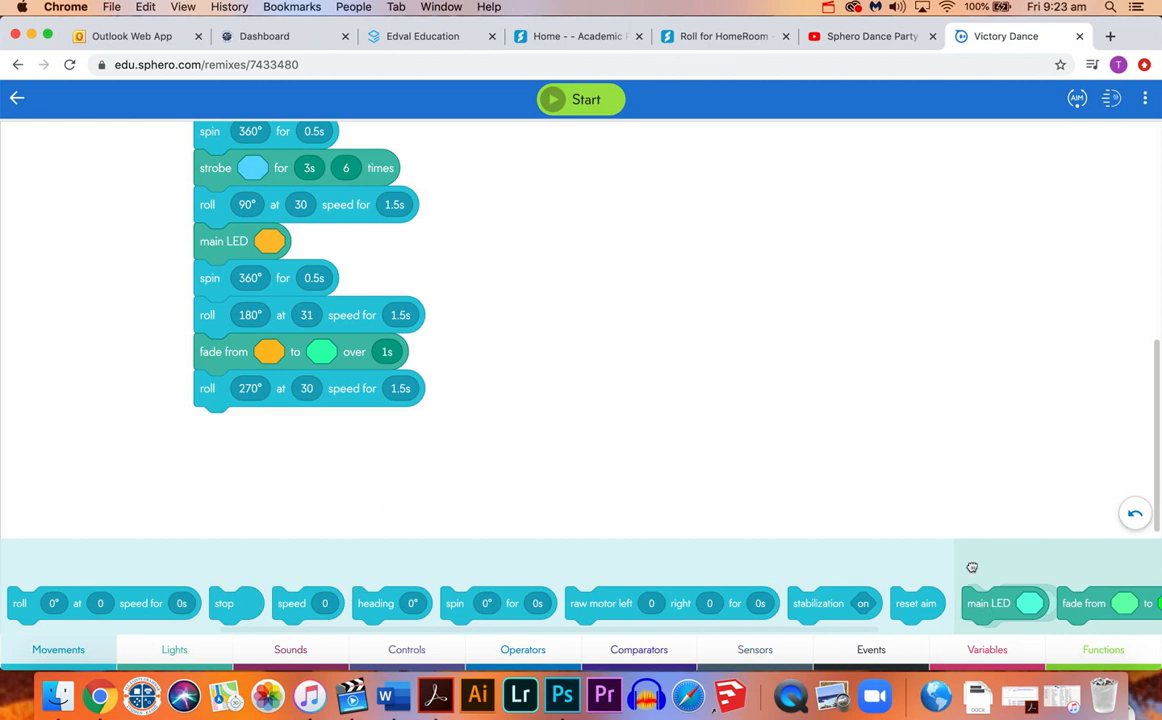
Add a main LED block after the last roll and set its colour to pink on the colour wheel.
drag(1004, 604, 240, 424)
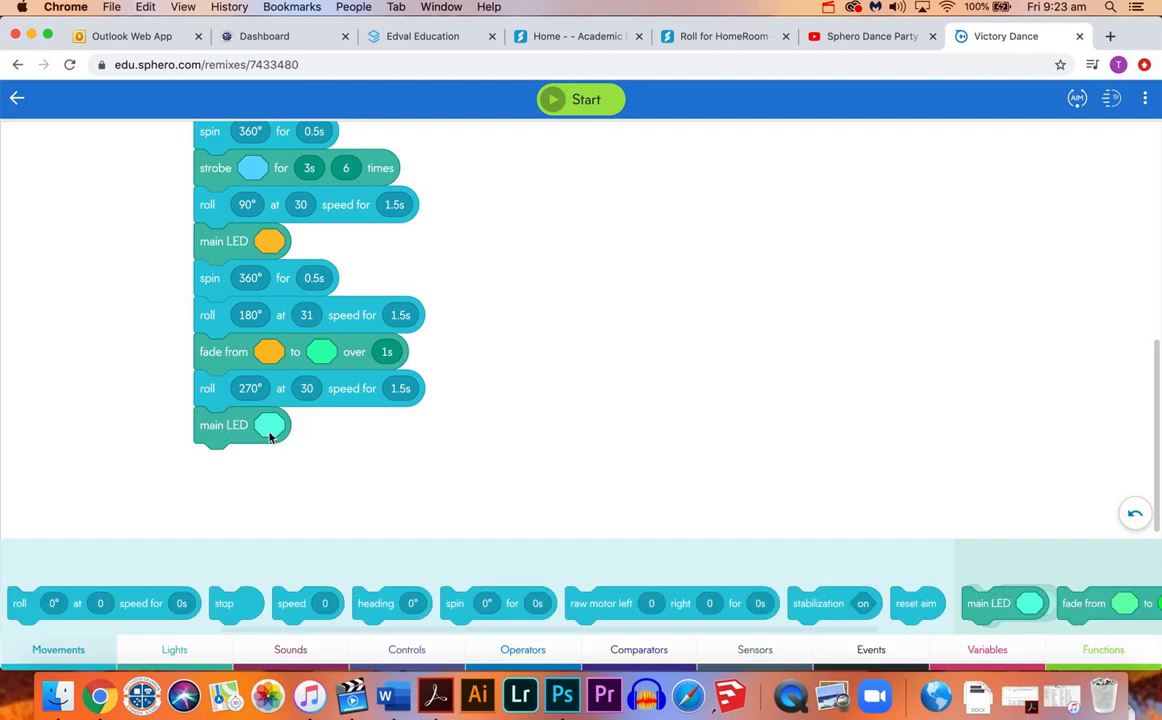
click(270, 424)
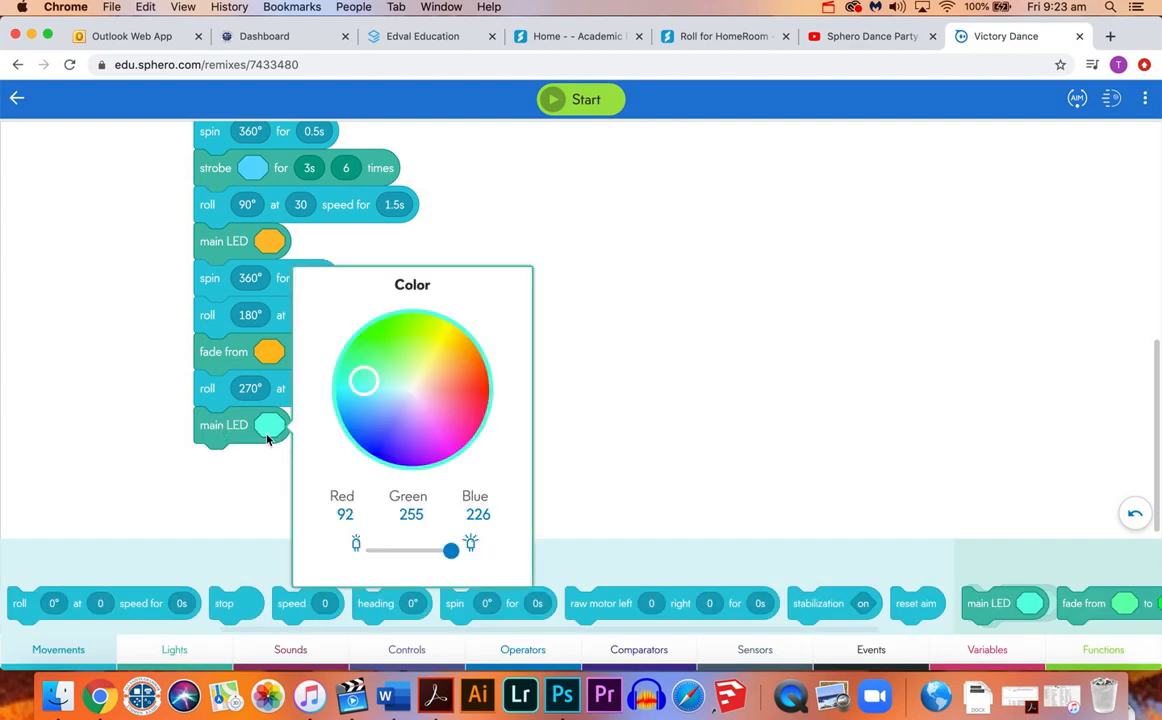
mouse_move(274, 432)
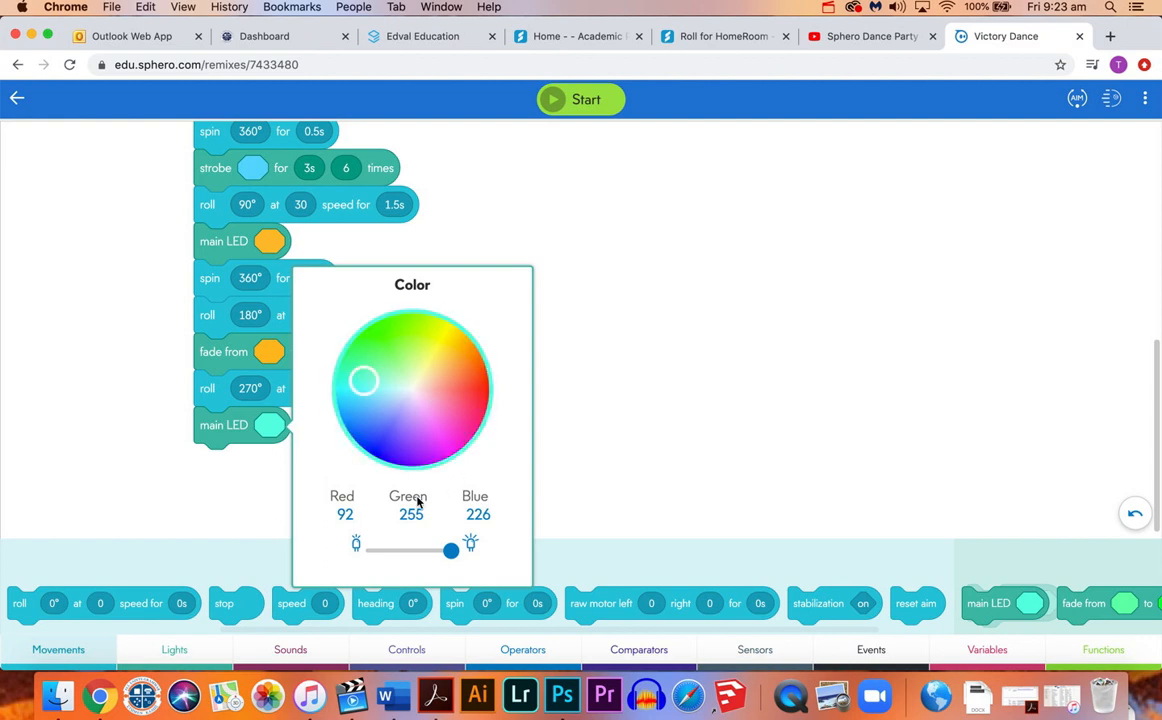
mouse_move(420, 516)
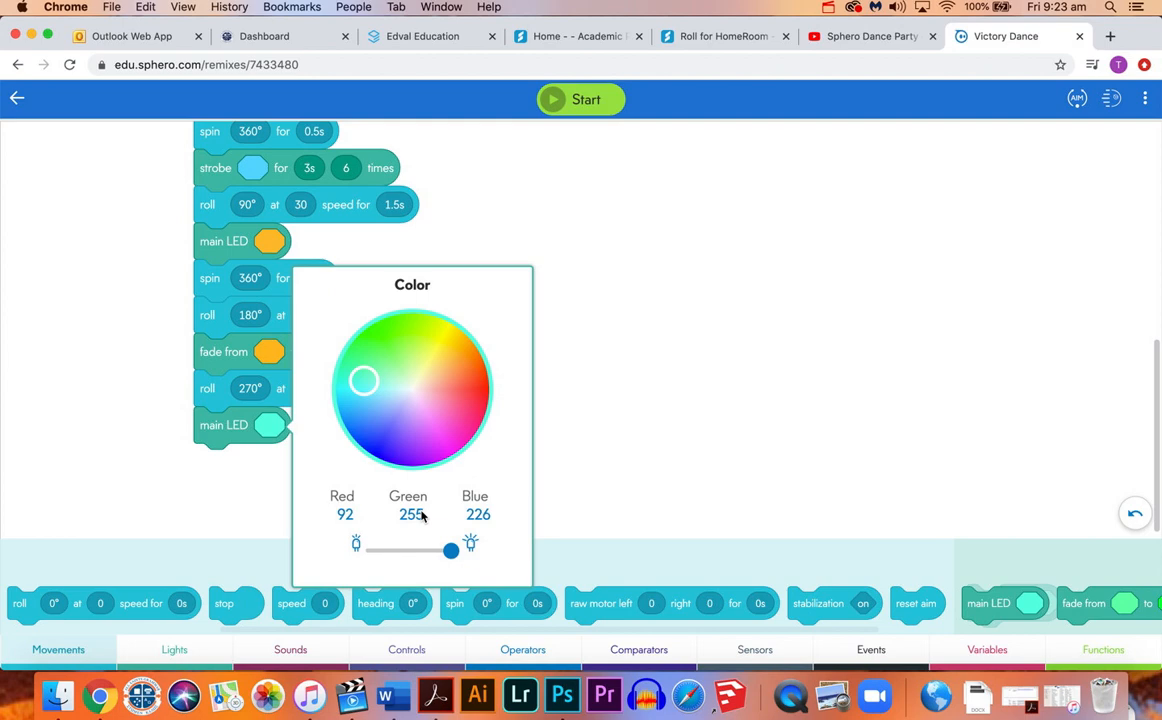
click(420, 374)
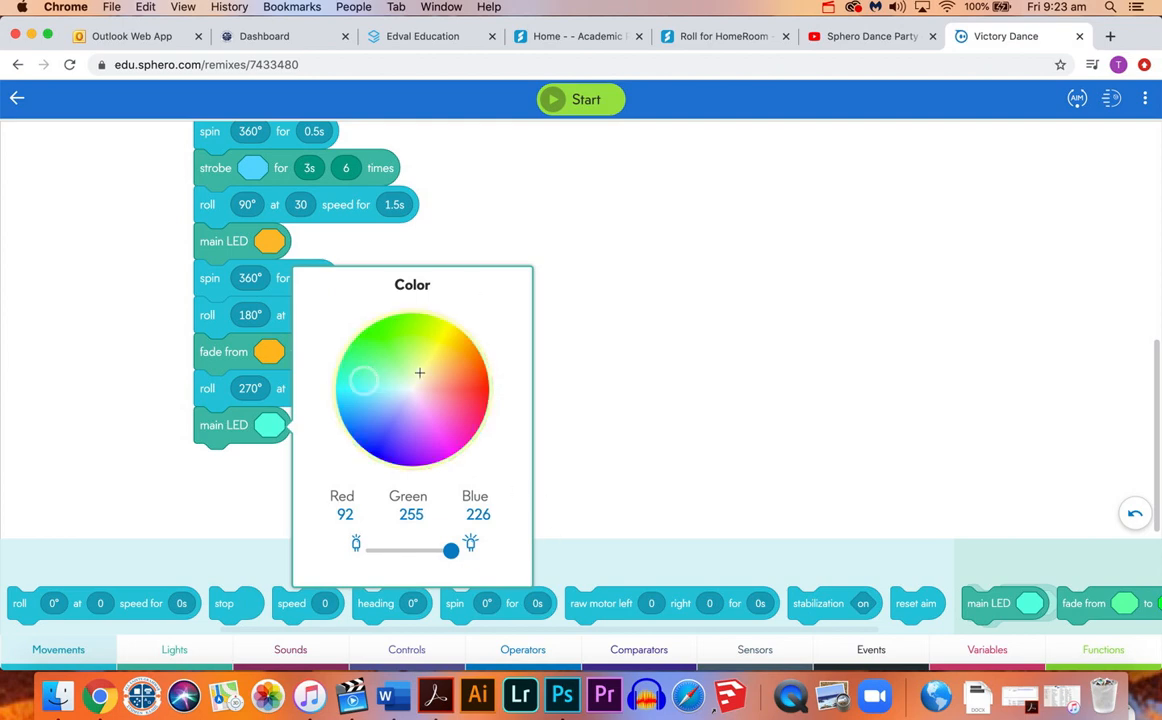
click(448, 442)
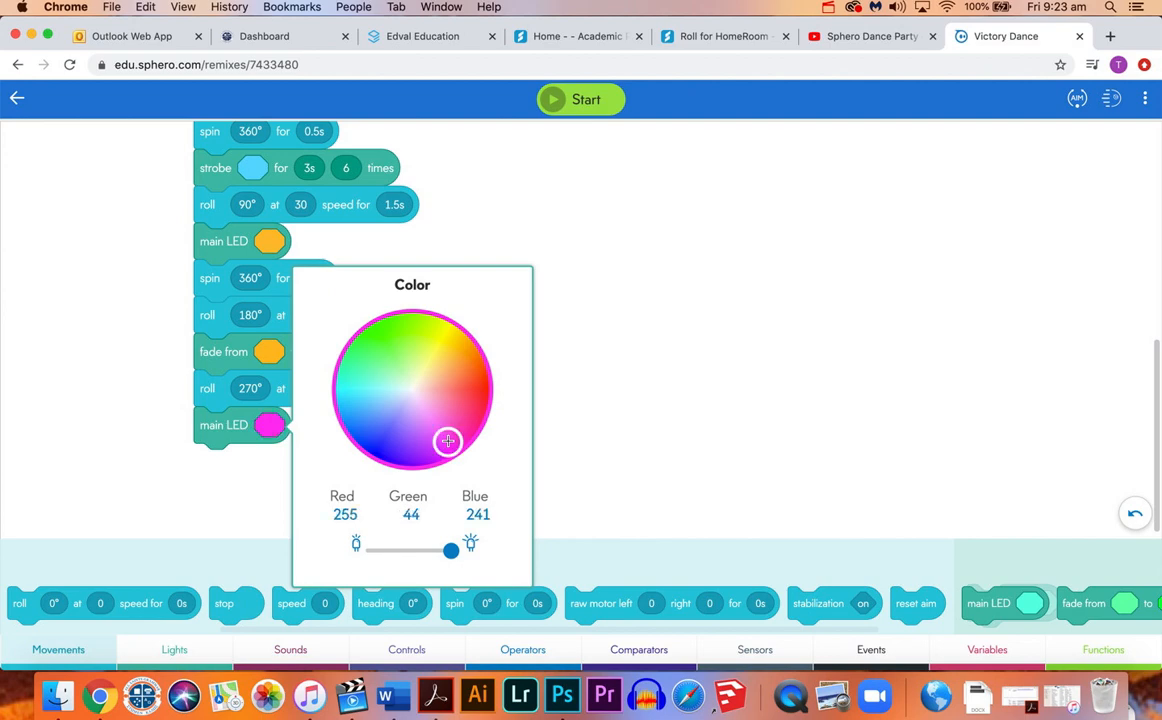
click(644, 444)
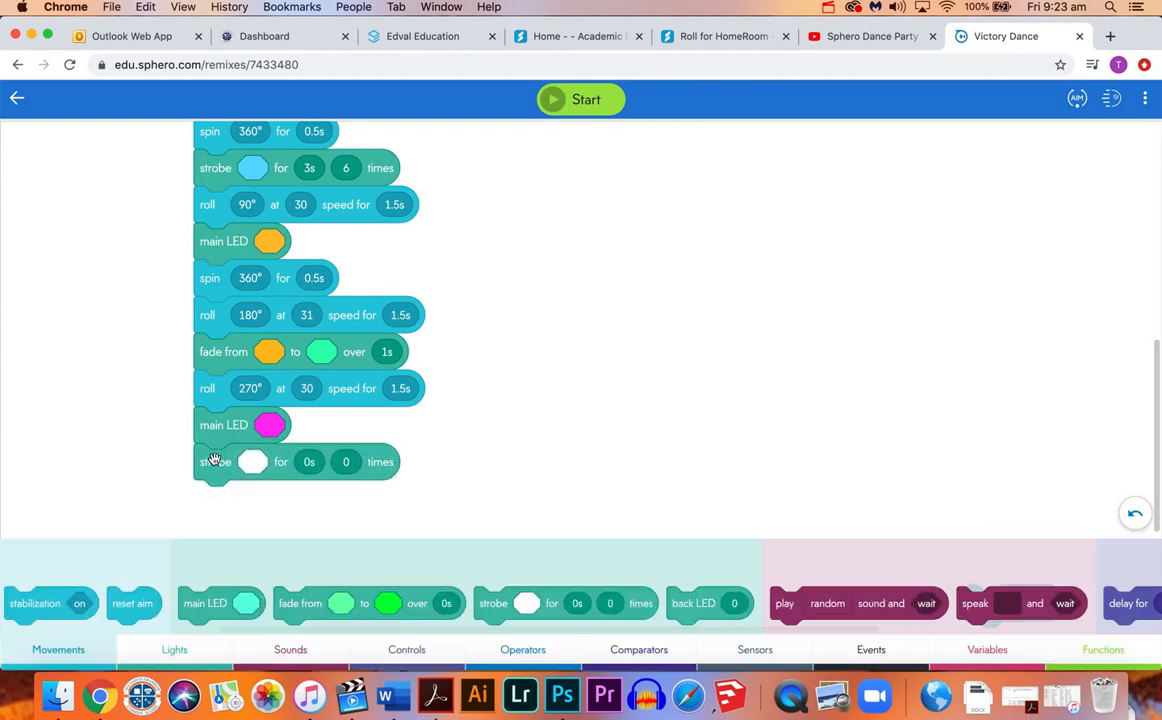
mouse_move(256, 460)
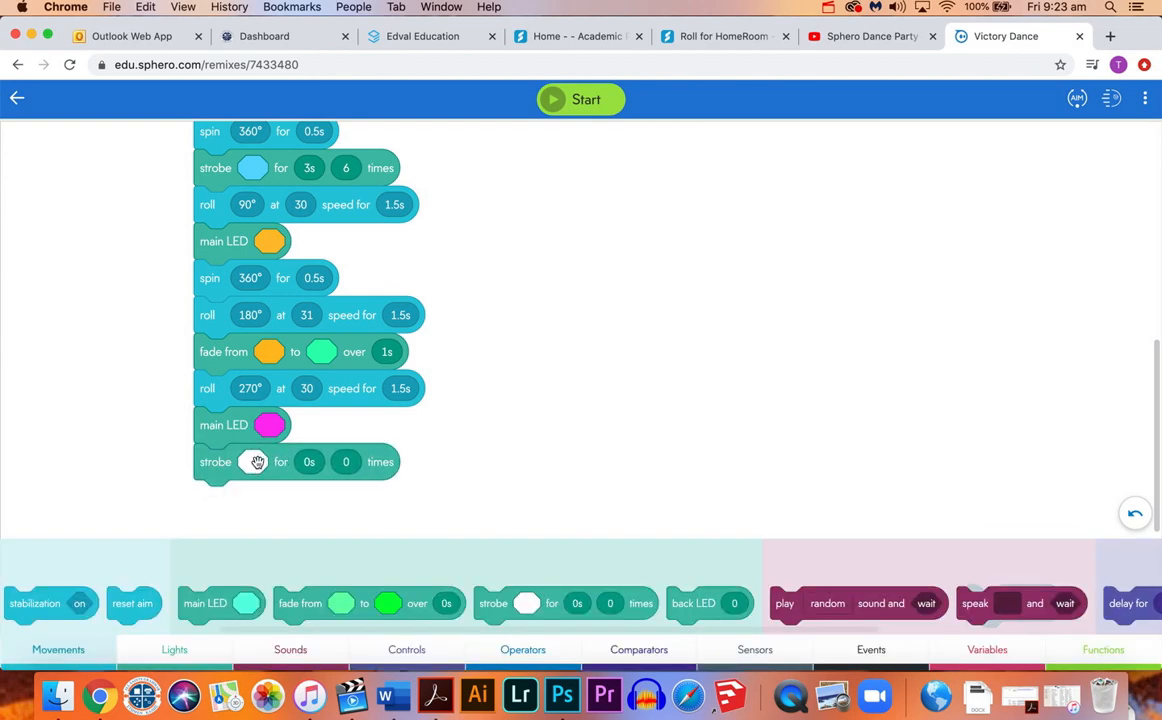
Set the final strobe block to pink, 10 s duration, flashing 20 times.
click(252, 460)
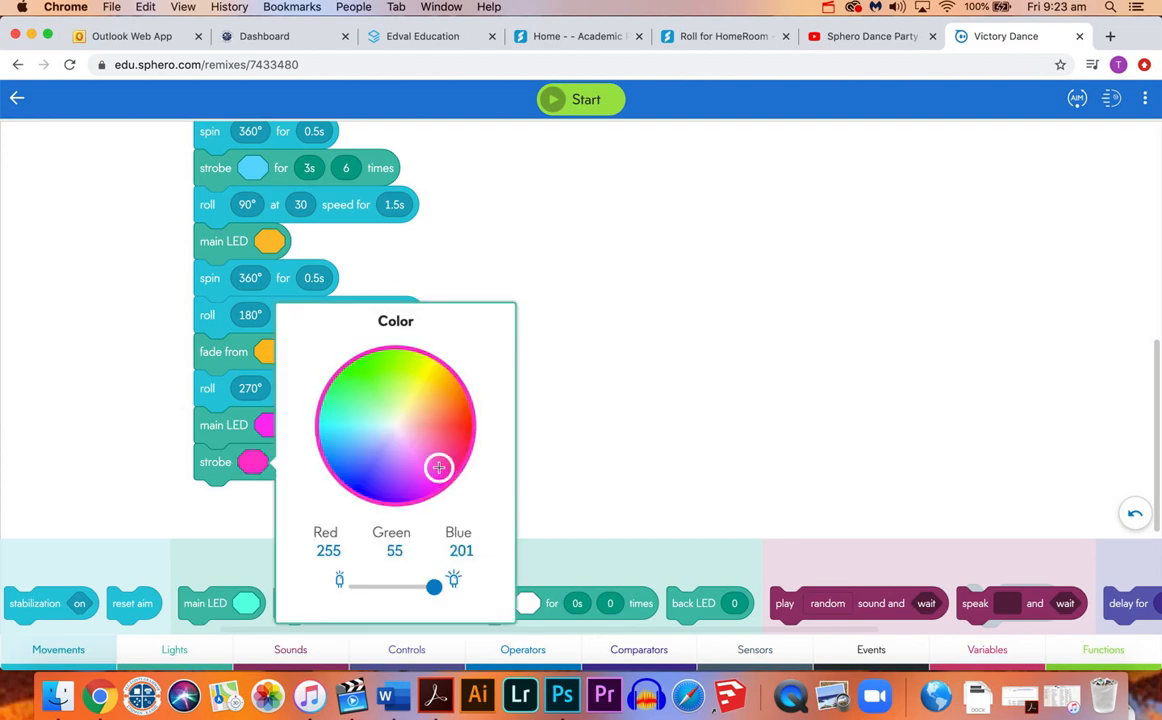
click(308, 460)
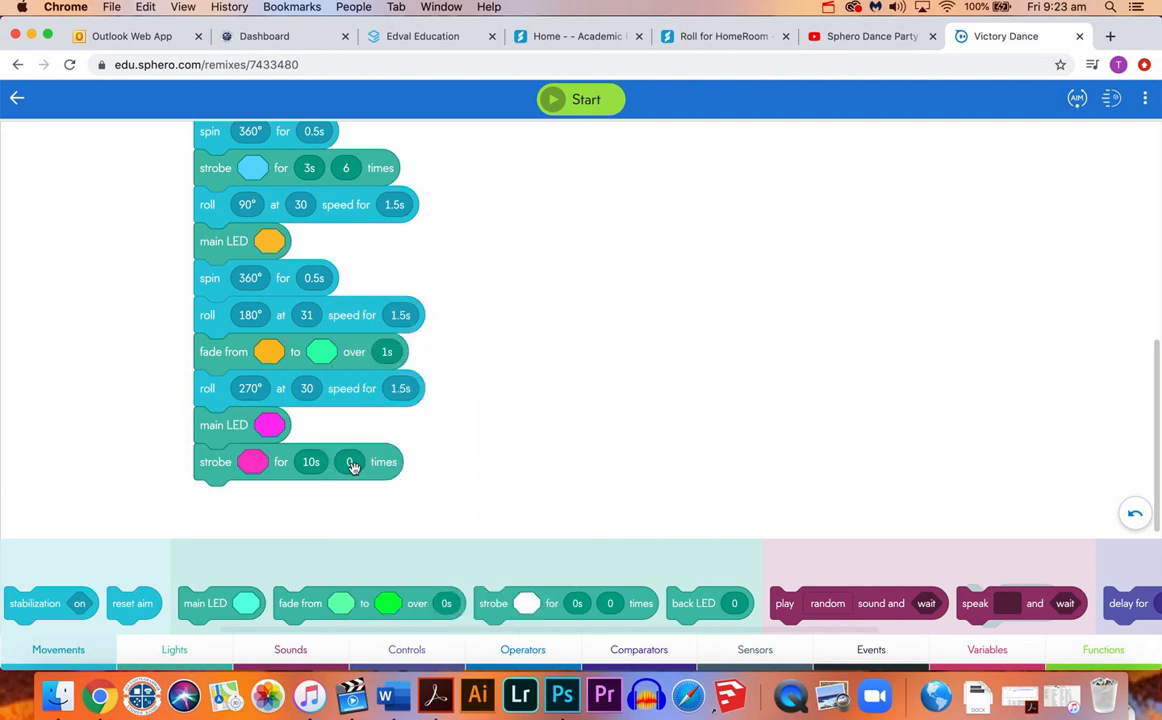
click(352, 460)
text(20)
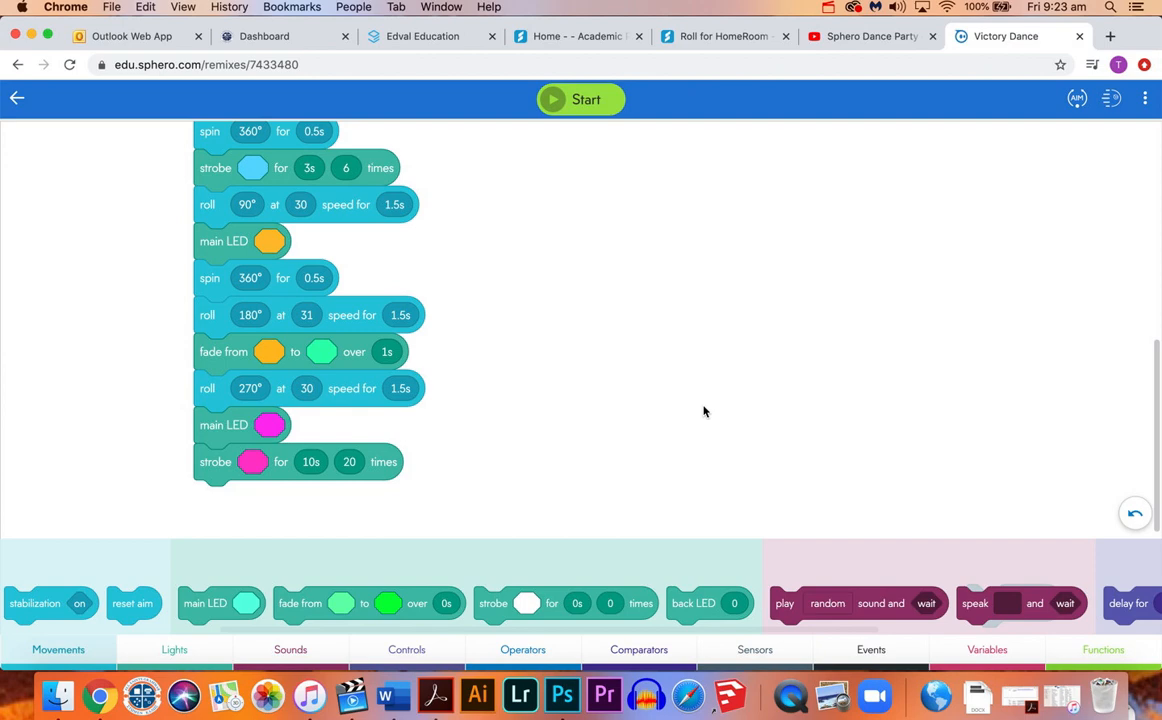
mouse_move(380, 272)
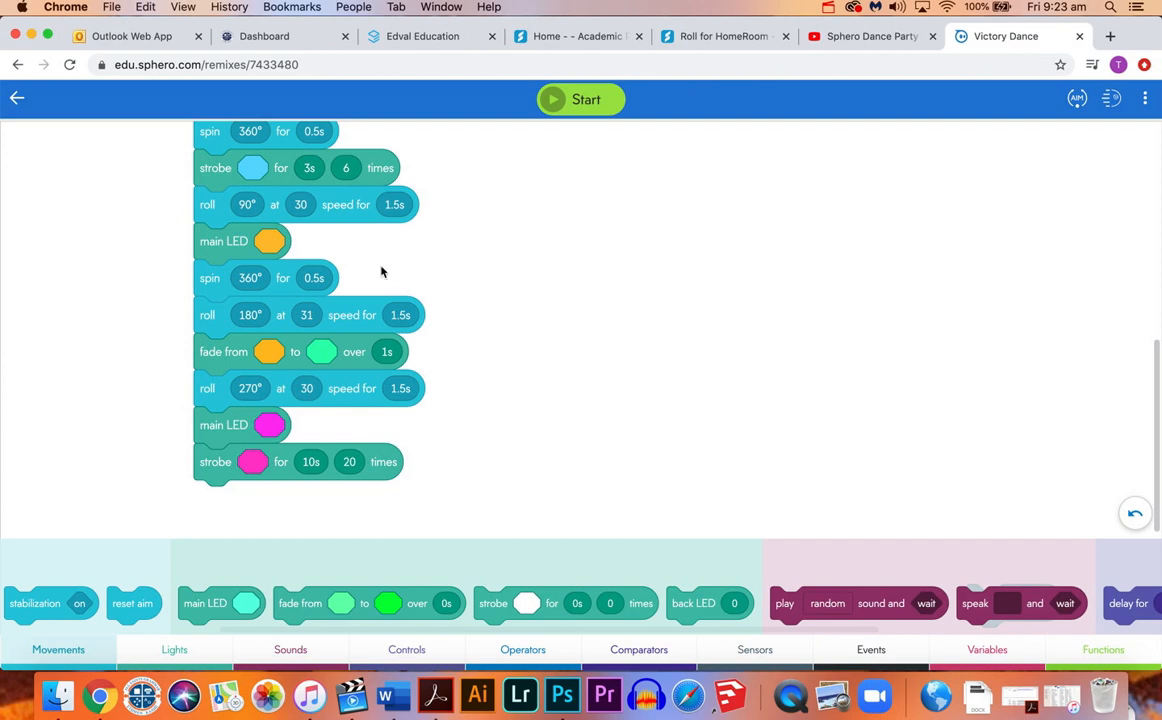
mouse_move(588, 394)
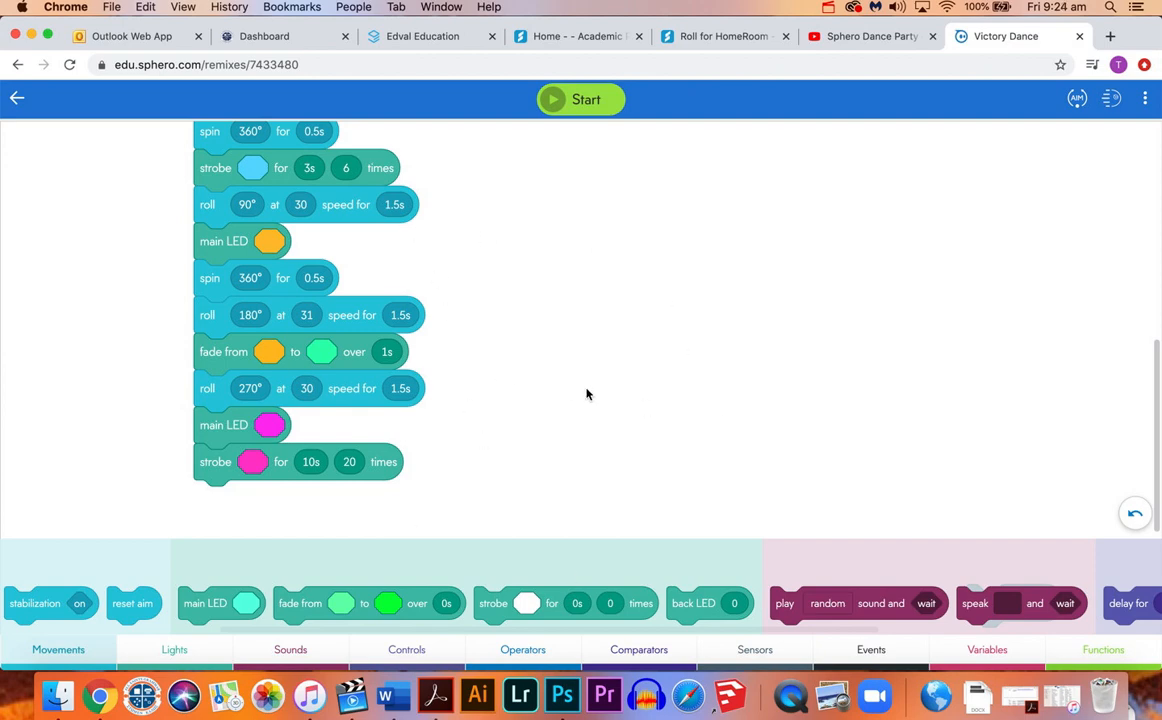
scroll(up, 3)
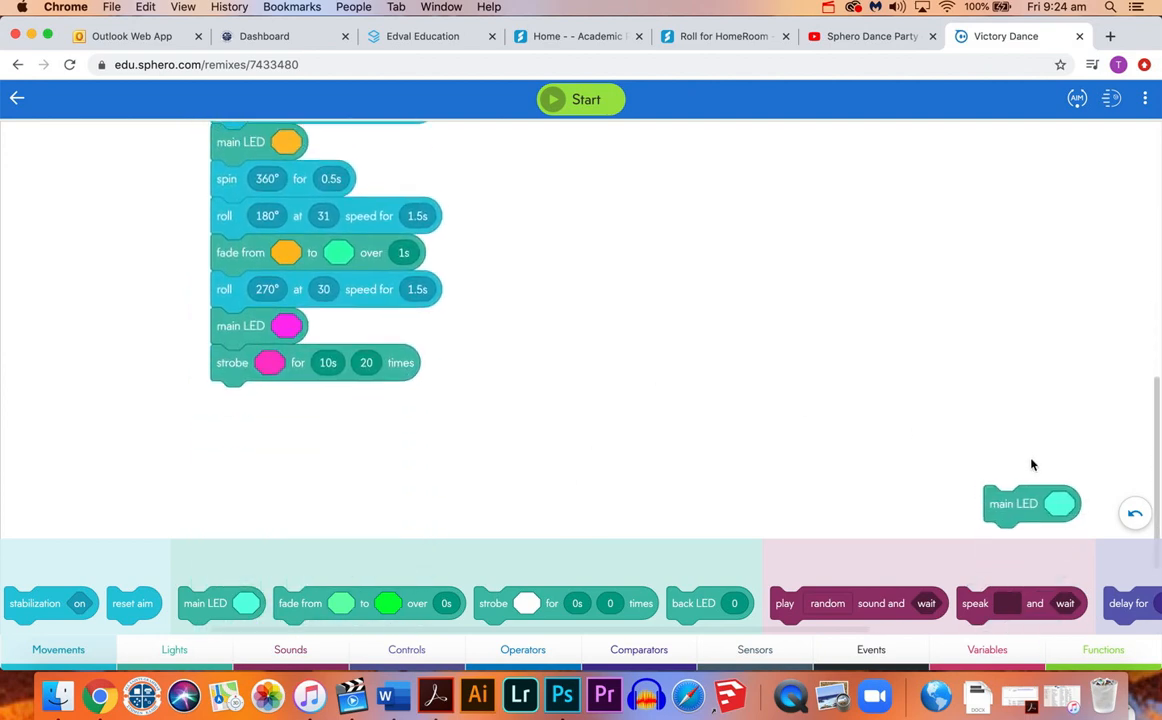
drag(1032, 504, 190, 612)
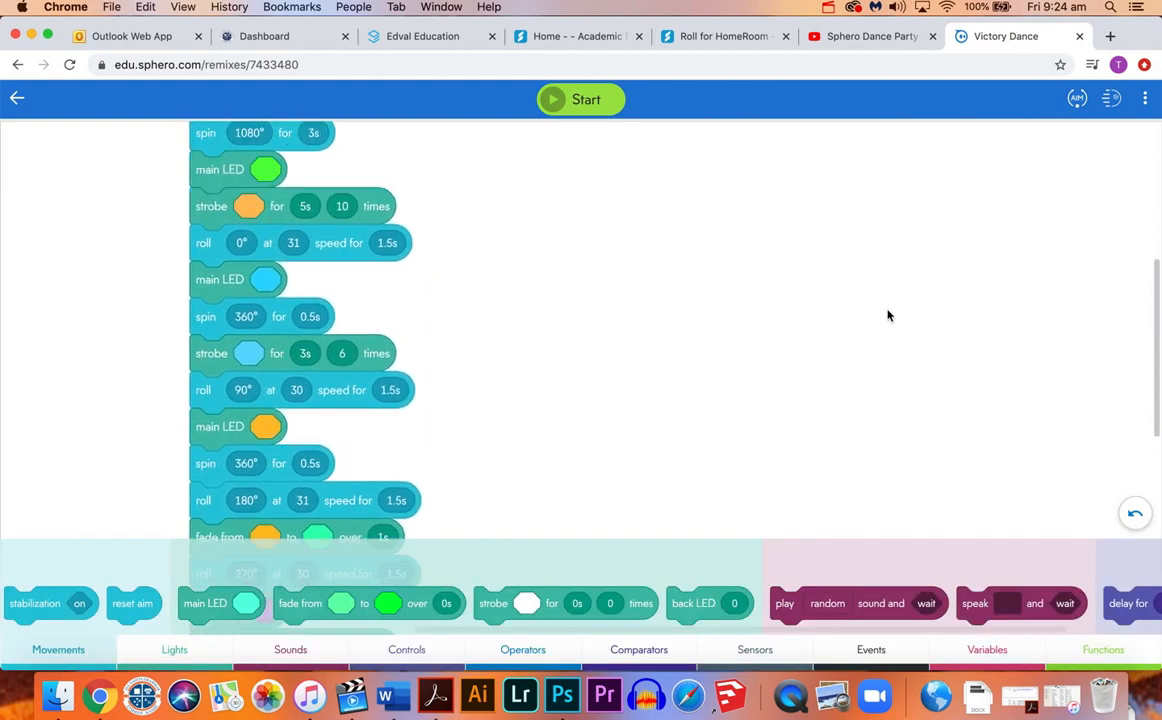
scroll(down, 3)
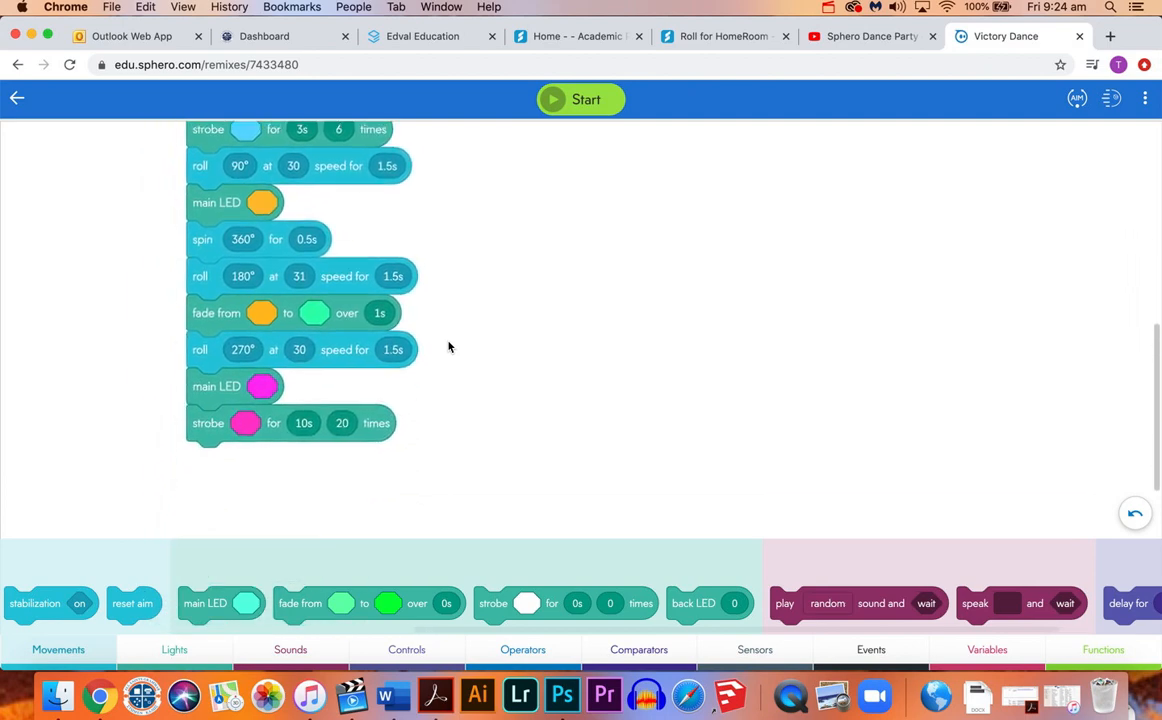
scroll(up, 3)
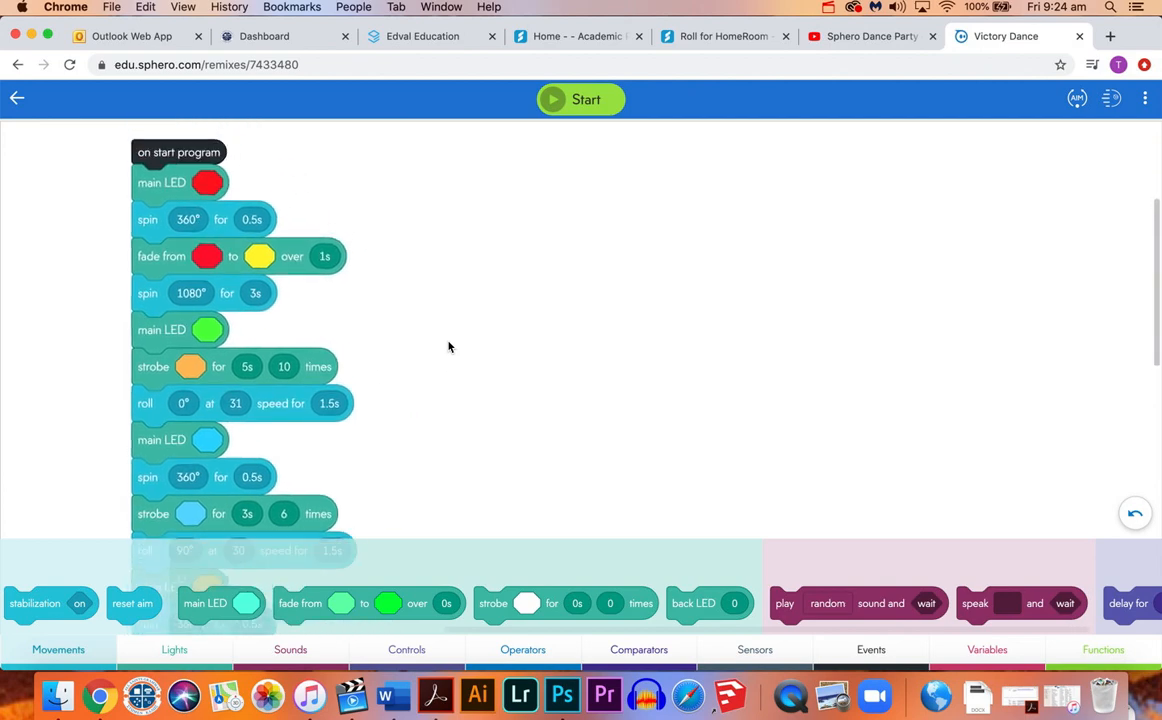
click(562, 696)
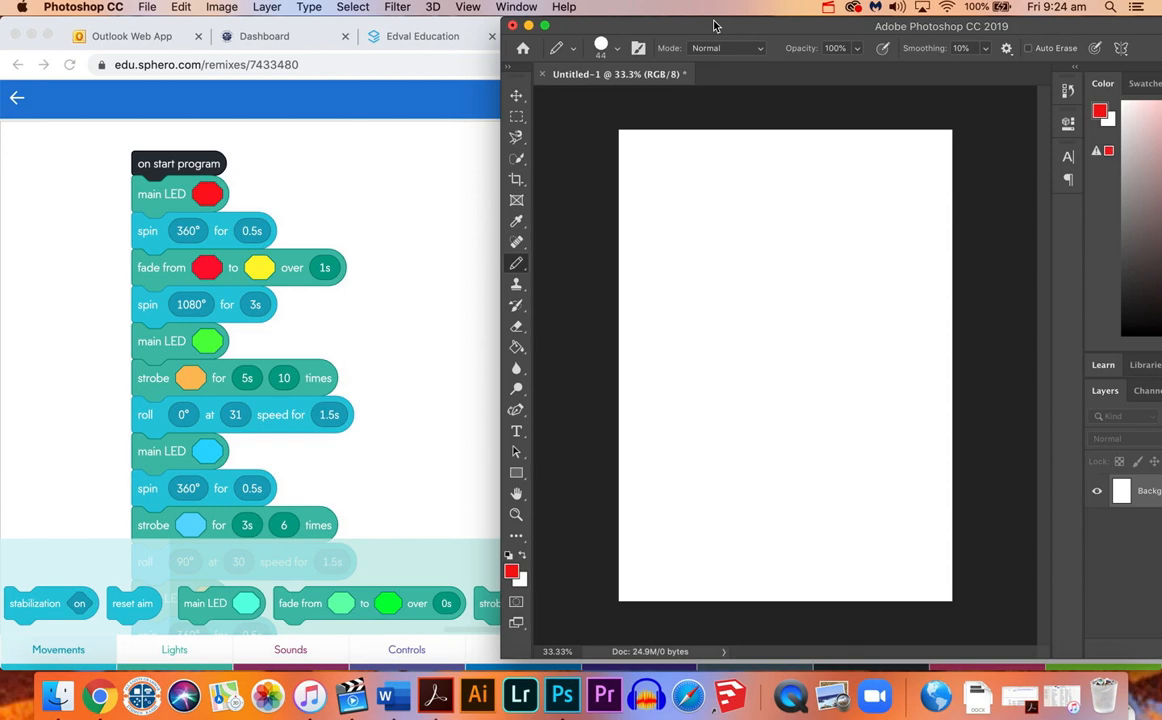
mouse_move(684, 388)
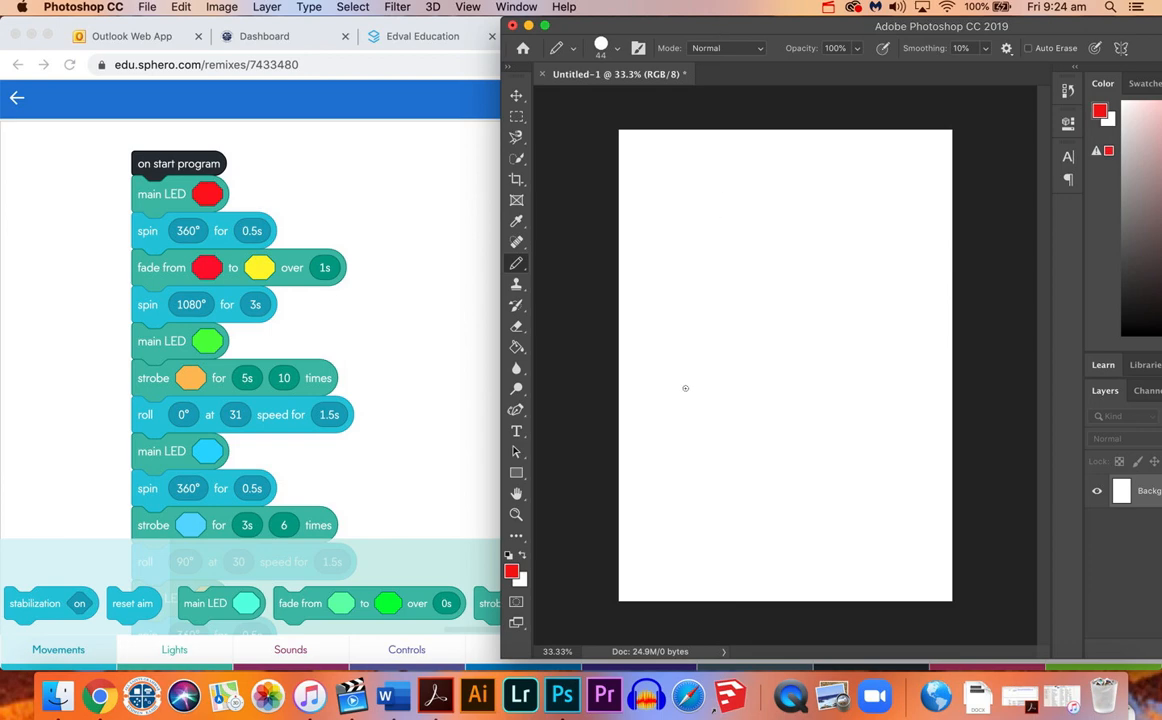
mouse_move(692, 500)
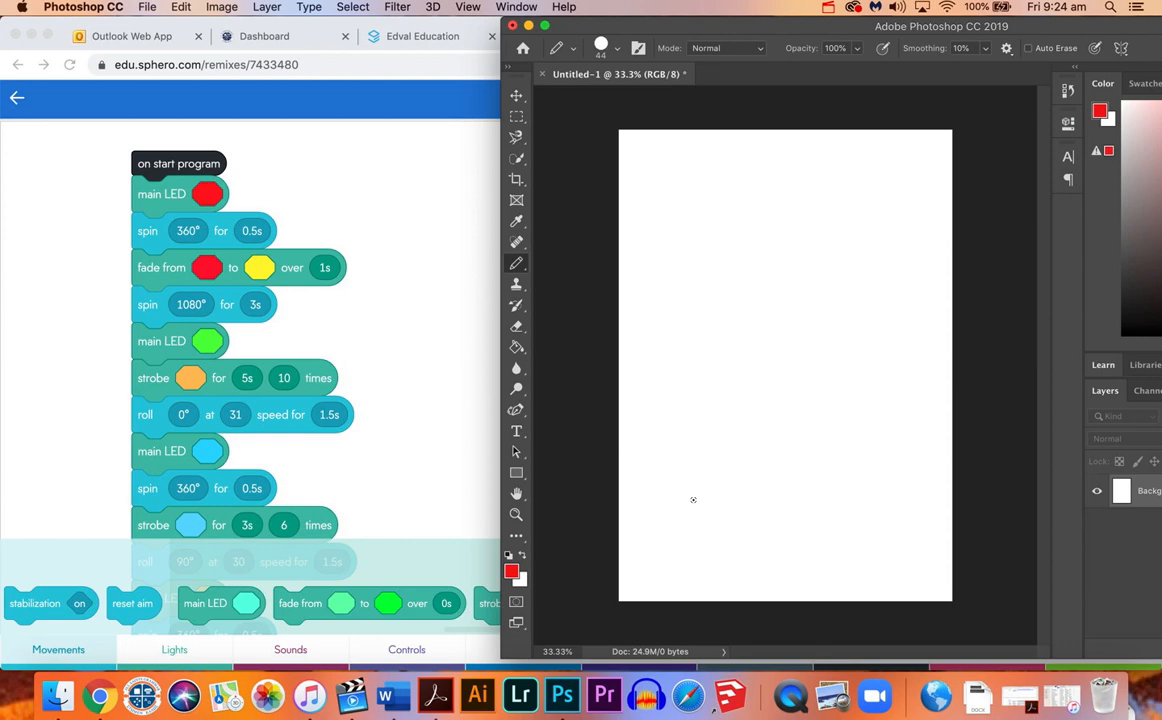
mouse_move(916, 336)
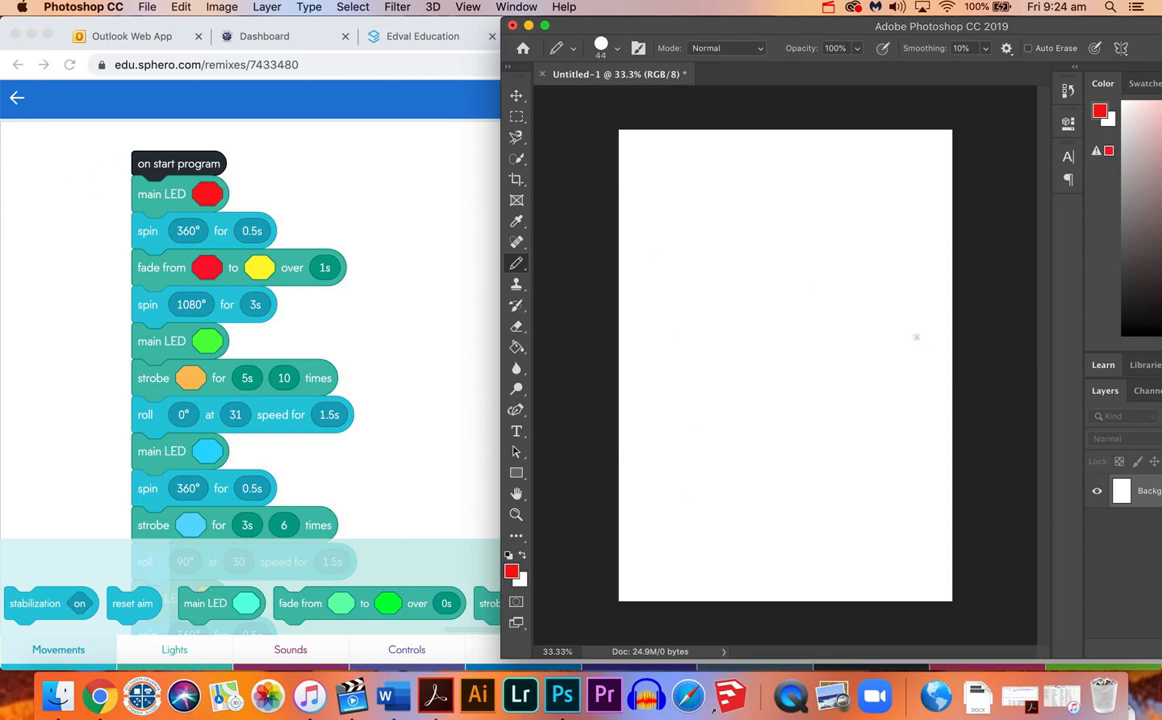
Paint a red round start marker near the lower-left of the canvas with the Brush tool.
click(672, 488)
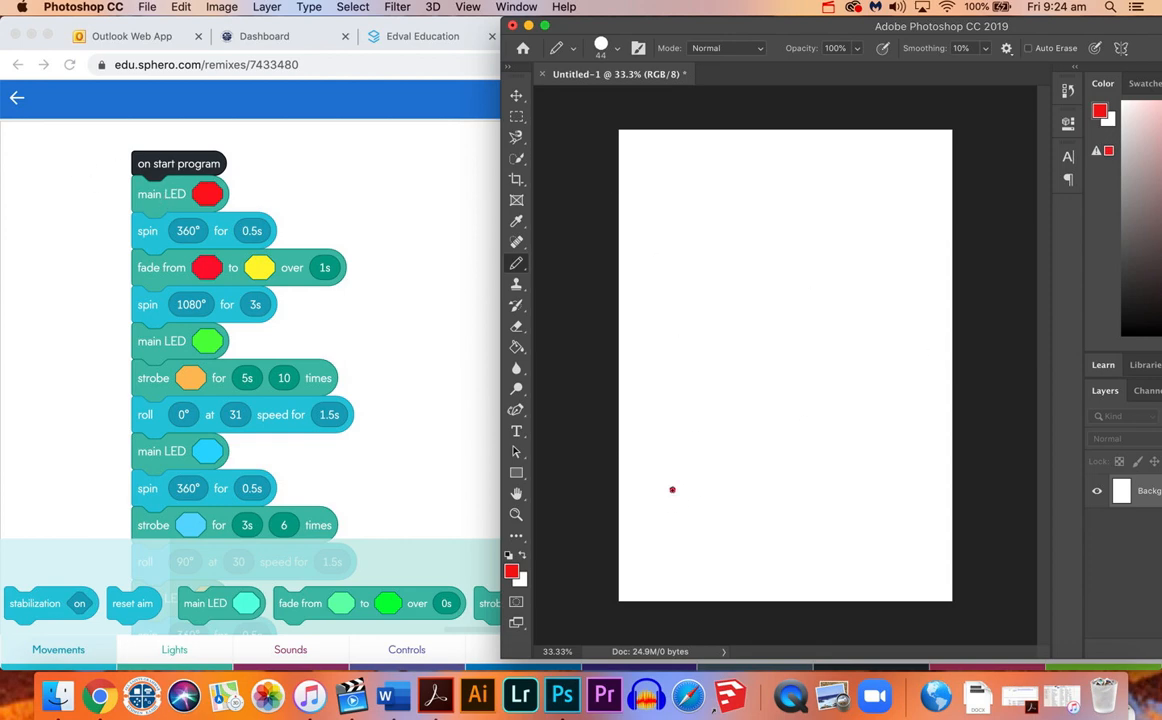
click(672, 488)
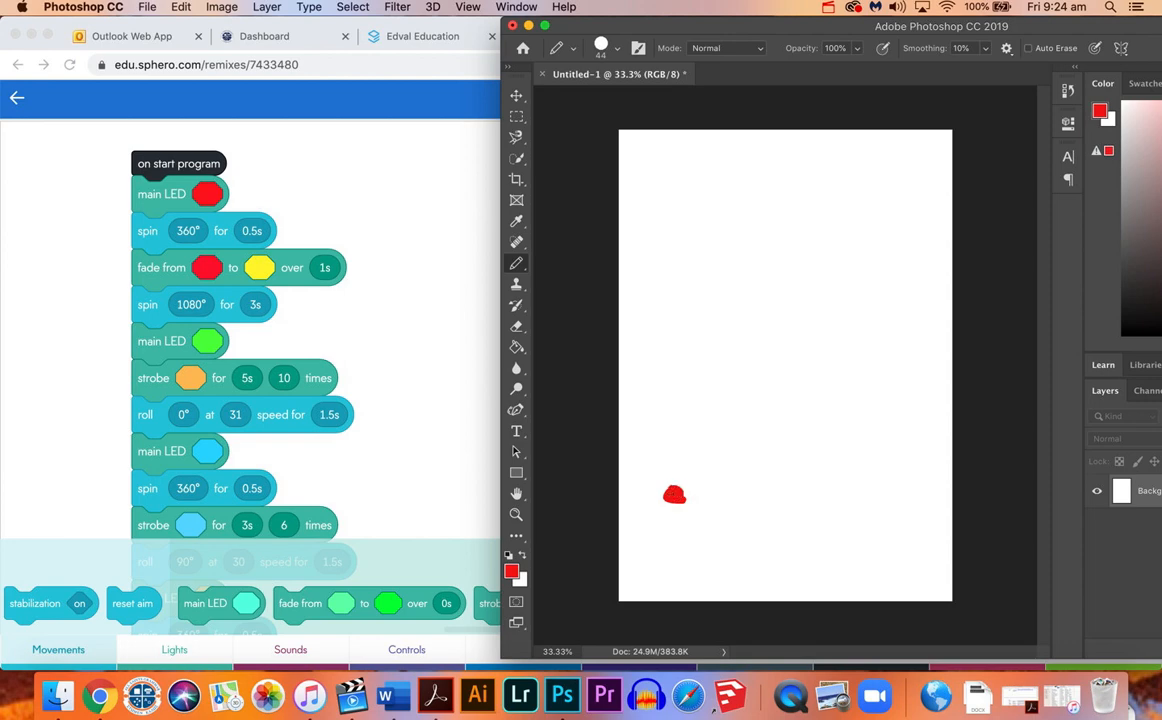
drag(674, 494, 682, 492)
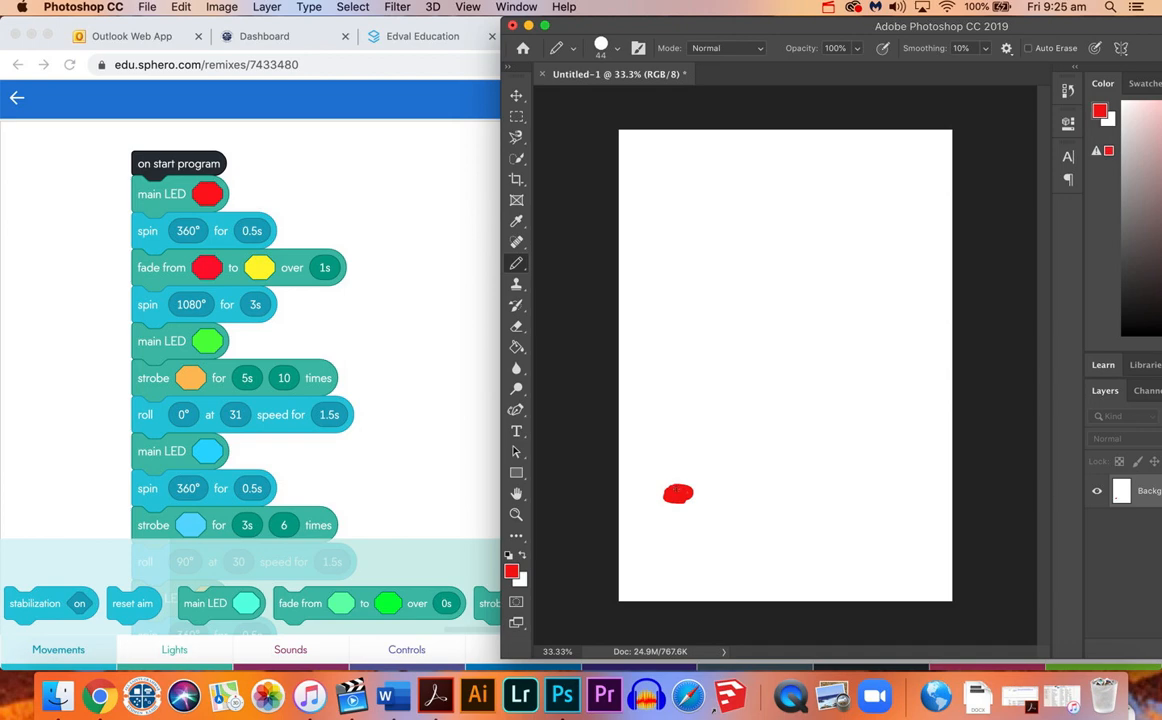
drag(678, 492, 700, 520)
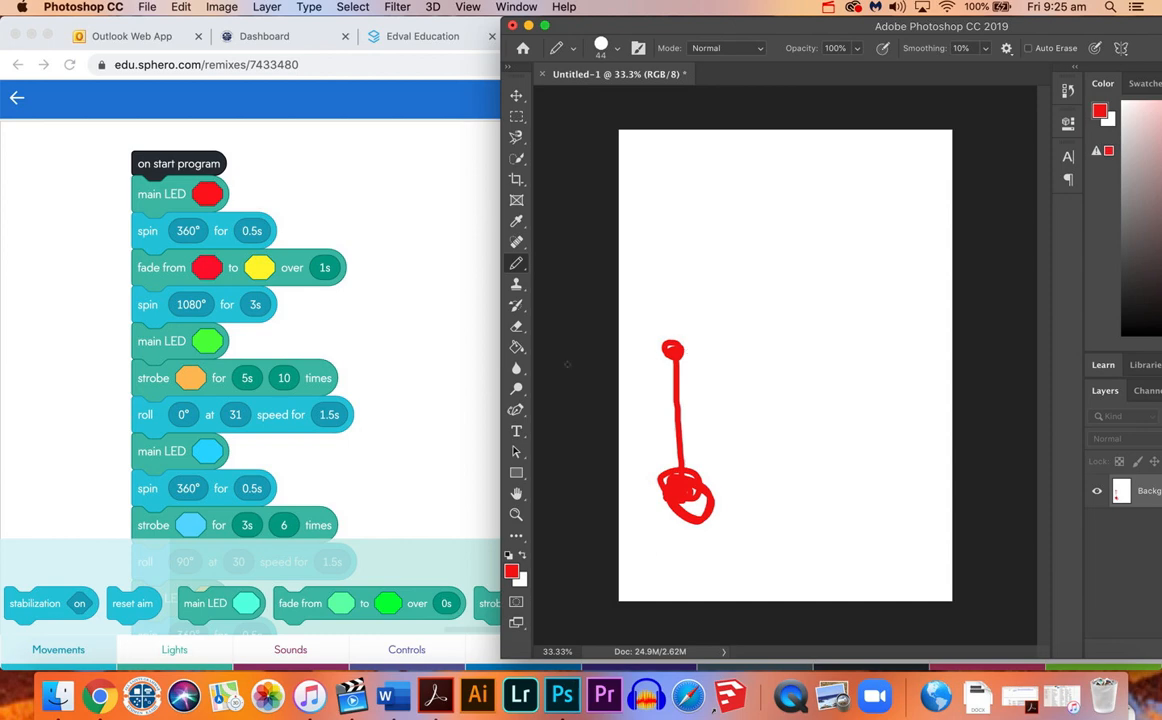
Draw the square's top edge to the right and its right edge downward in red.
scroll(down, 3)
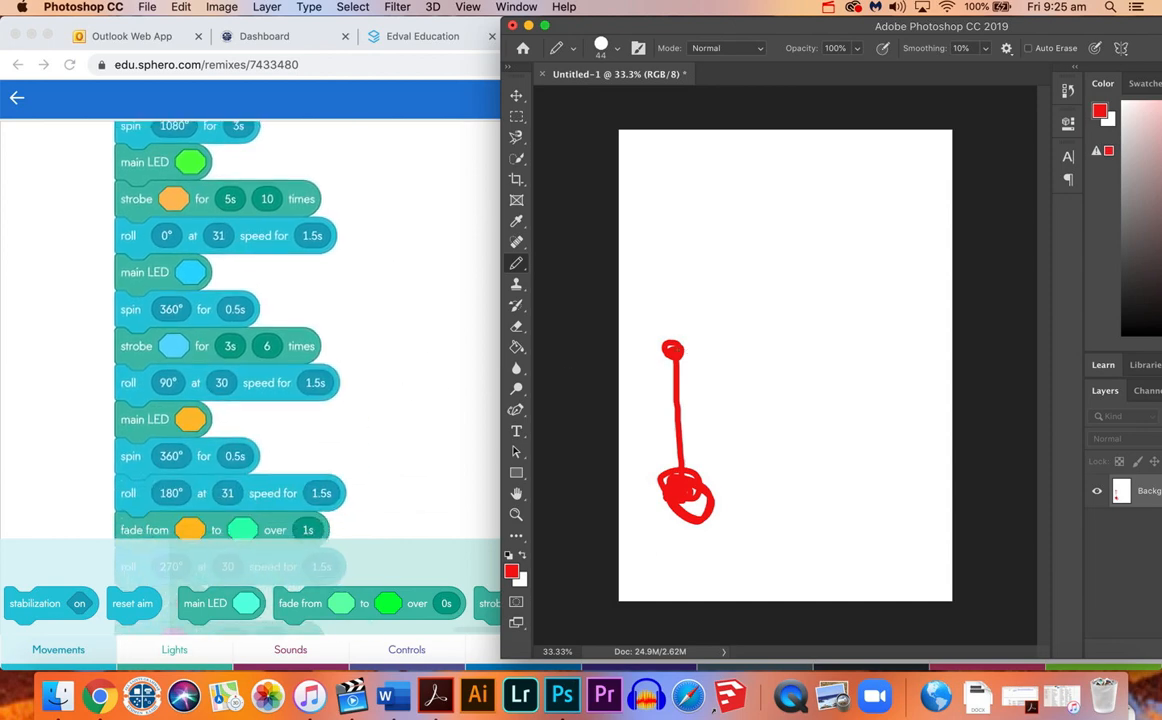
drag(672, 348, 812, 344)
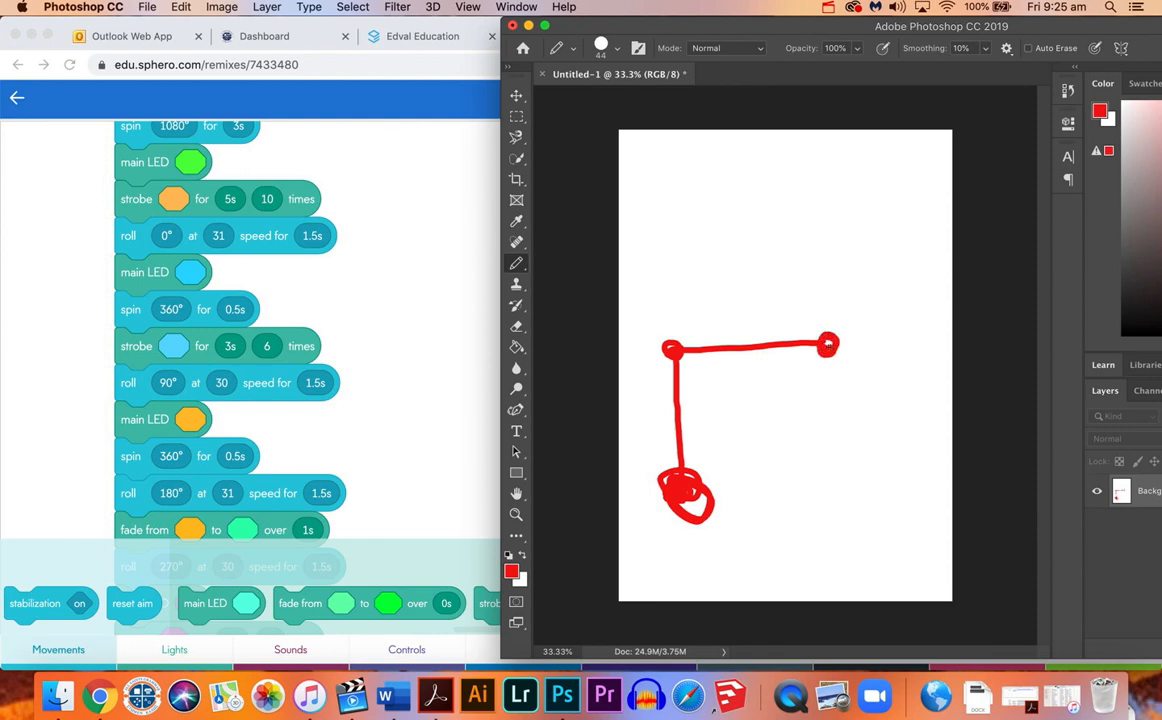
drag(828, 344, 836, 482)
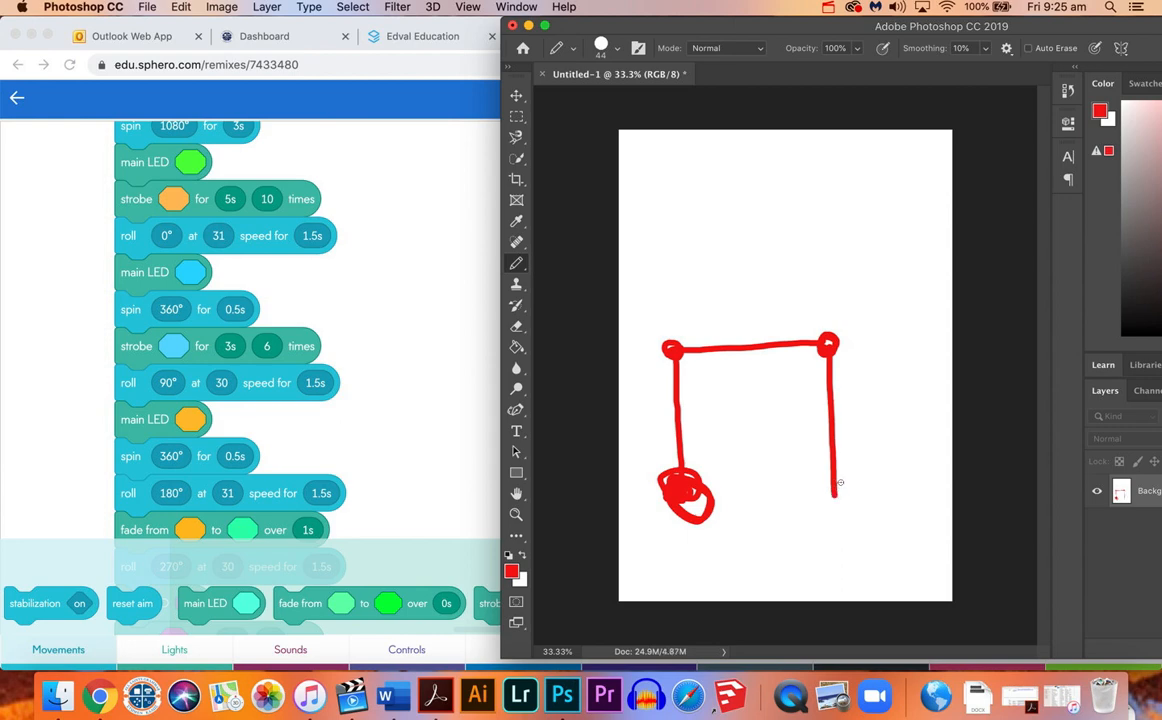
scroll(down, 3)
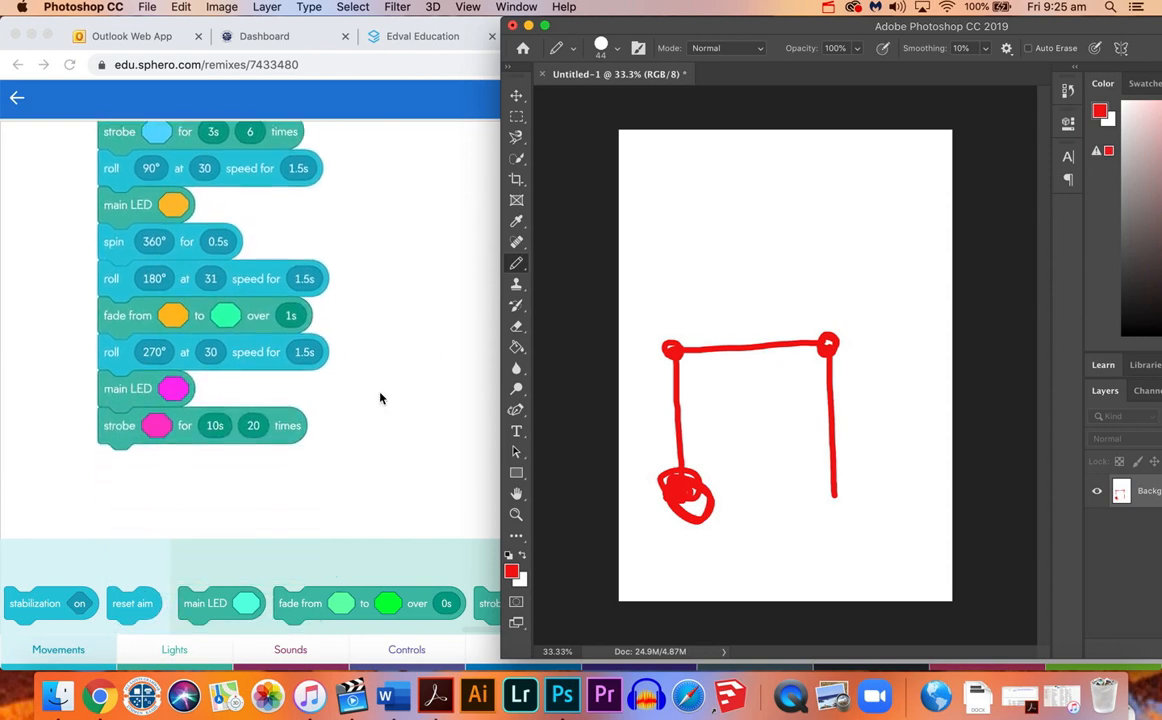
mouse_move(790, 528)
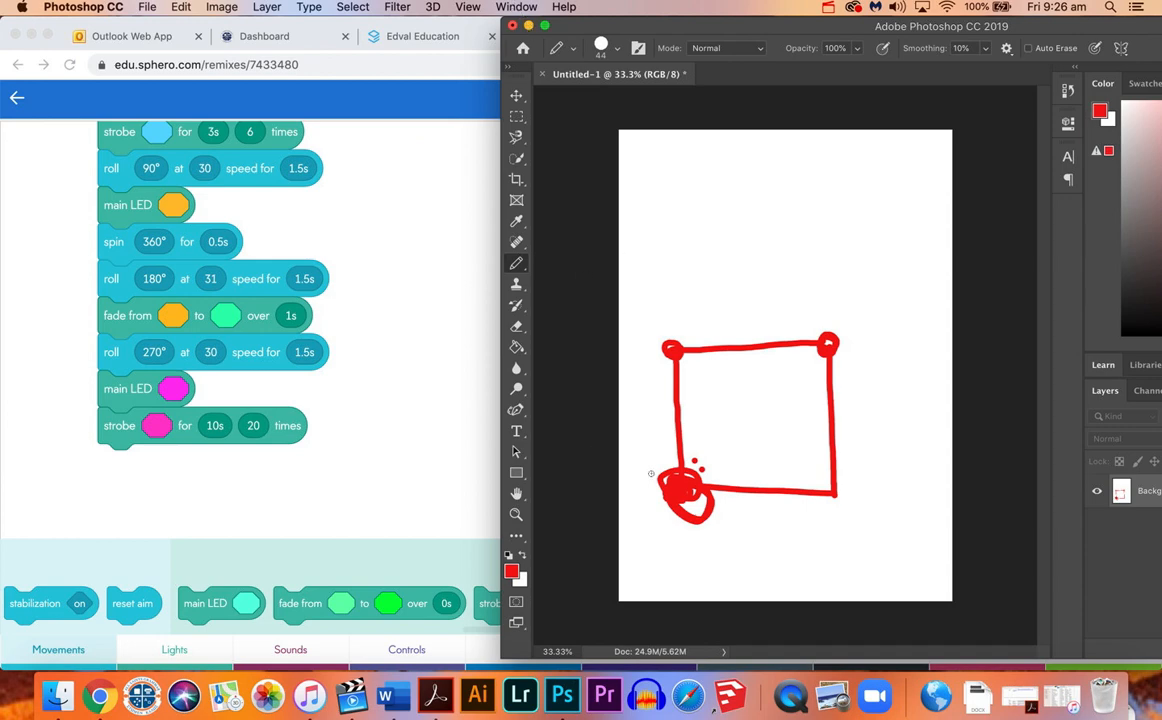
mouse_move(684, 344)
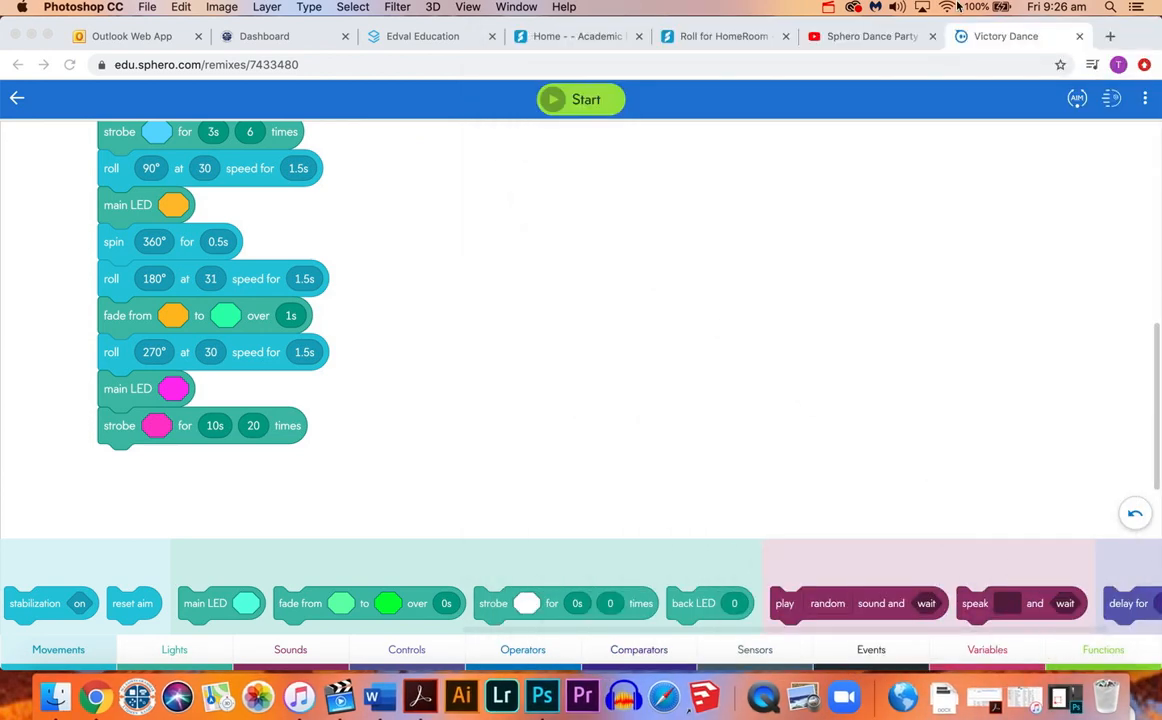
Switch to the Sphero Dance Party - Step 4 YouTube video and rewind it to 0:00.
click(870, 36)
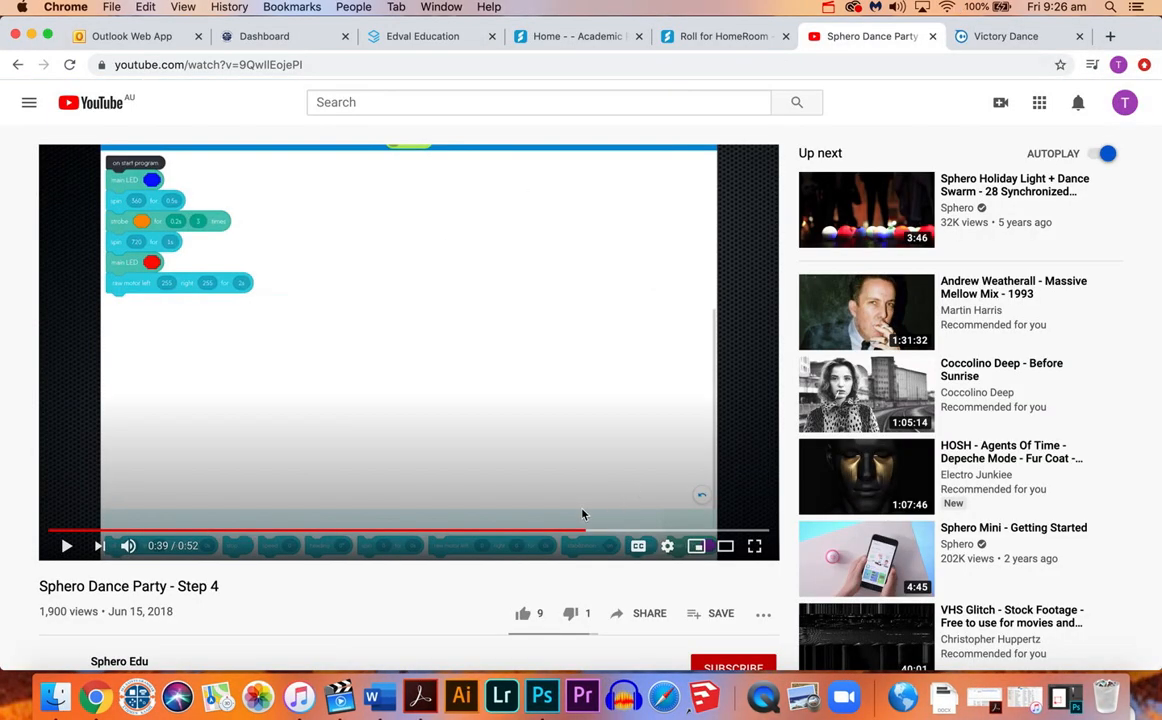
click(272, 532)
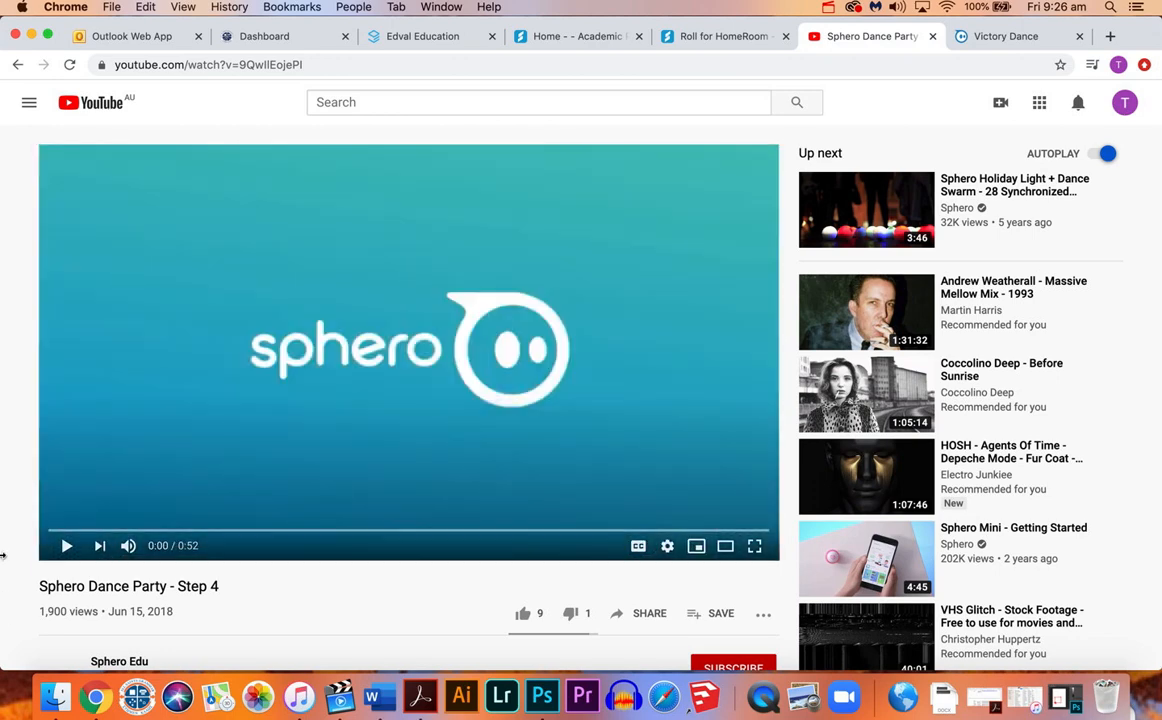
mouse_move(30, 452)
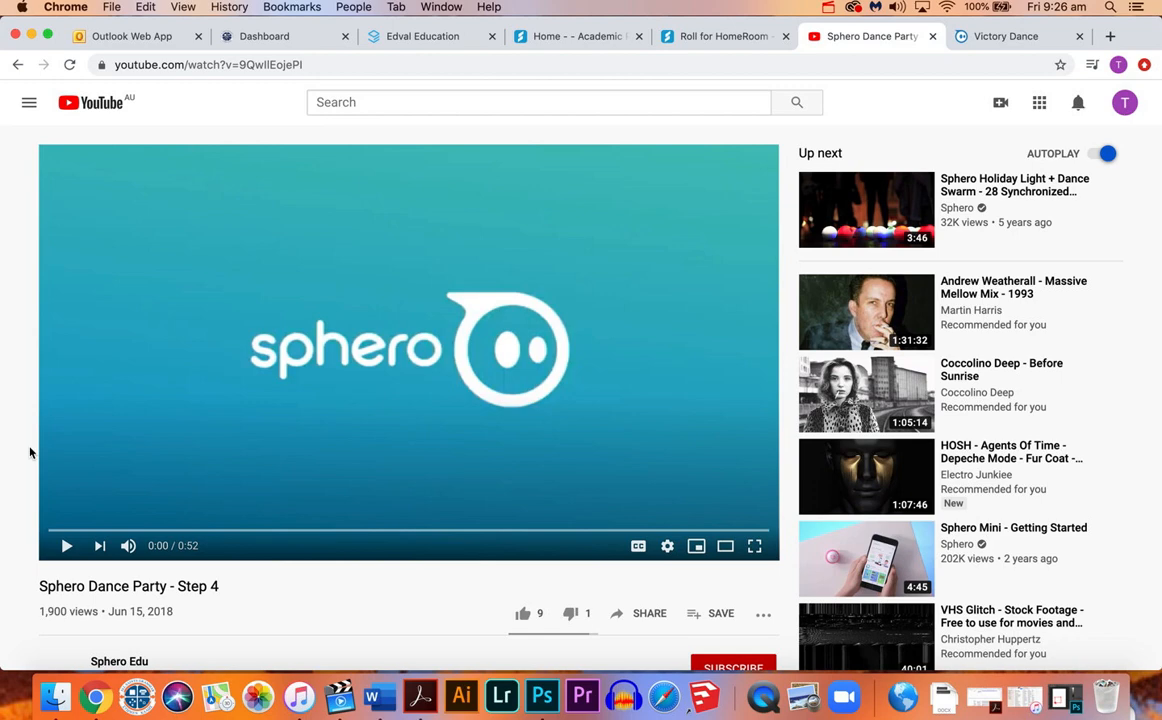
mouse_move(60, 532)
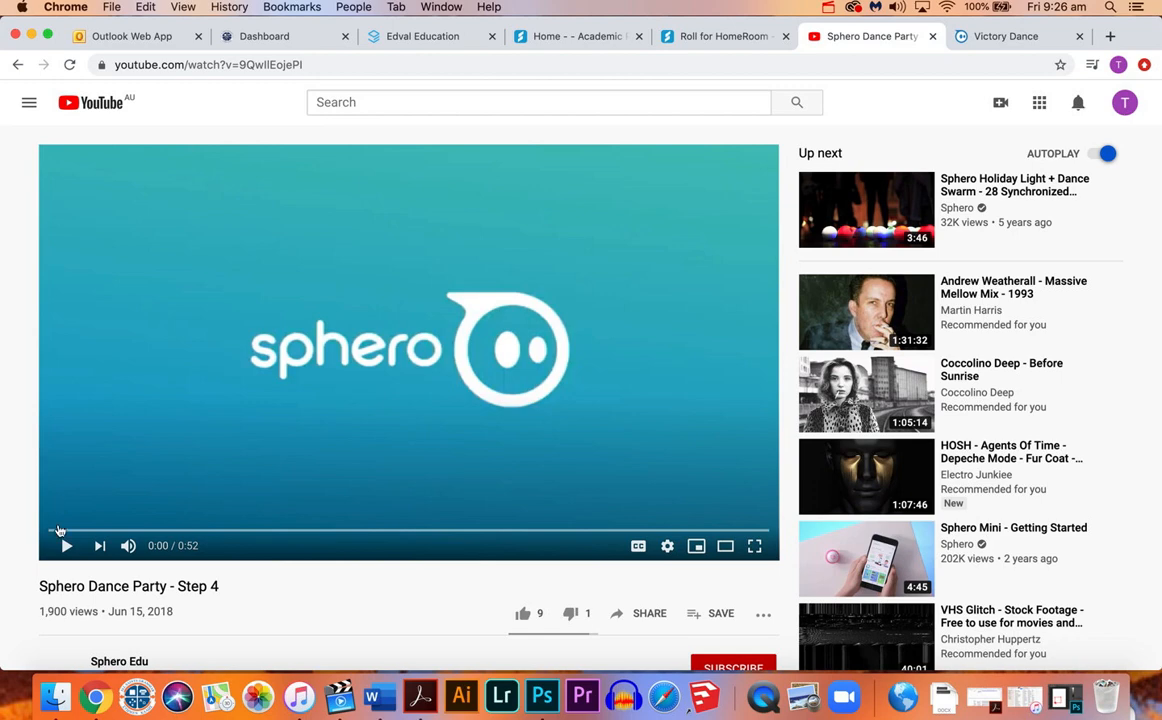
mouse_move(66, 550)
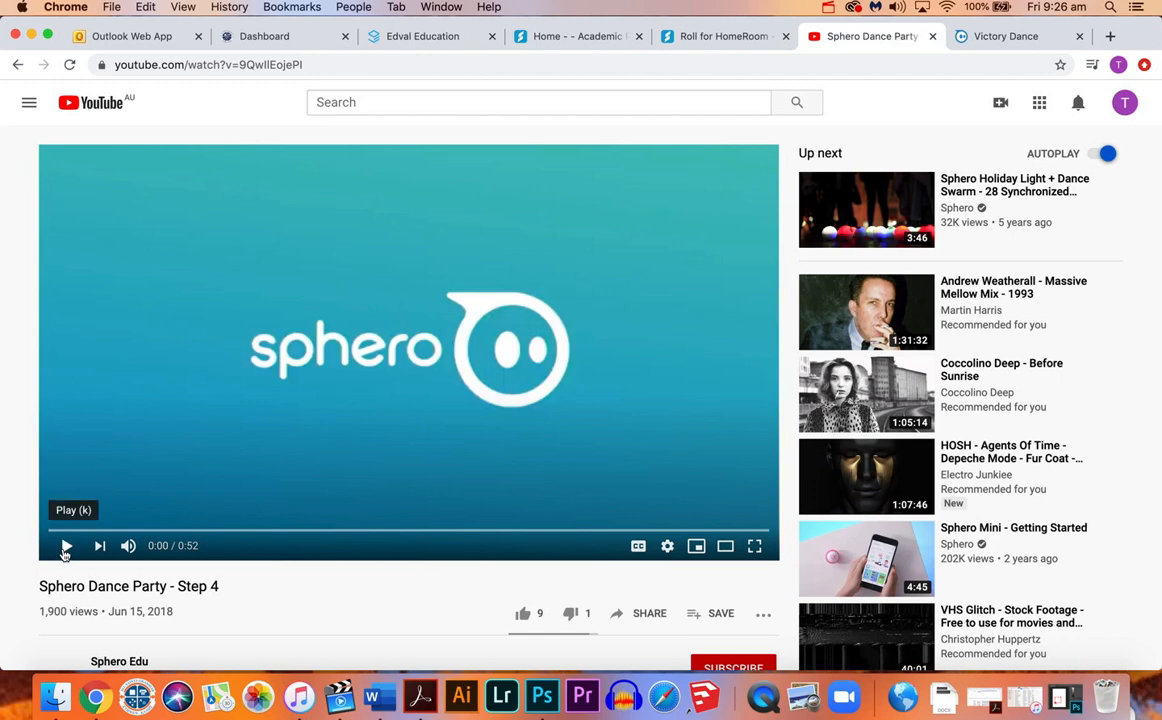
Play the Step 4 video to its end, then return to the Victory Dance program tab.
click(64, 544)
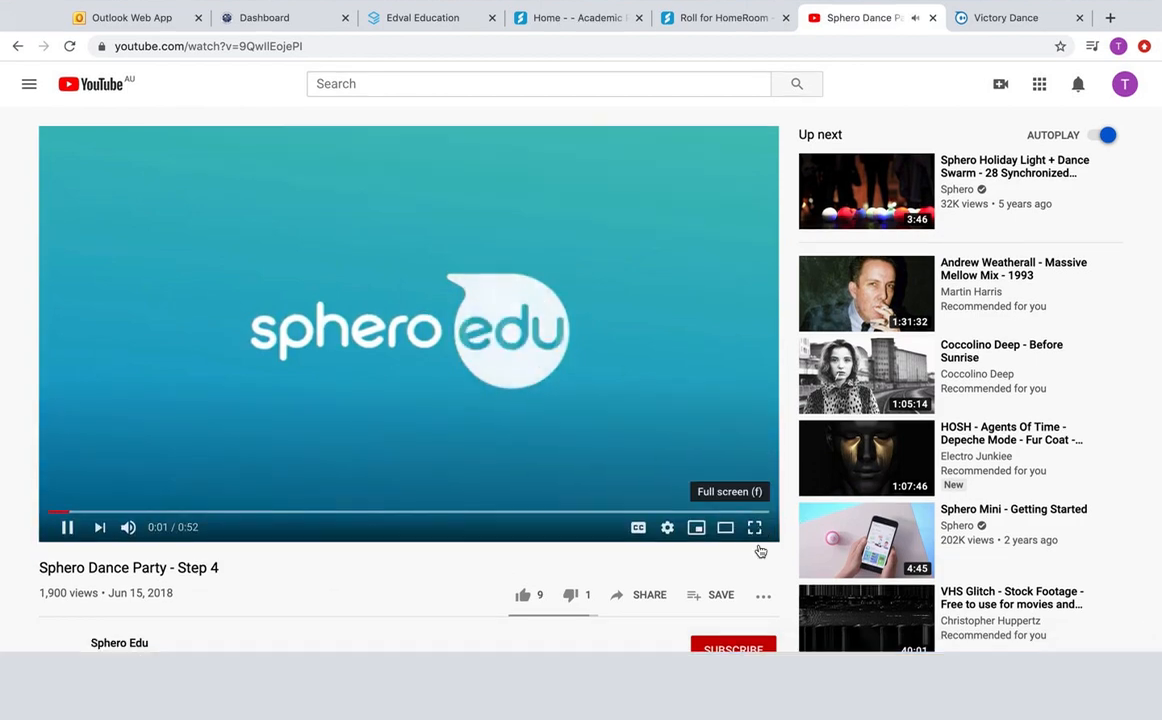
click(754, 528)
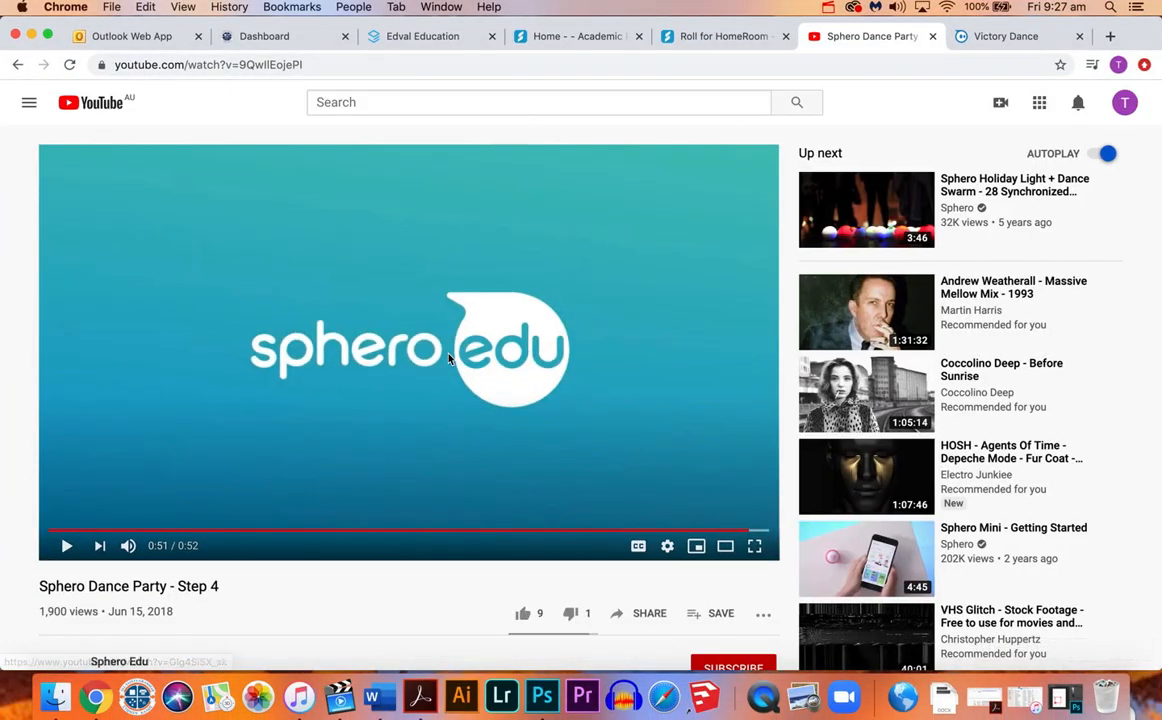
mouse_move(472, 442)
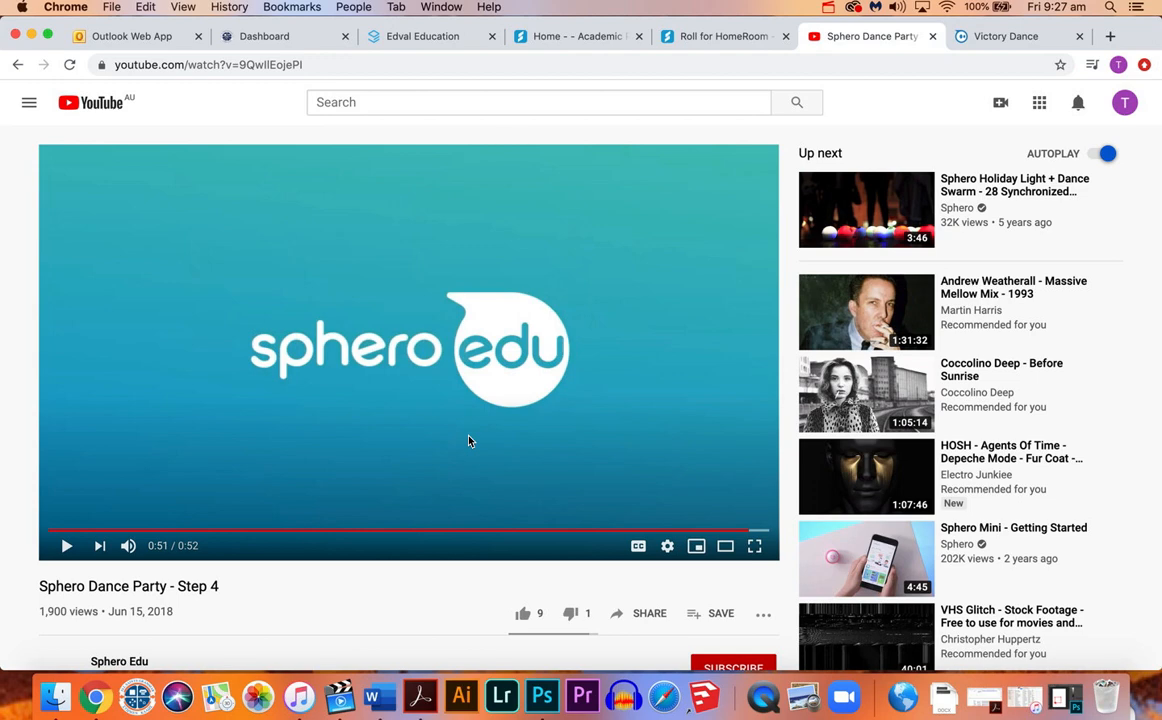
click(1006, 36)
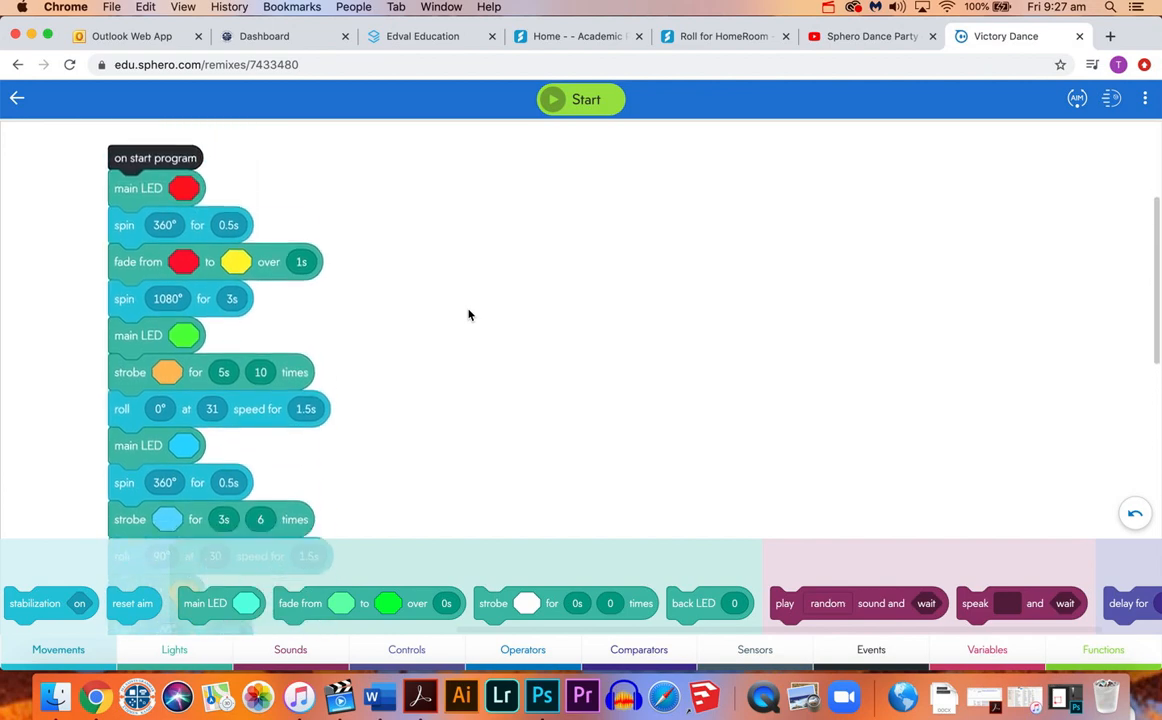
Scroll through the Victory Dance blocks down to the final pink LED and strobe.
scroll(down, 3)
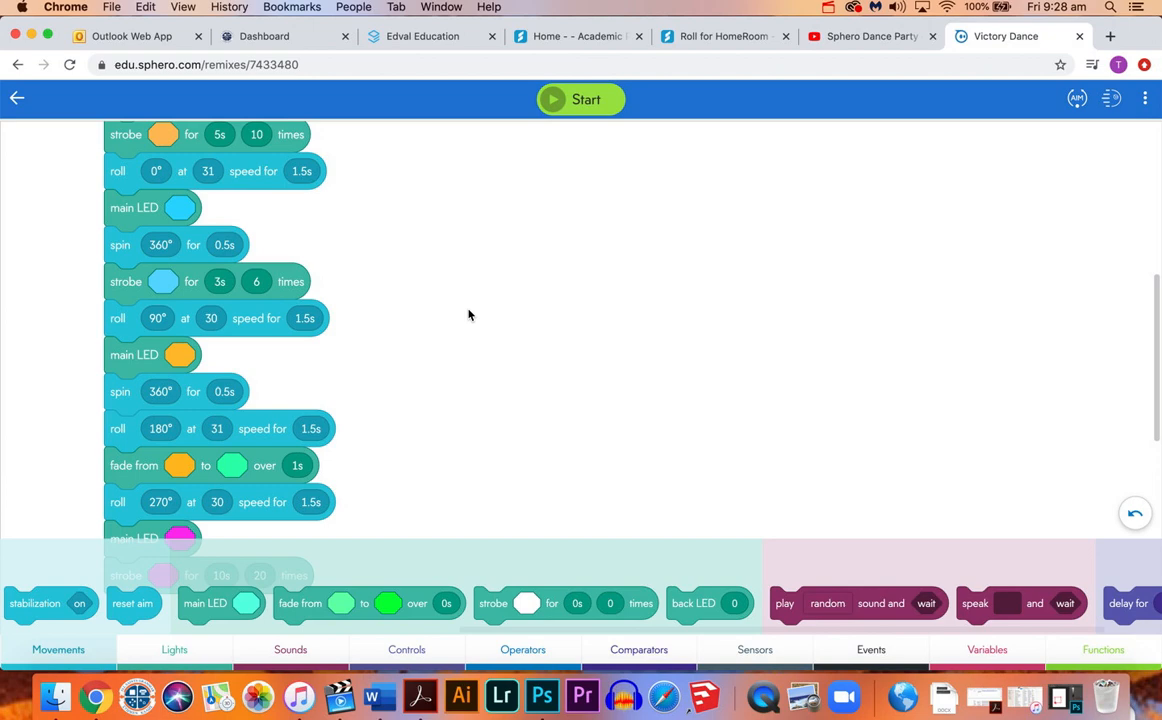
mouse_move(334, 172)
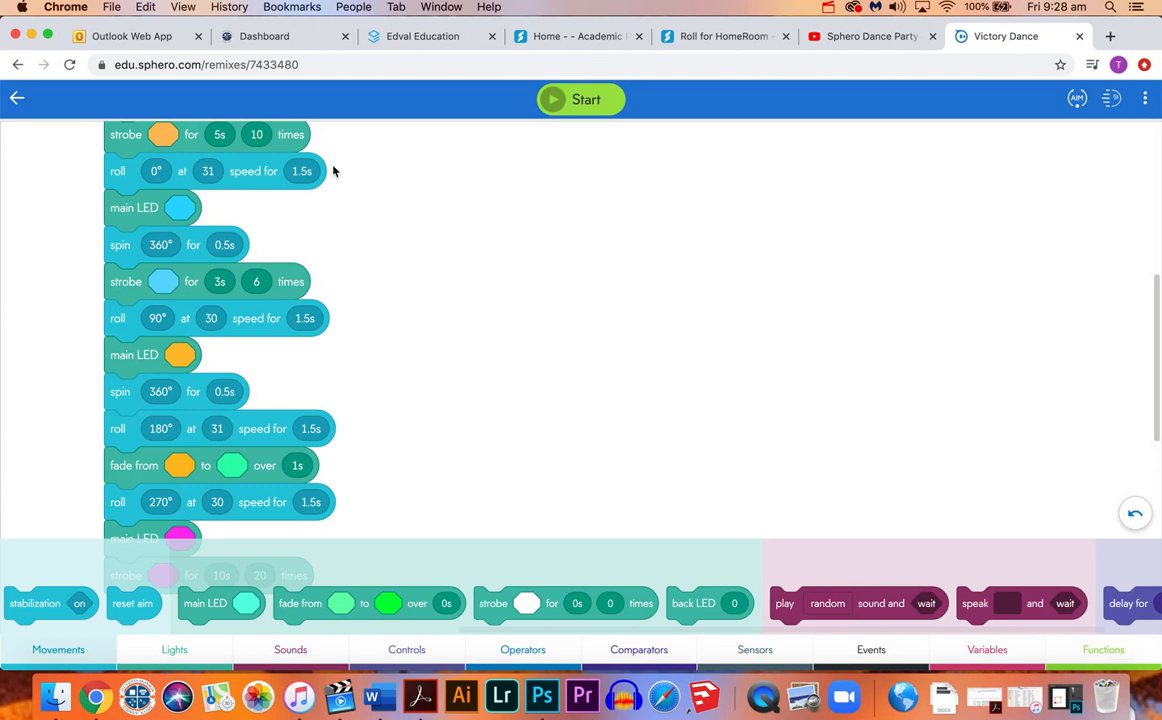
mouse_move(444, 268)
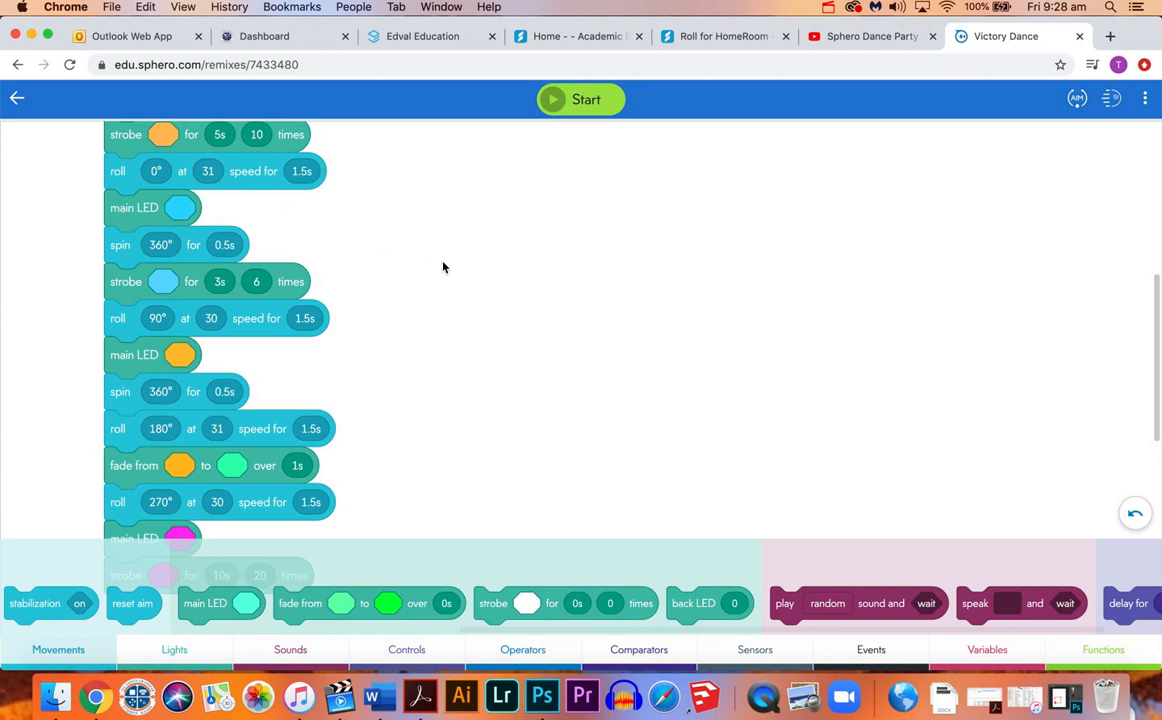
scroll(down, 3)
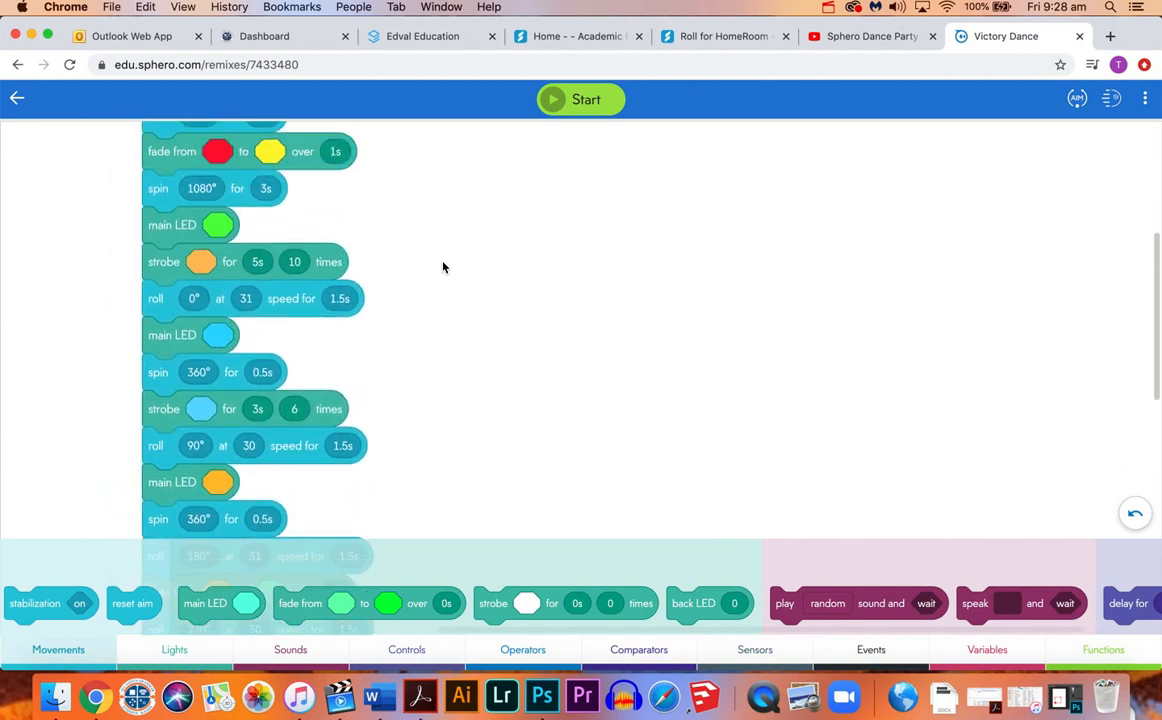
scroll(down, 3)
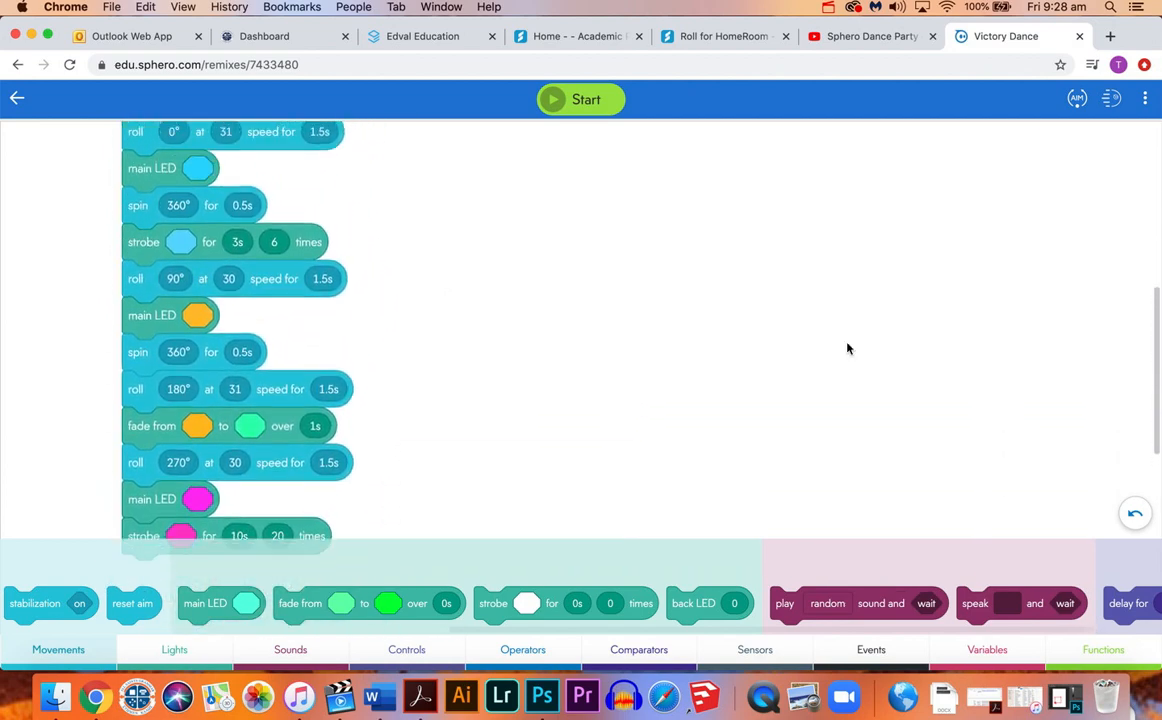
mouse_move(398, 636)
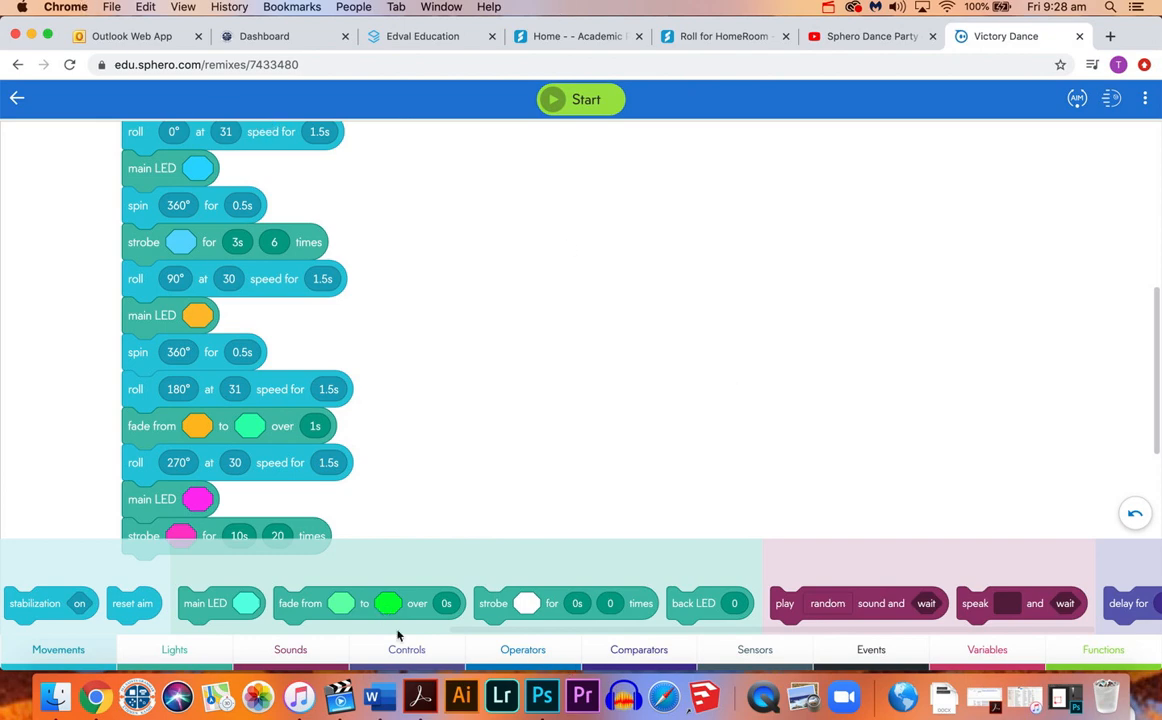